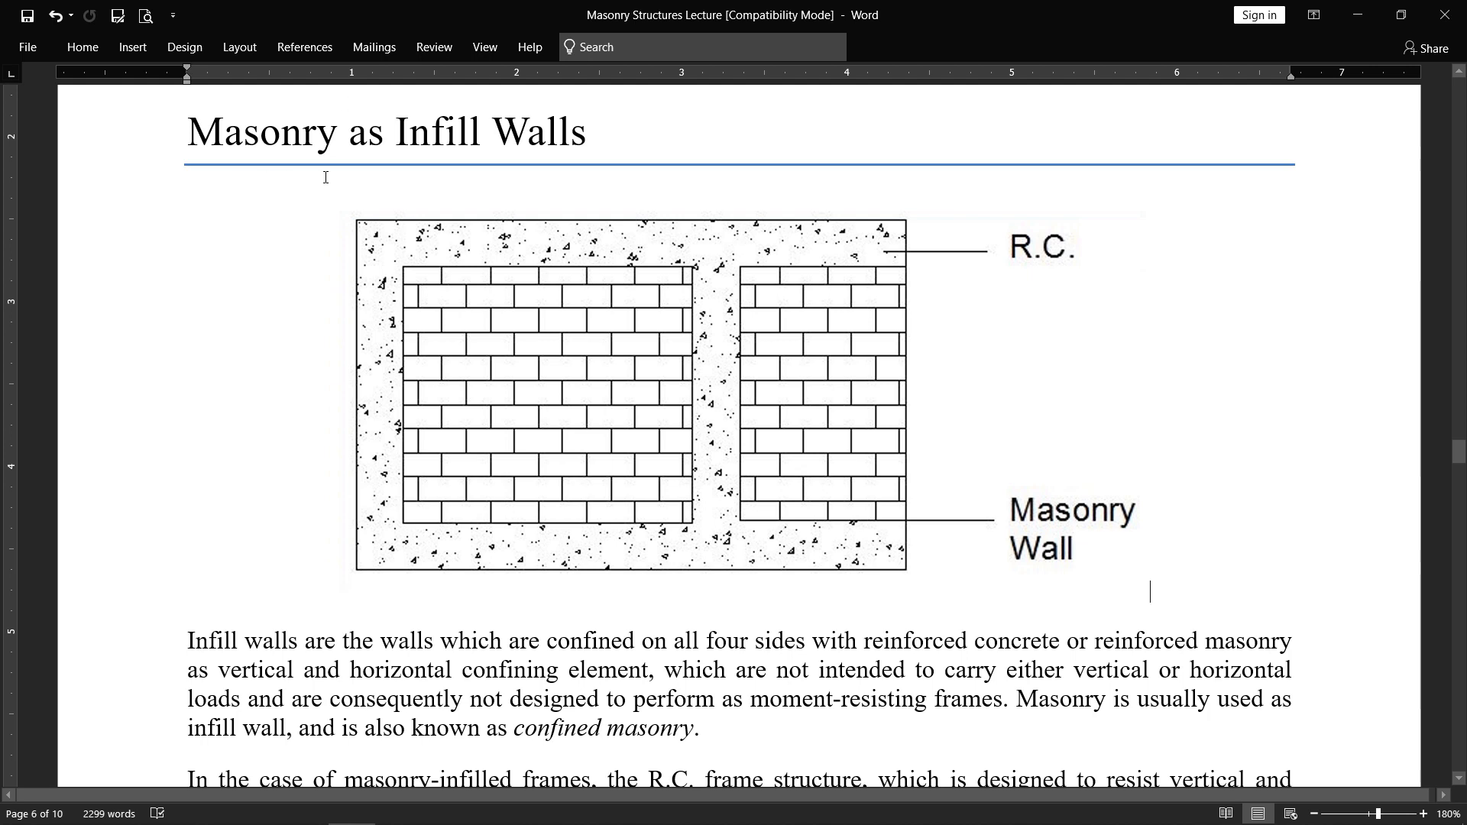
mouse_move(515, 165)
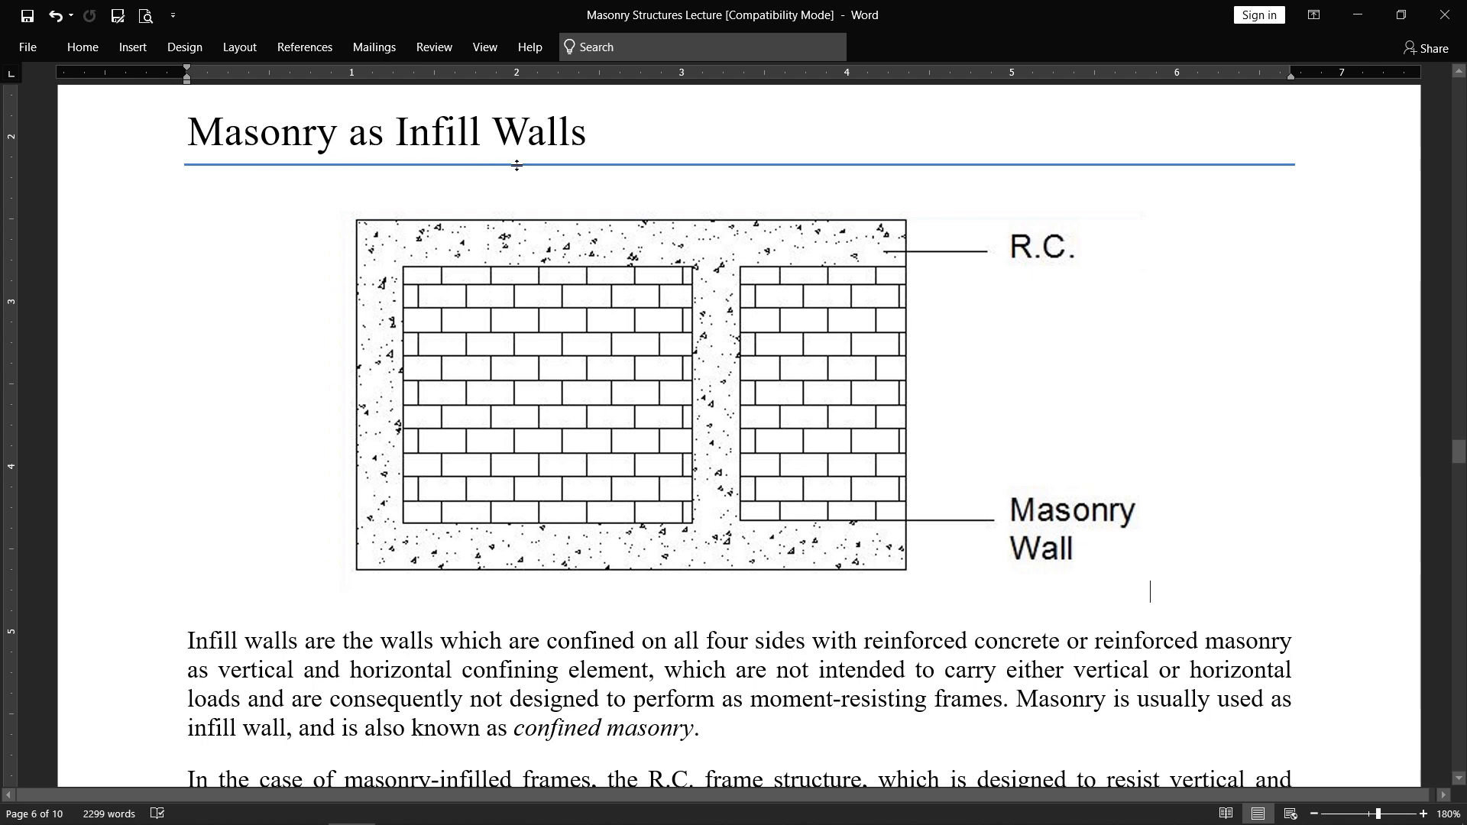
mouse_move(419, 325)
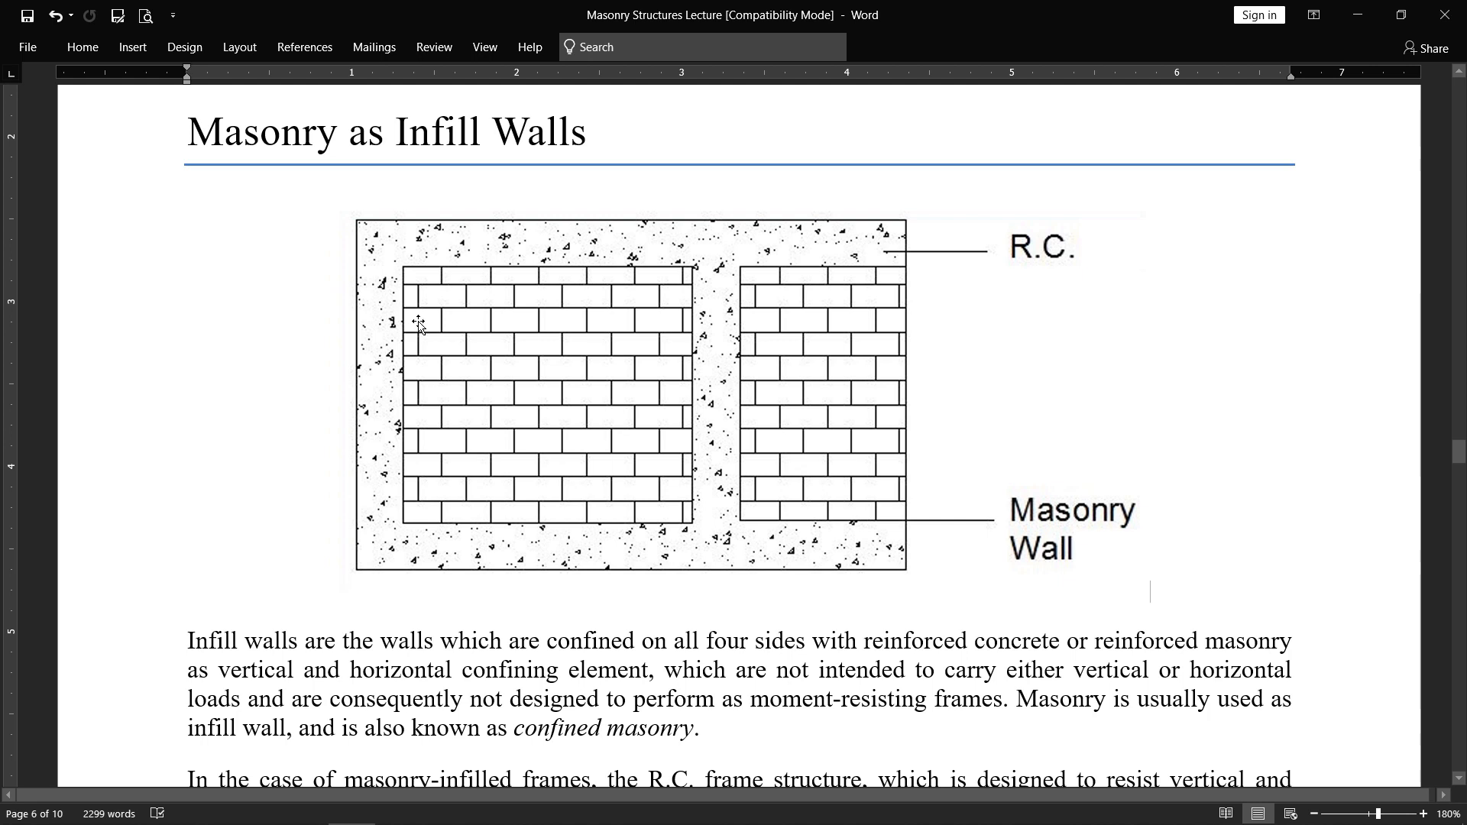
mouse_move(539, 367)
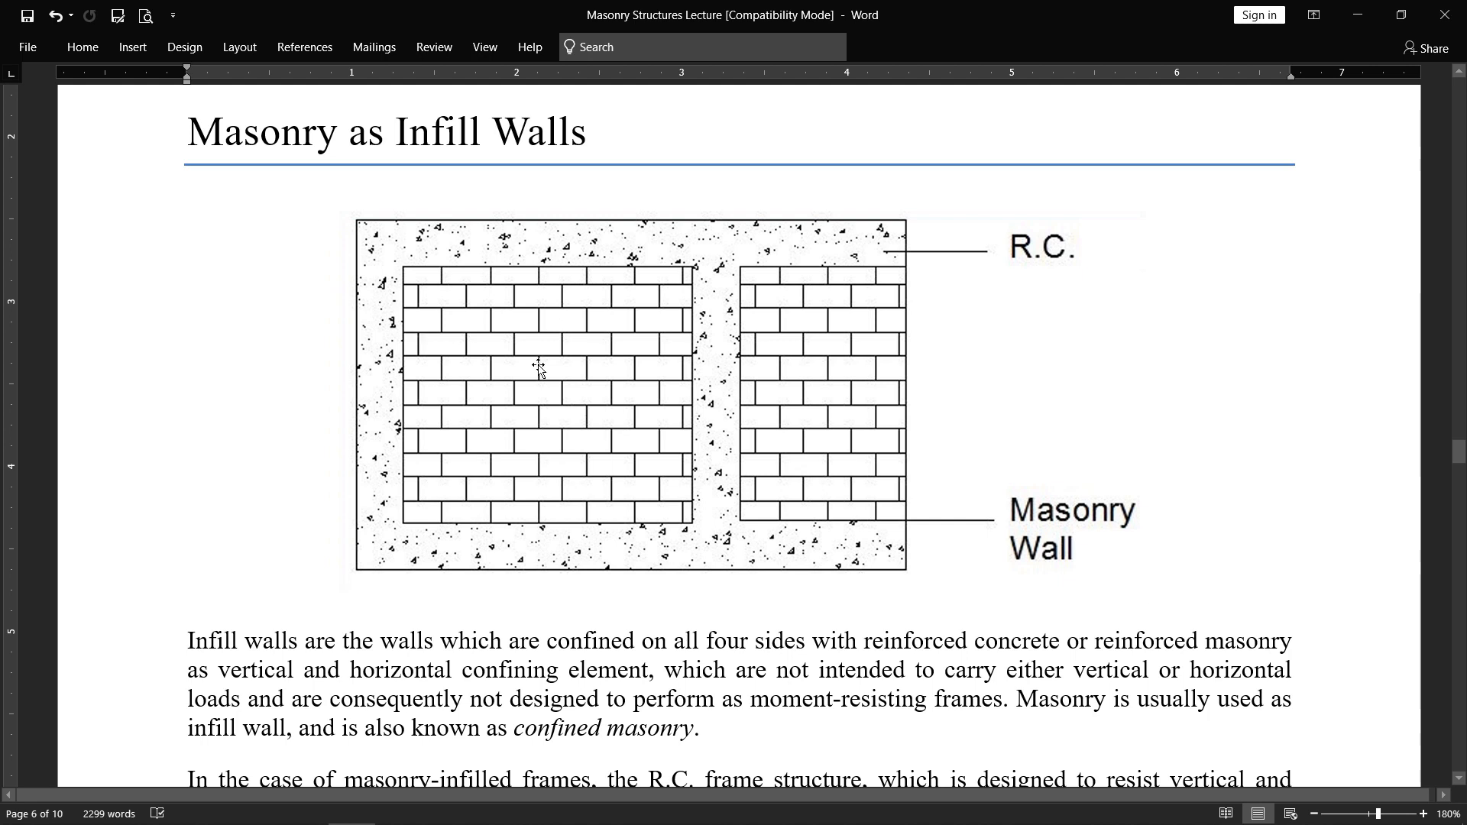
mouse_move(556, 331)
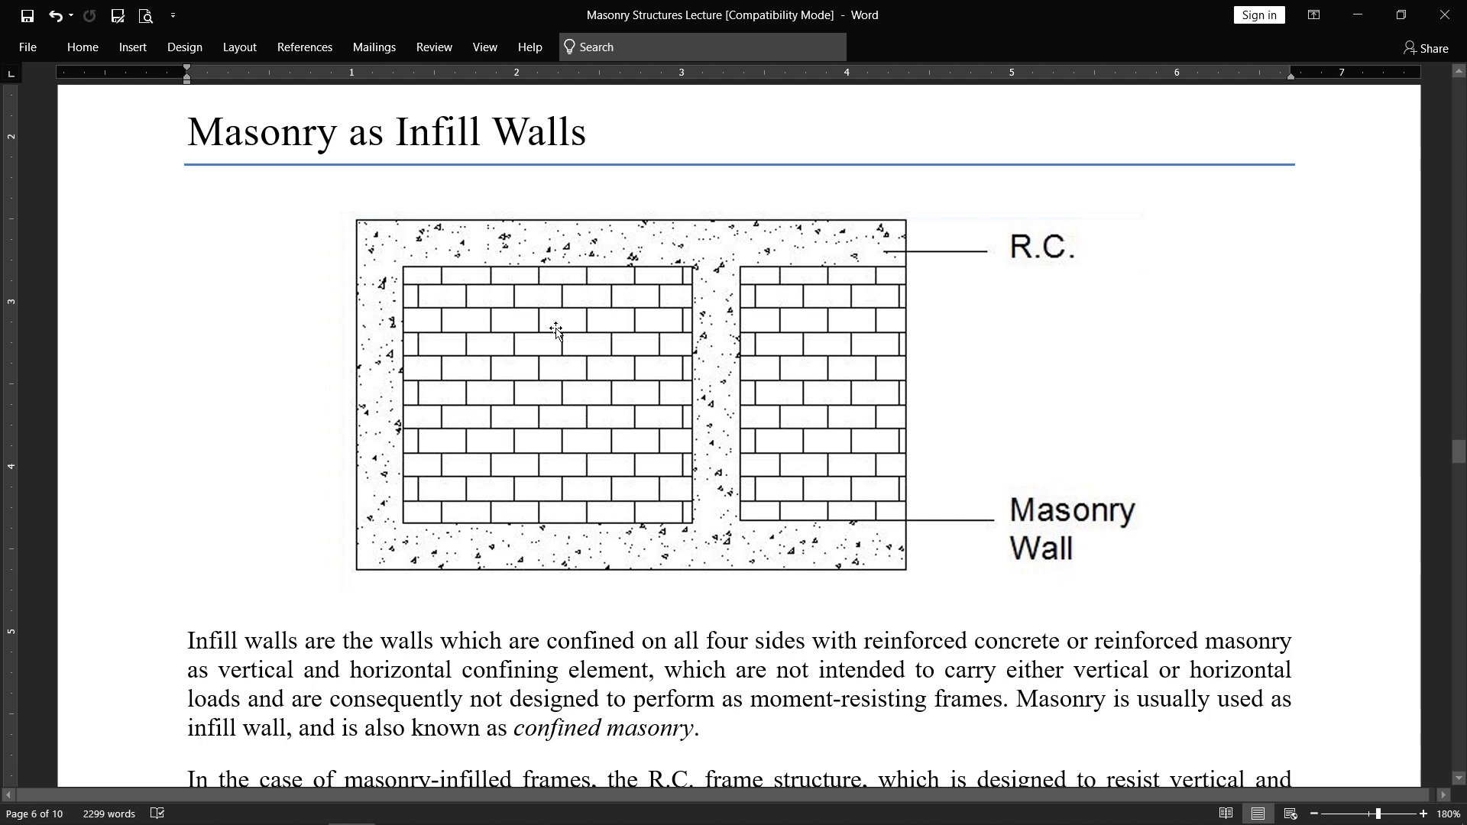
mouse_move(409, 596)
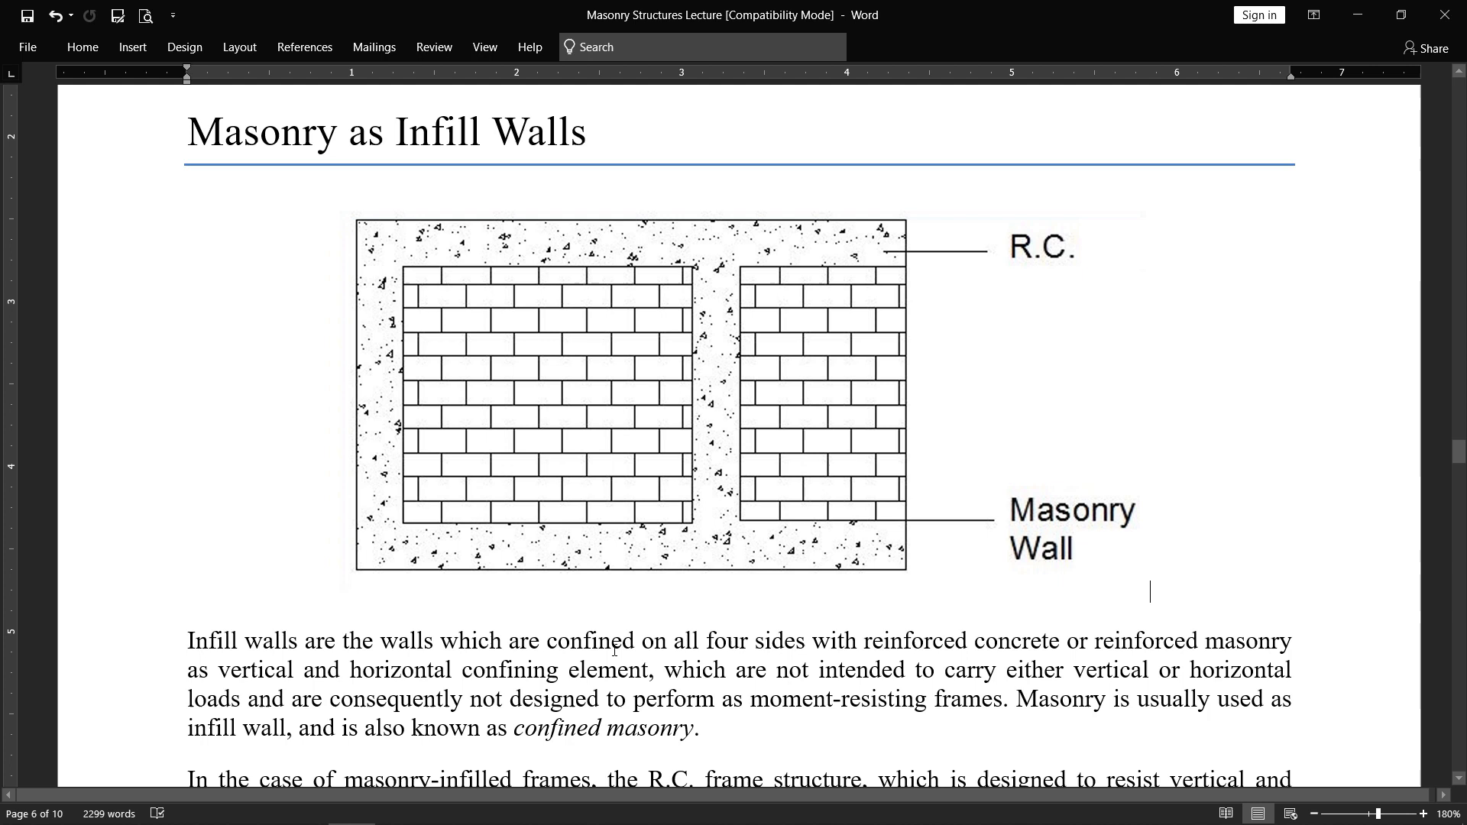
mouse_move(394, 321)
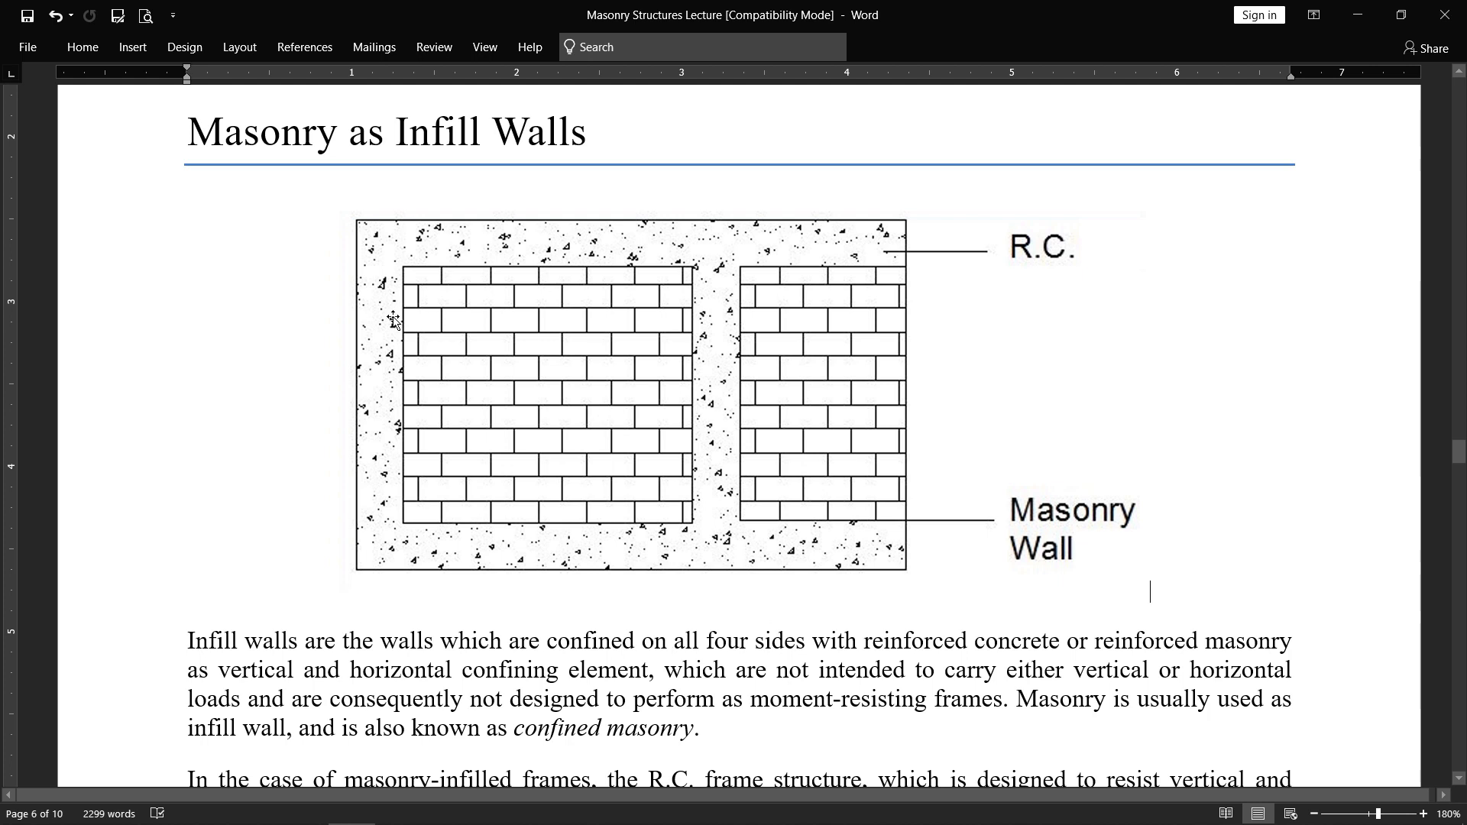
mouse_move(796, 385)
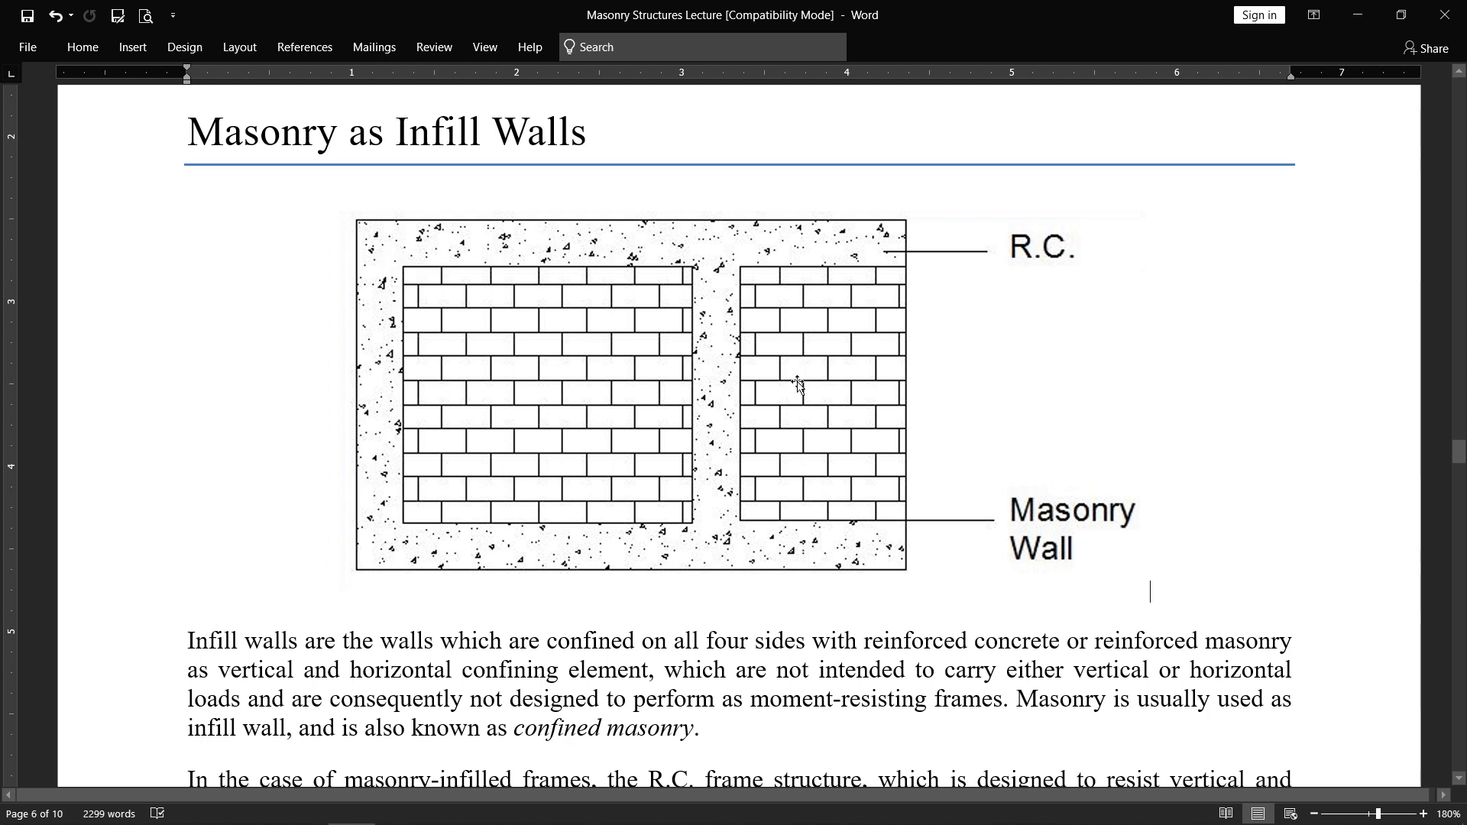
mouse_move(539, 559)
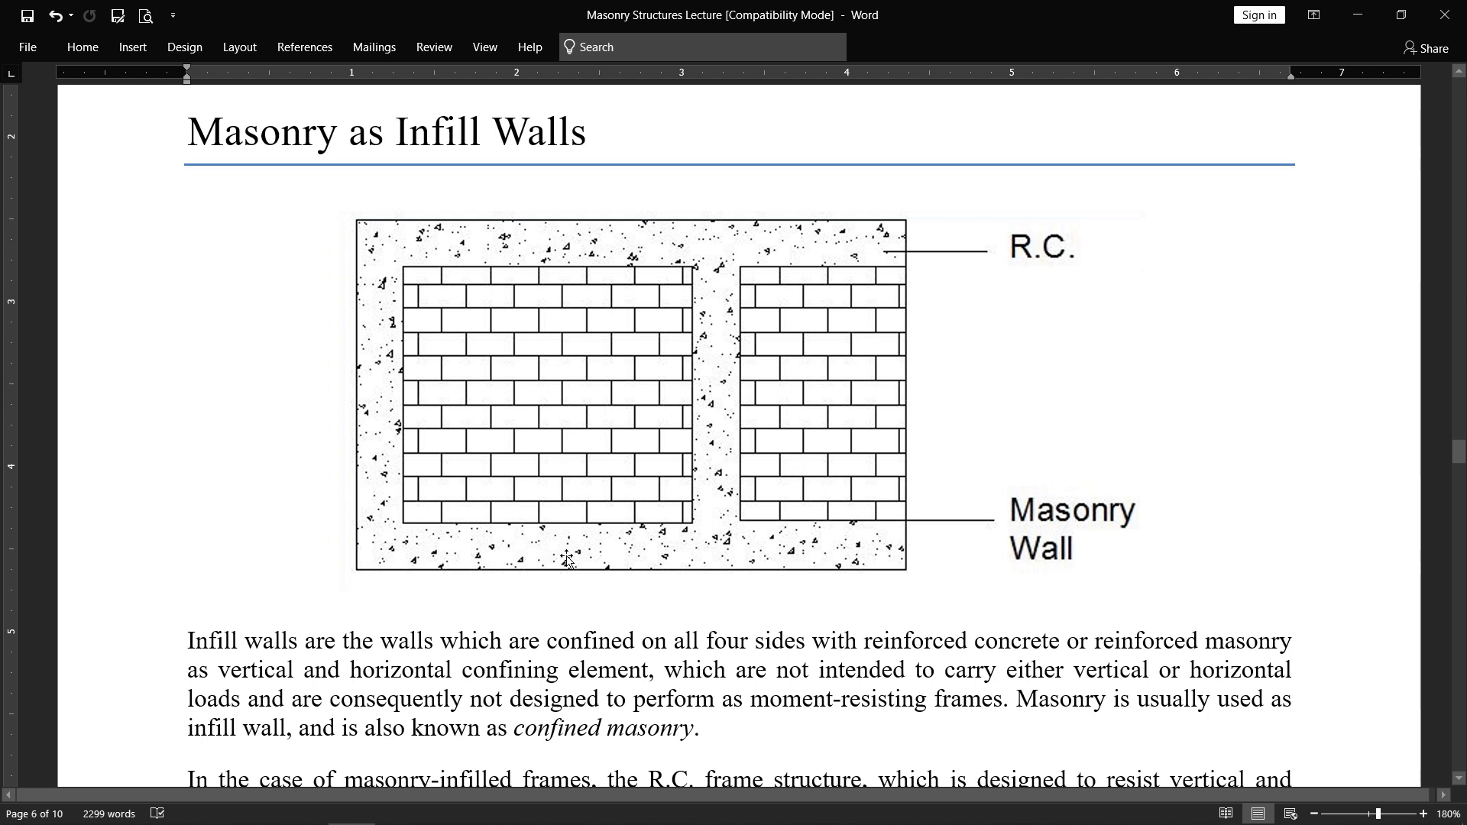
mouse_move(773, 662)
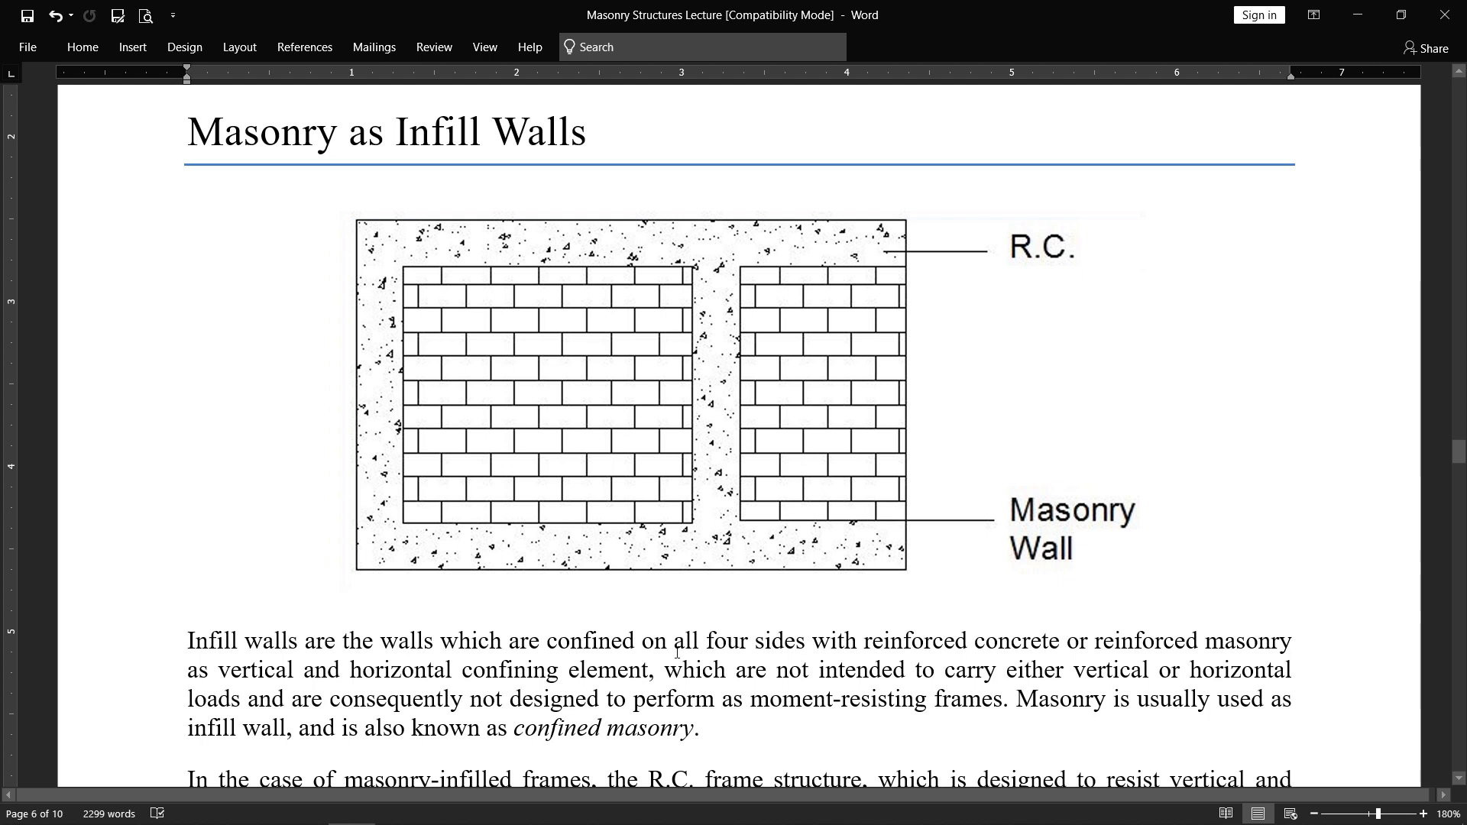
- Scroll down to the bond-beam and tie-column passage and its bulleted list of improvements
left_click(1149, 592)
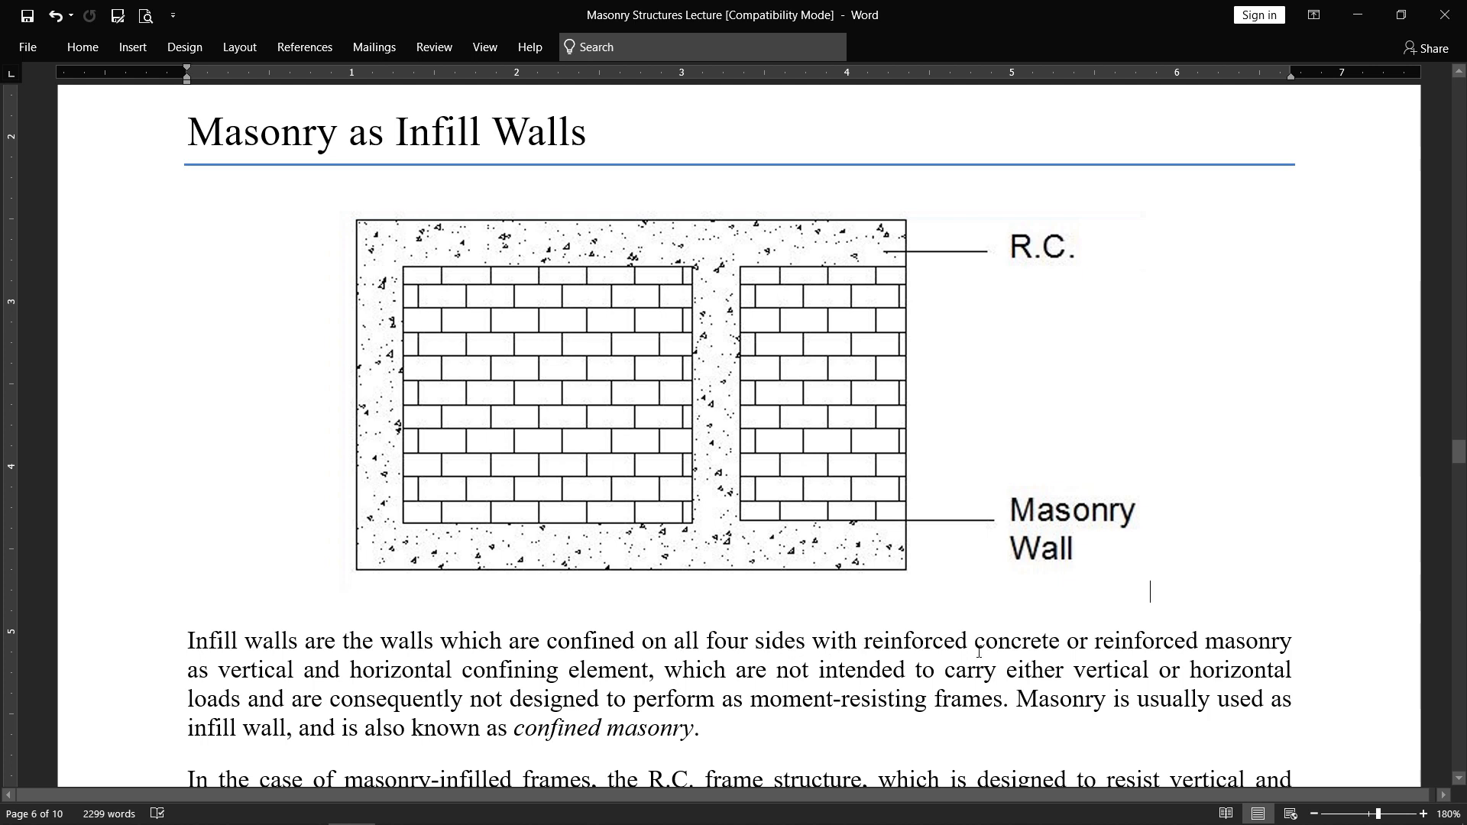
mouse_move(1224, 665)
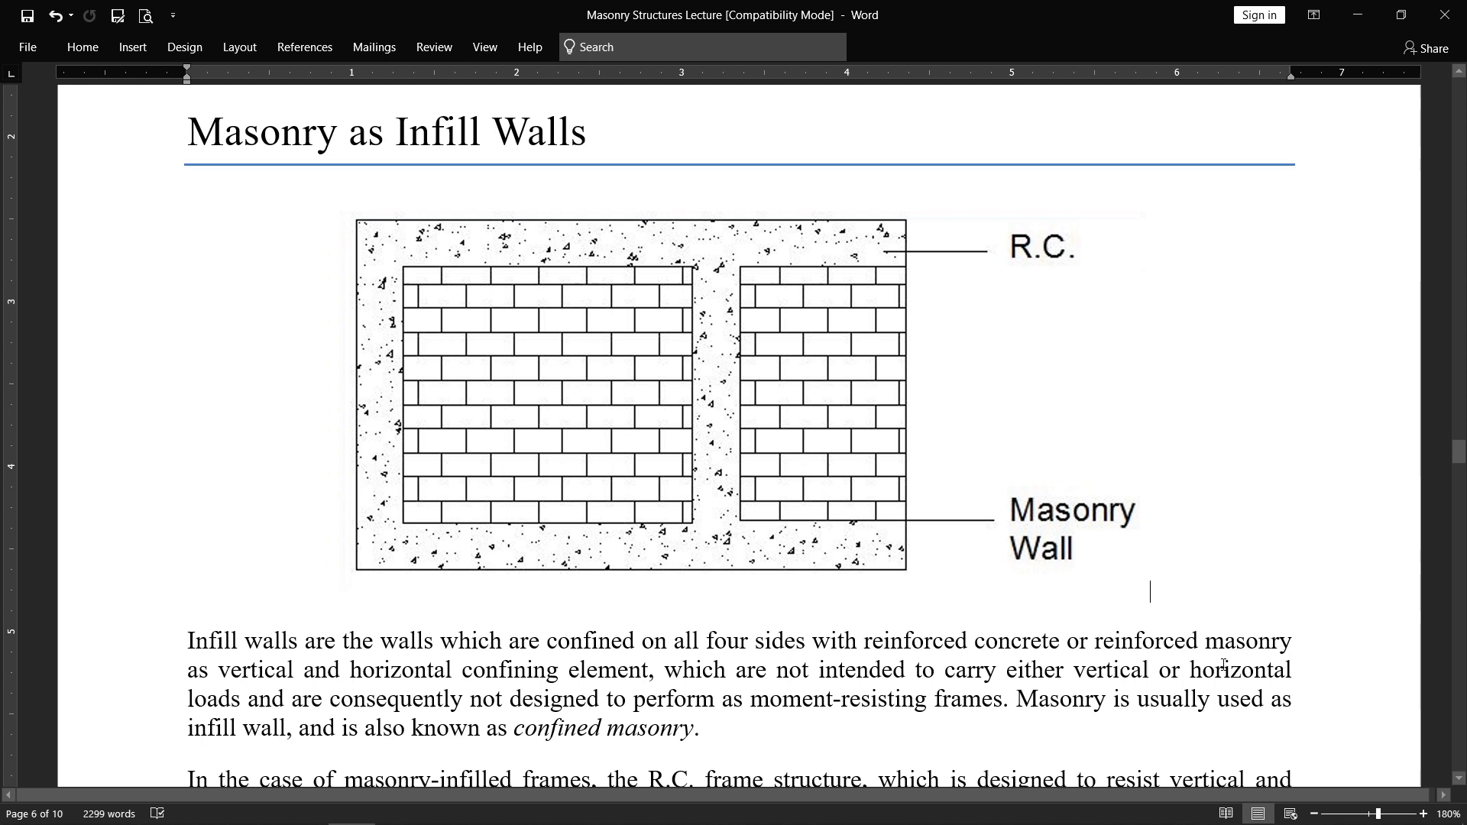
mouse_move(264, 671)
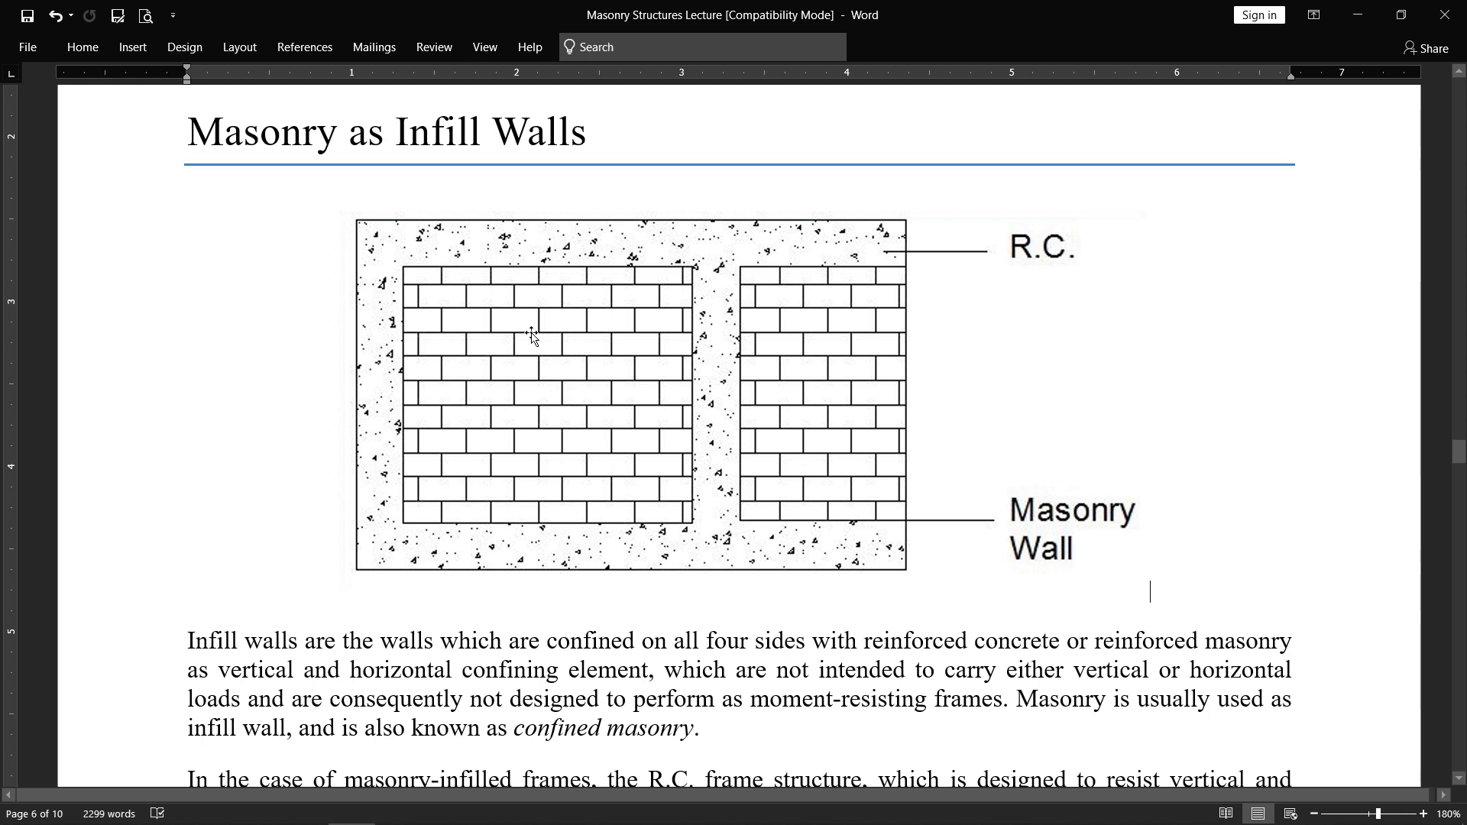
mouse_move(553, 295)
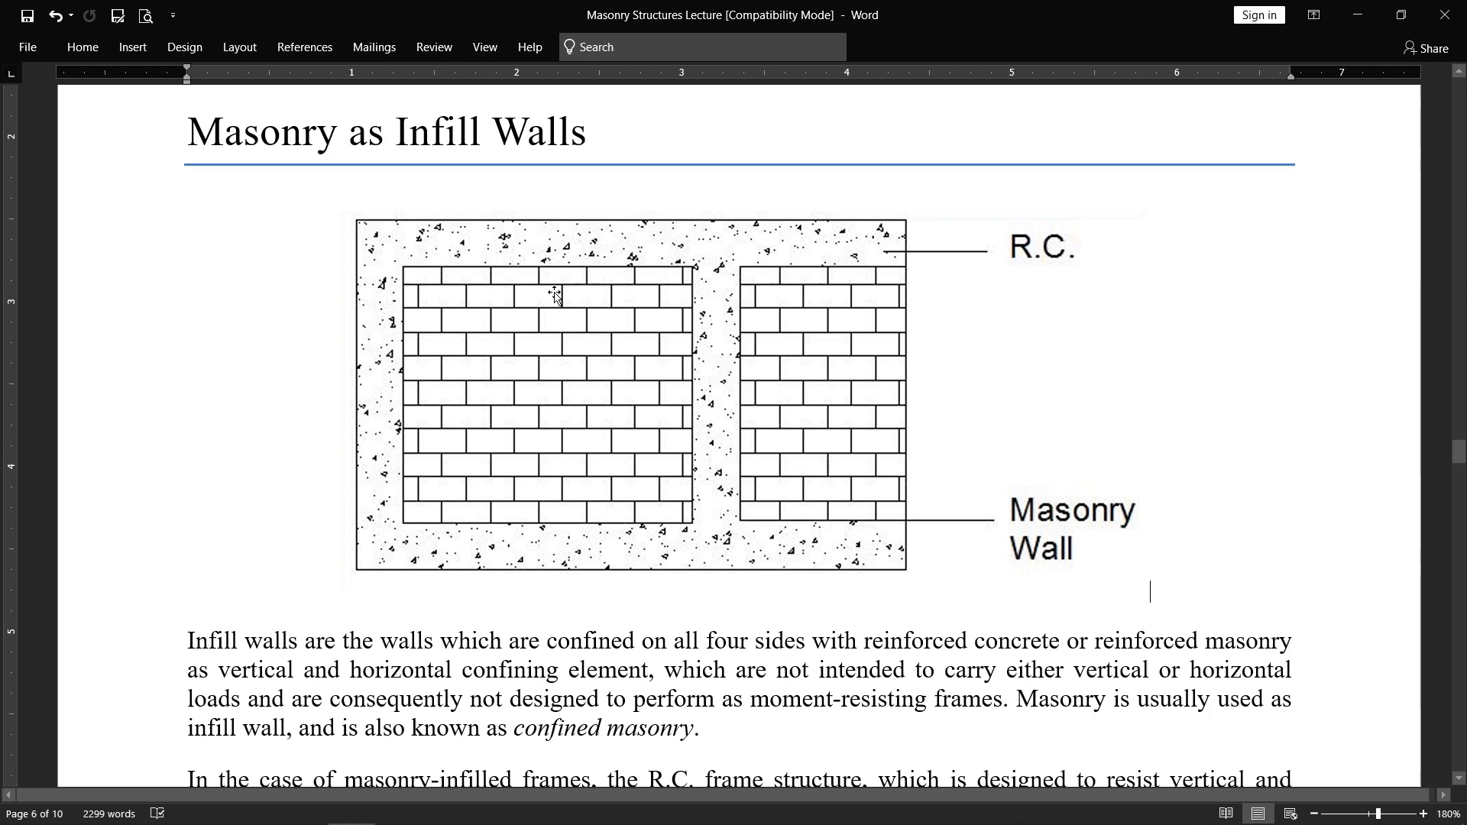
mouse_move(526, 414)
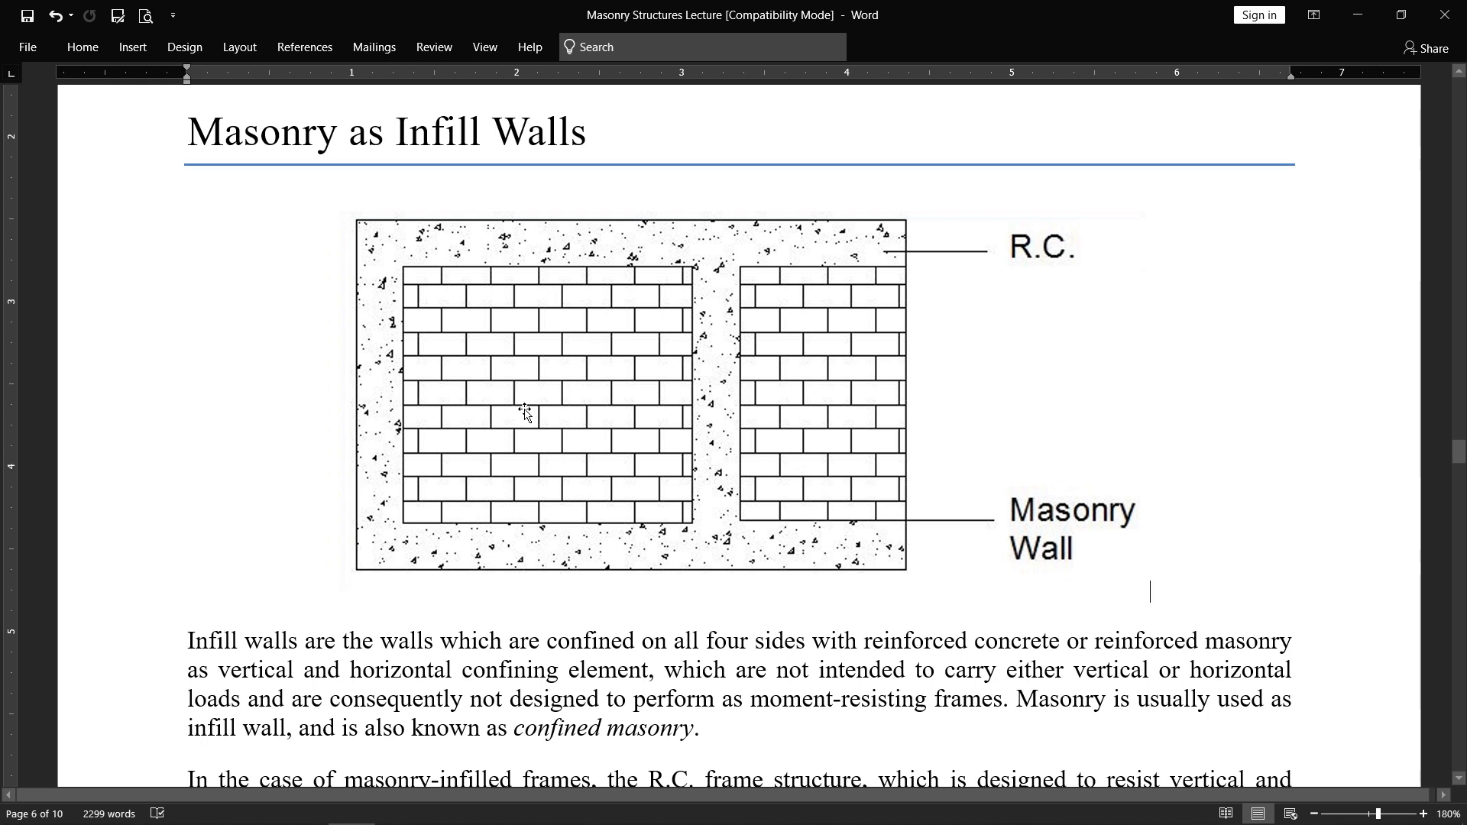
mouse_move(499, 362)
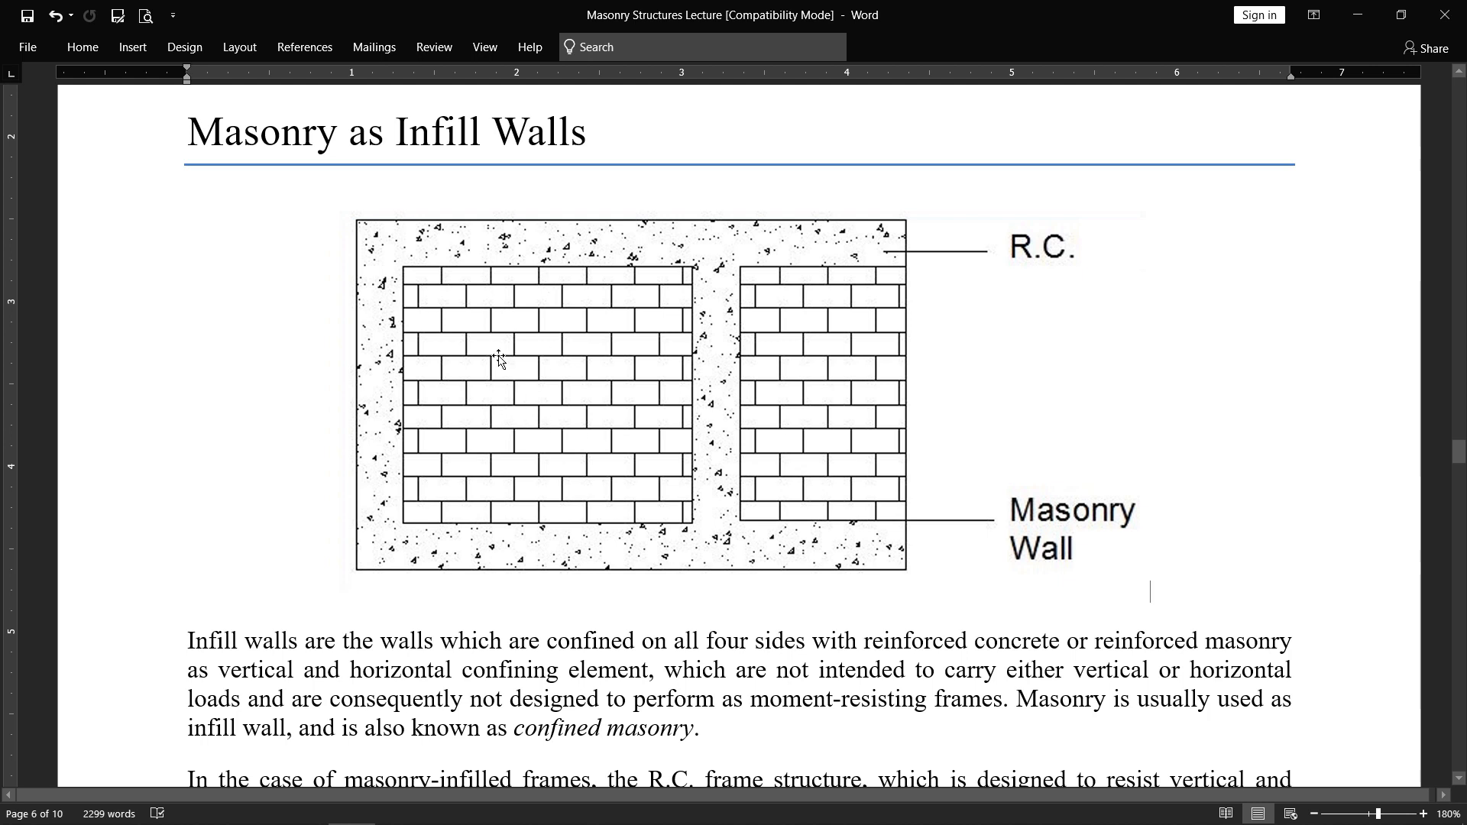
mouse_move(322, 709)
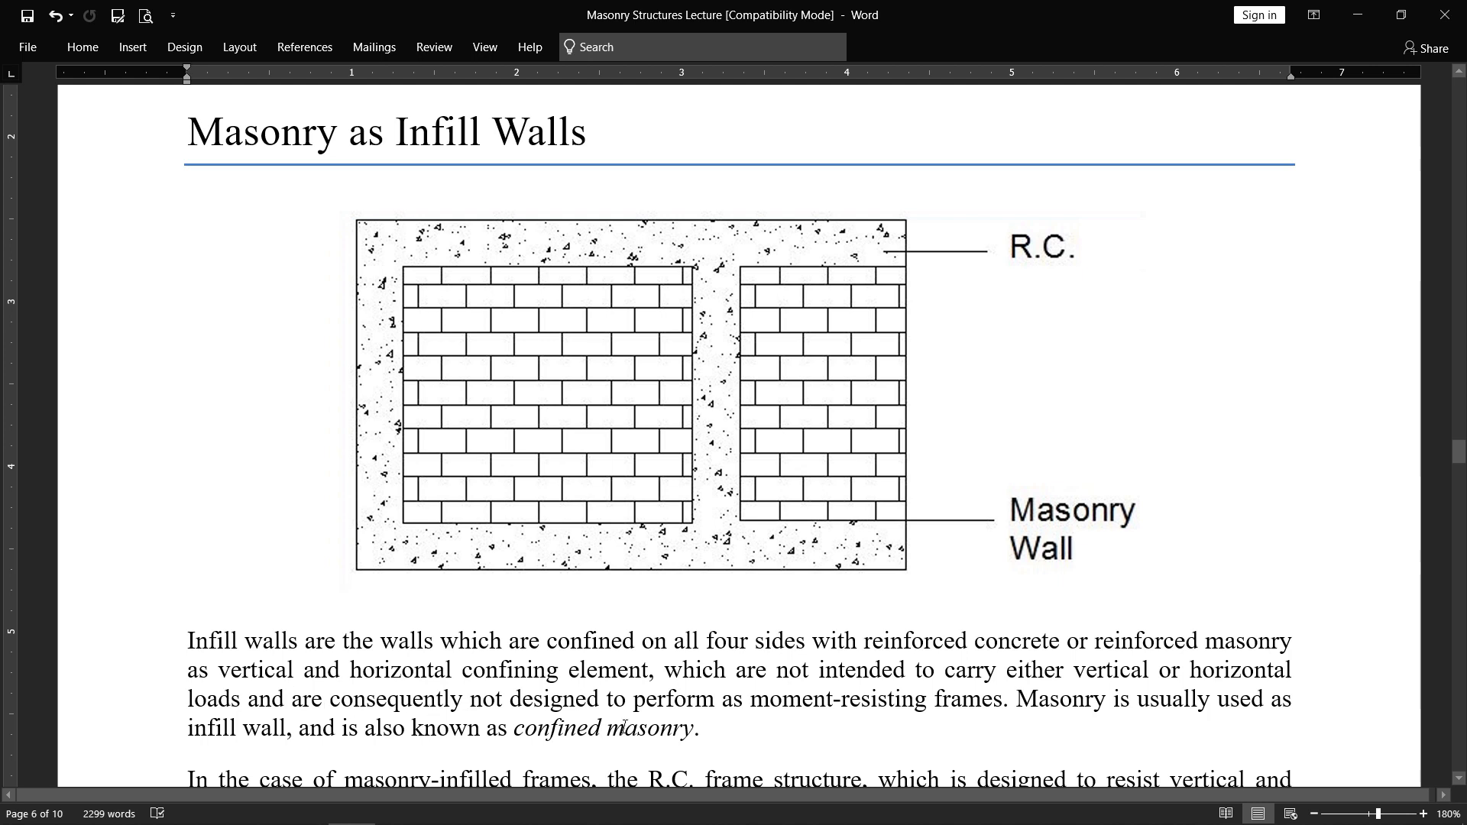
mouse_move(949, 719)
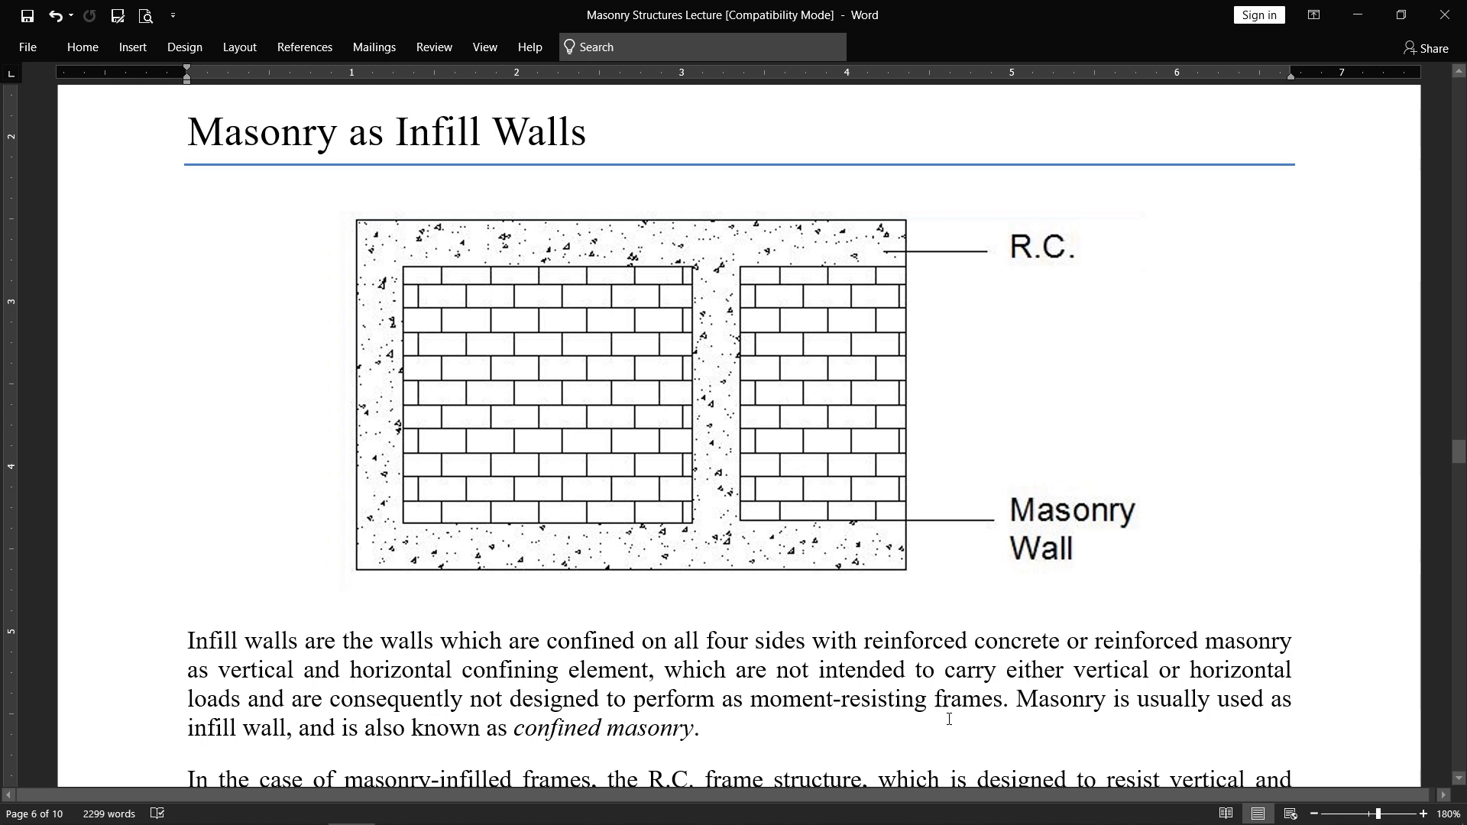
mouse_move(527, 378)
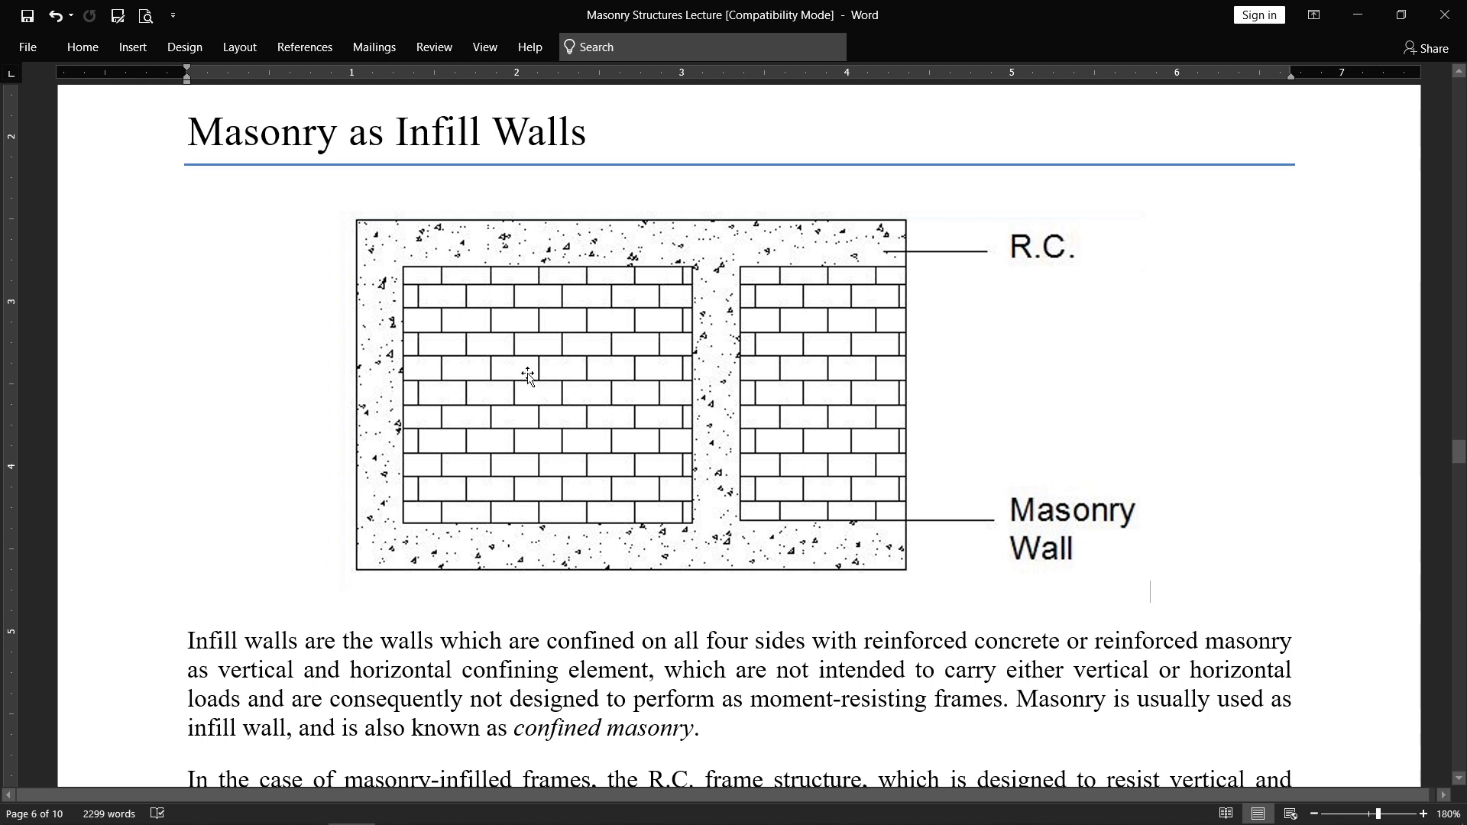
mouse_move(1190, 718)
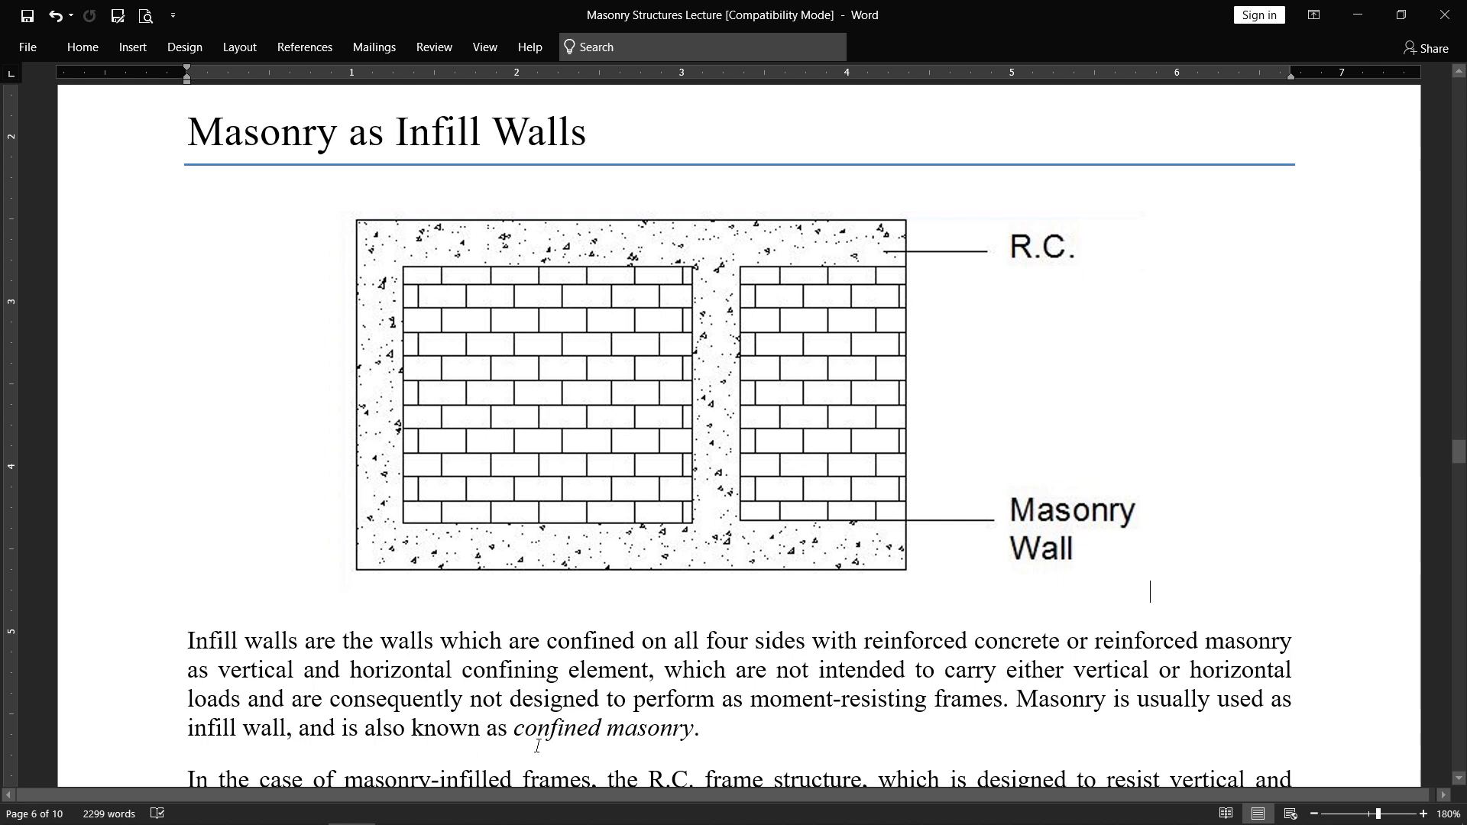
mouse_move(1031, 689)
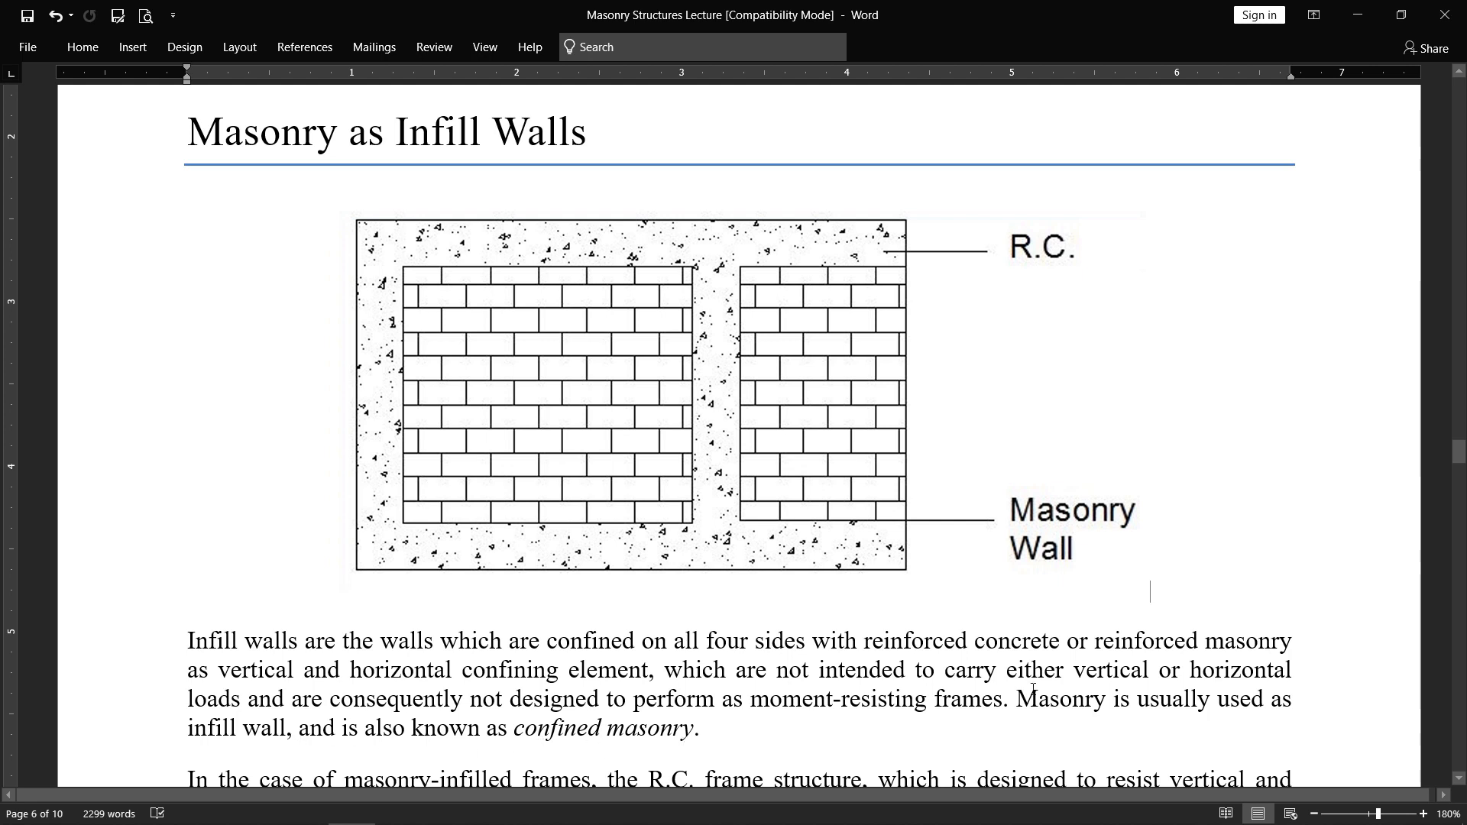
scroll("down", 3)
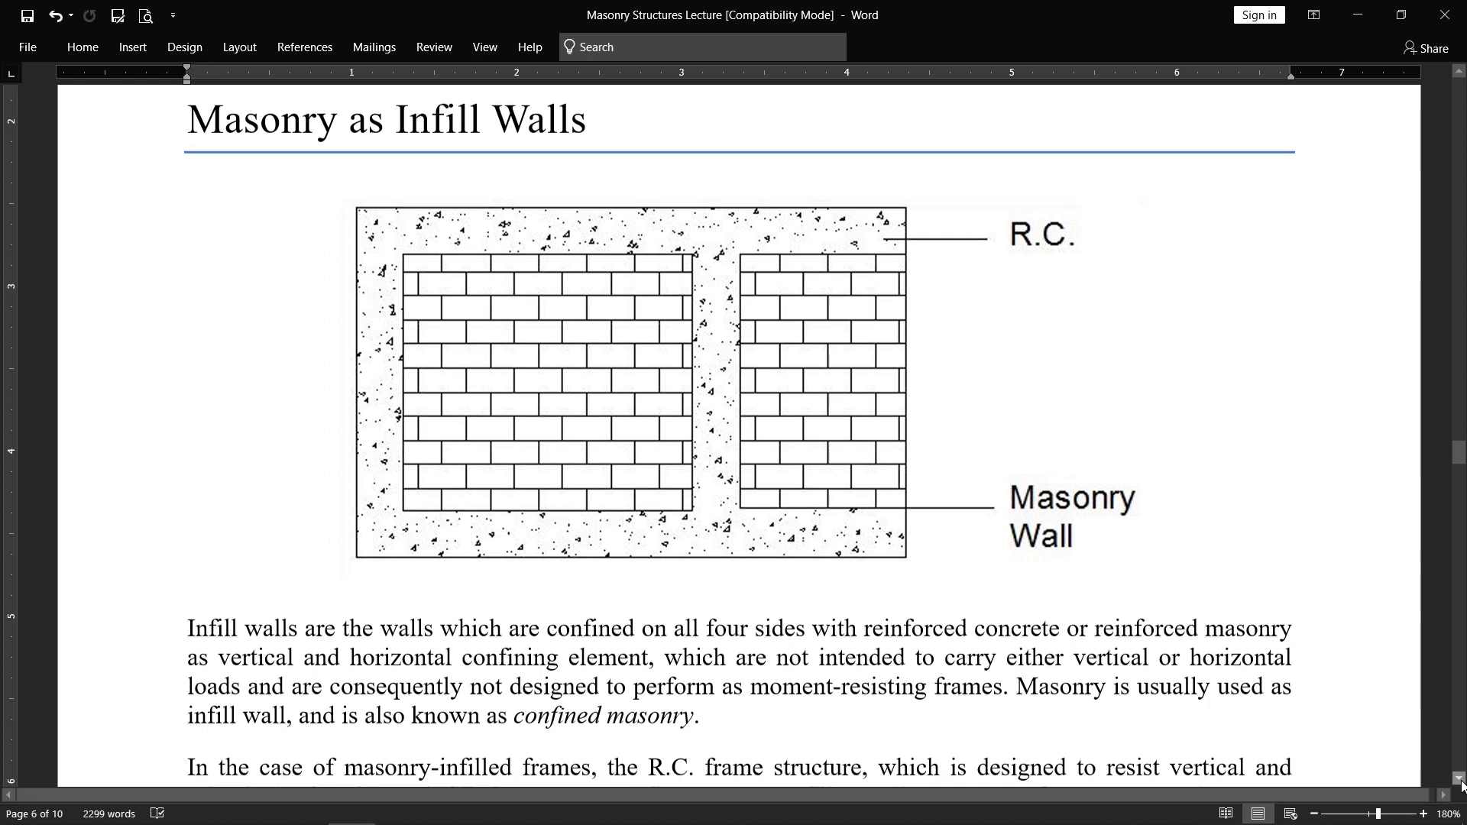
scroll("down", 3)
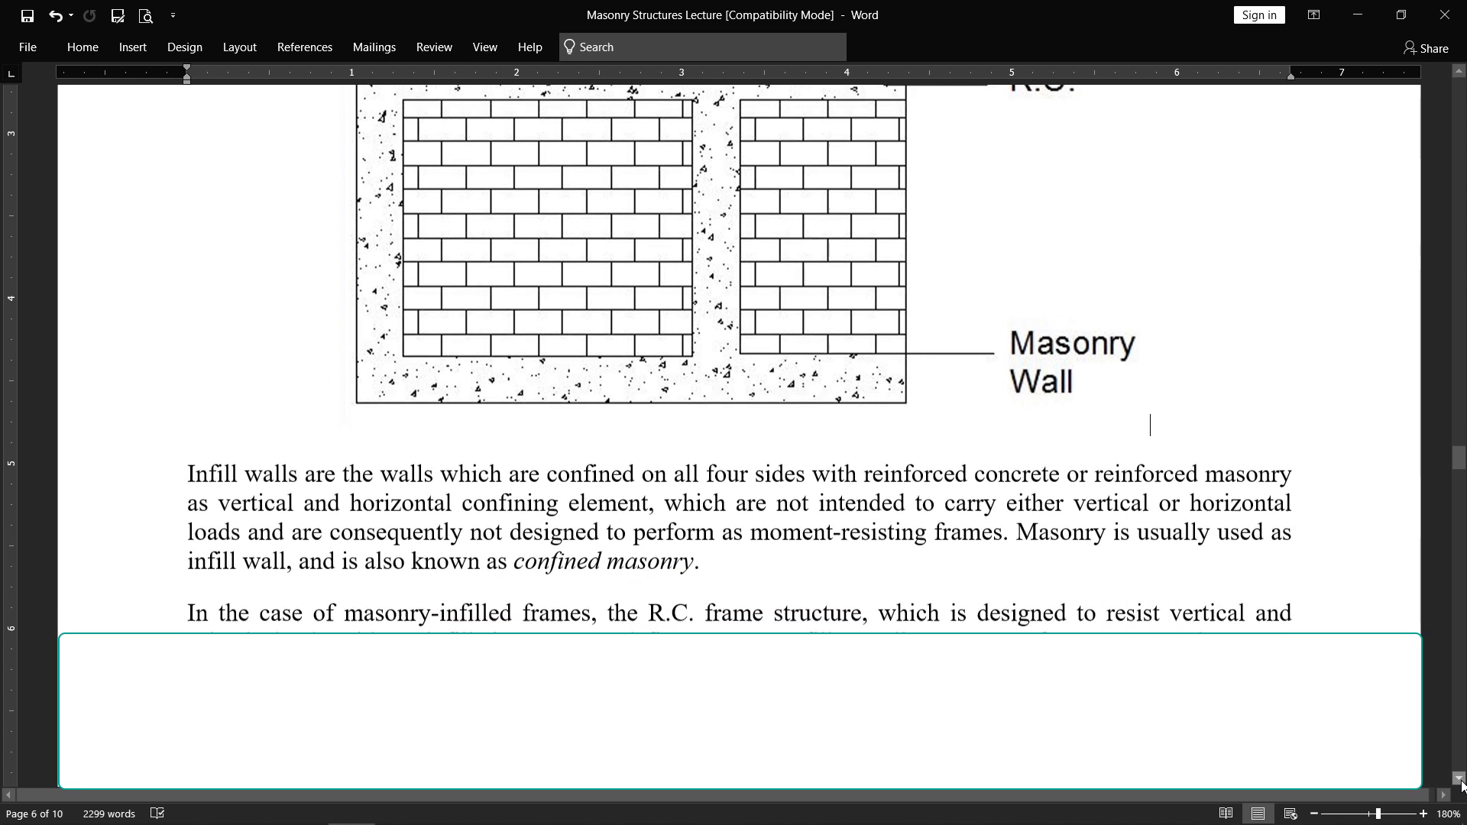
scroll("down", 3)
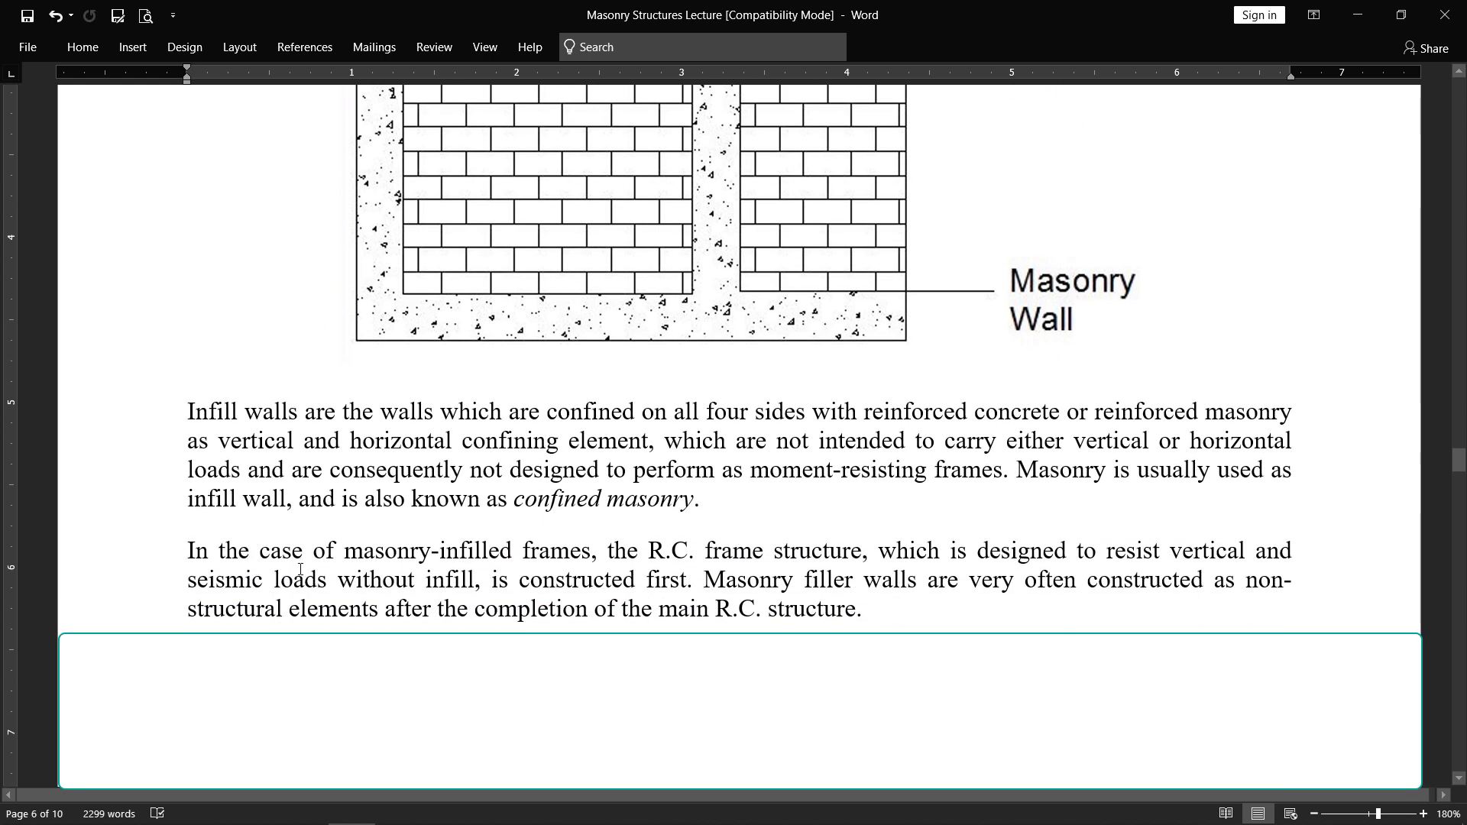
mouse_move(703, 566)
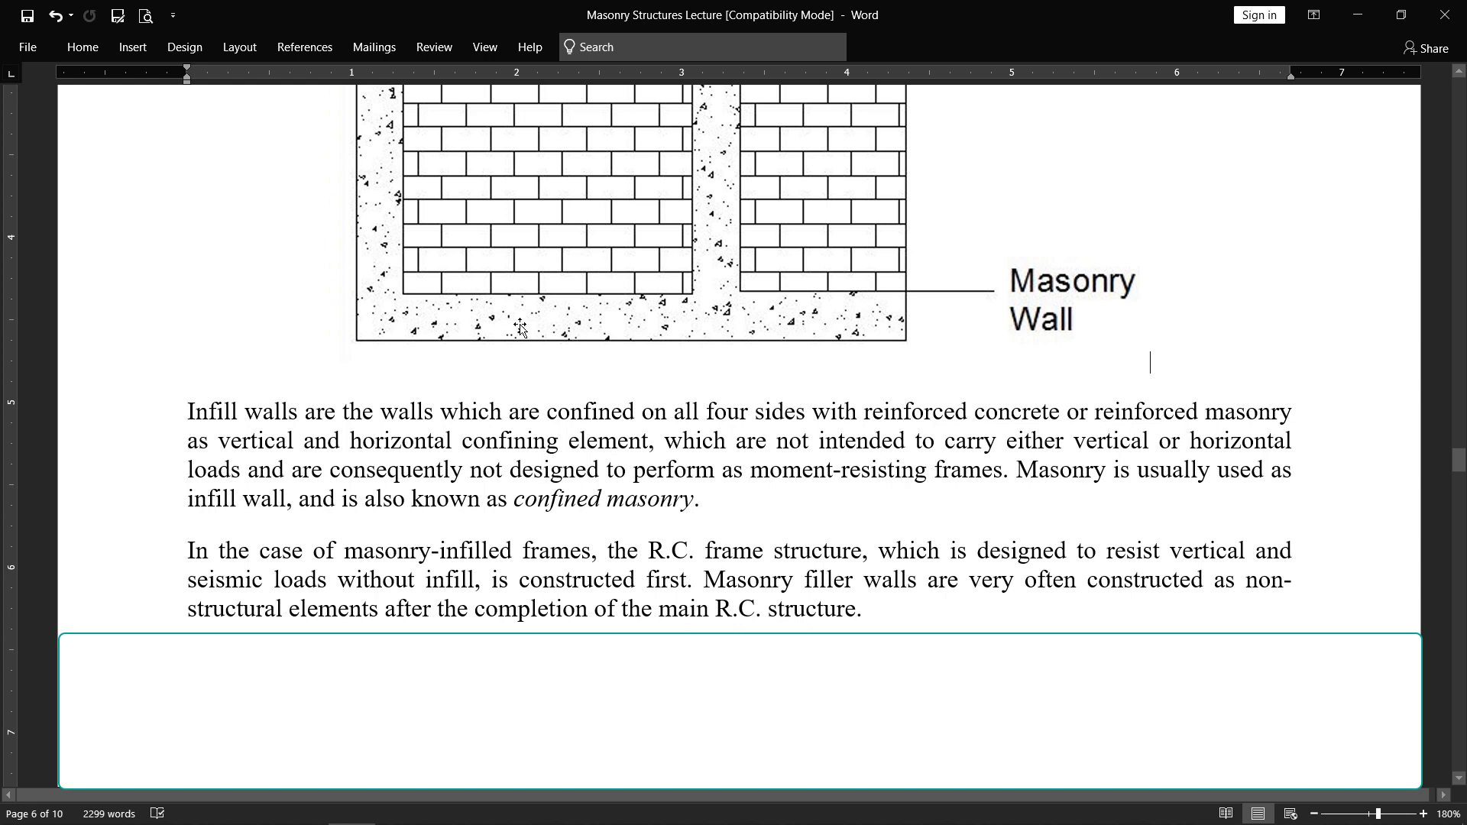
mouse_move(656, 292)
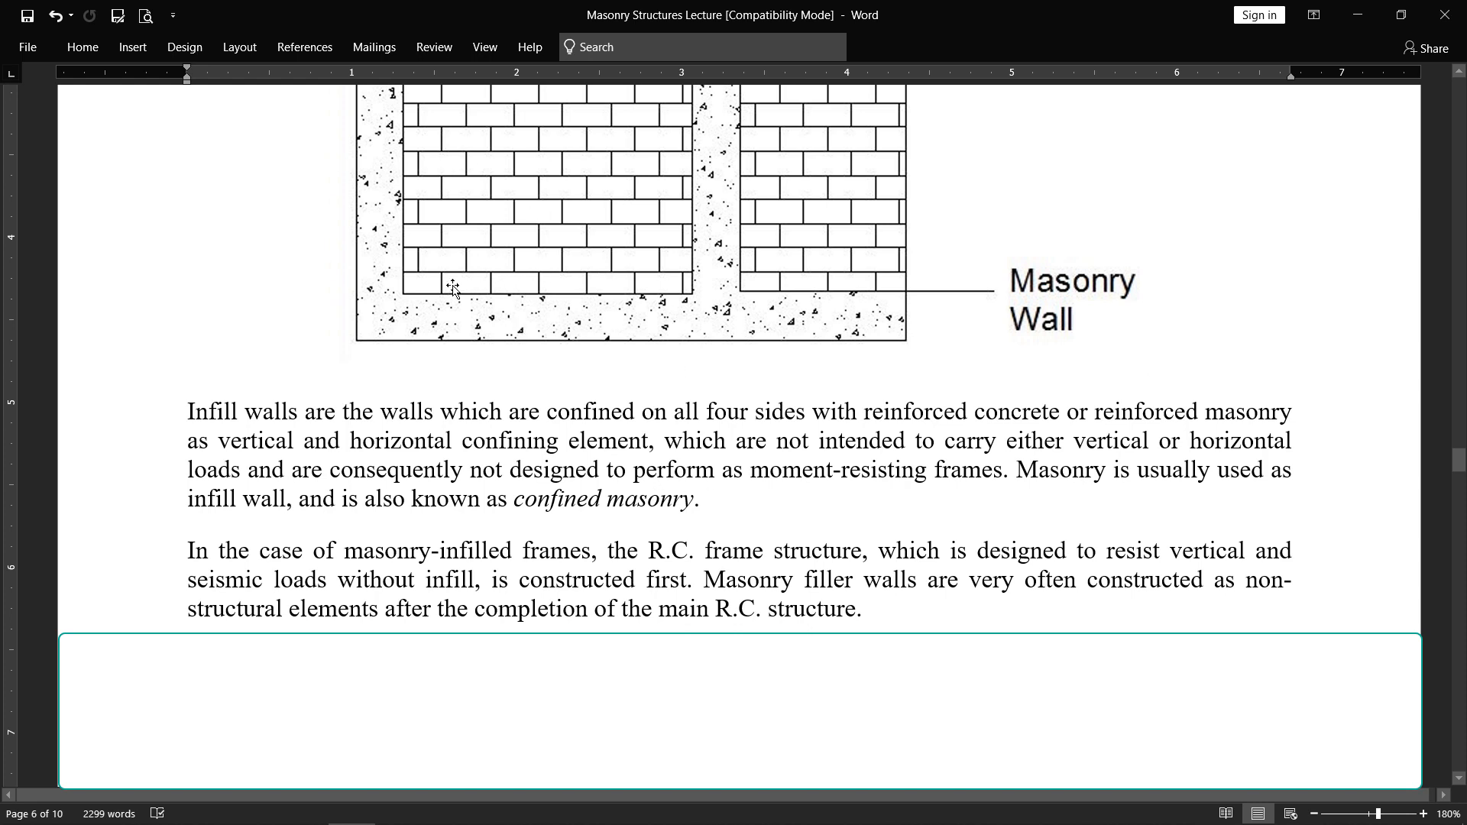
mouse_move(507, 286)
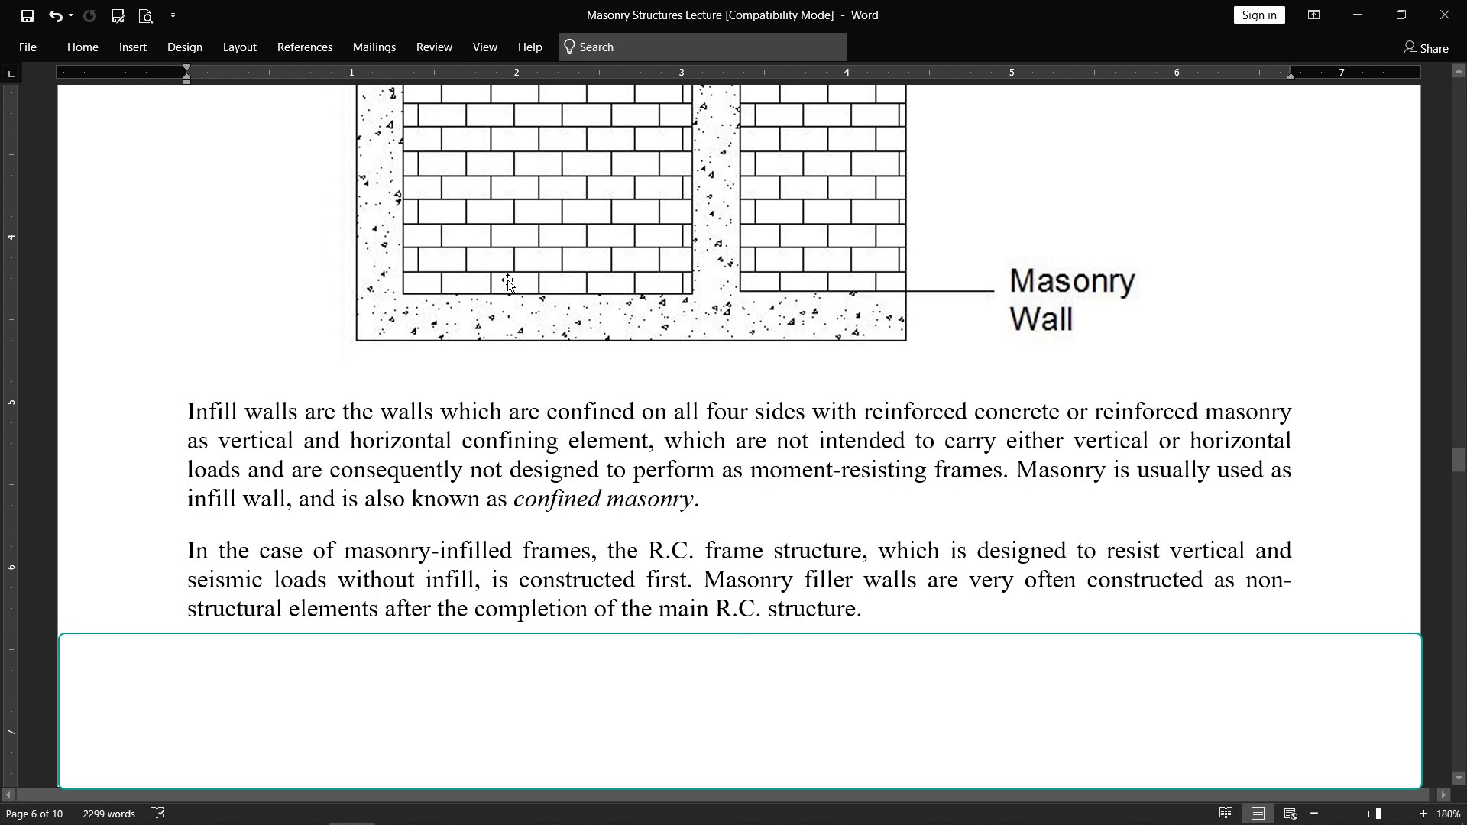
mouse_move(888, 587)
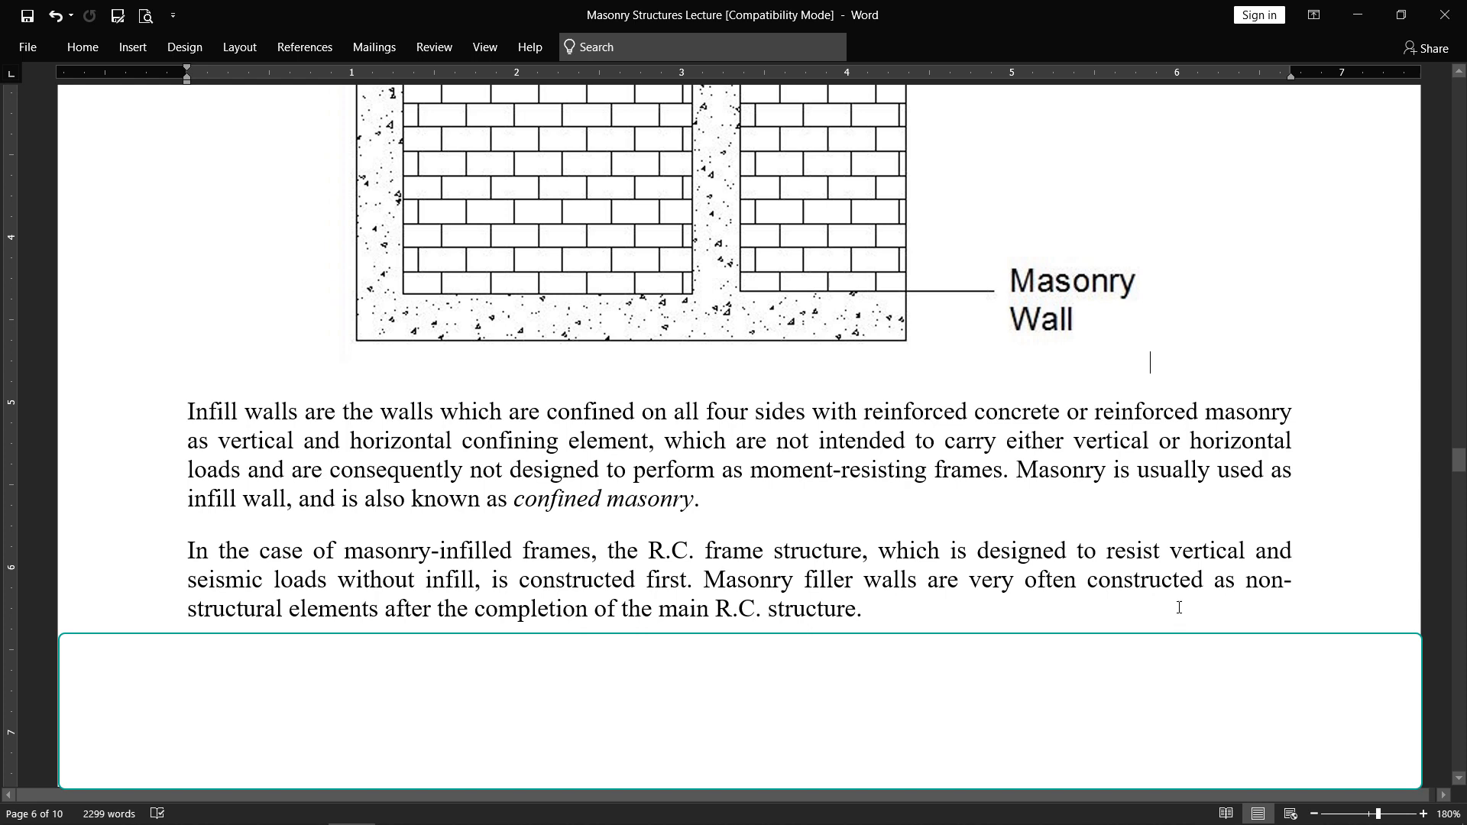
mouse_move(356, 624)
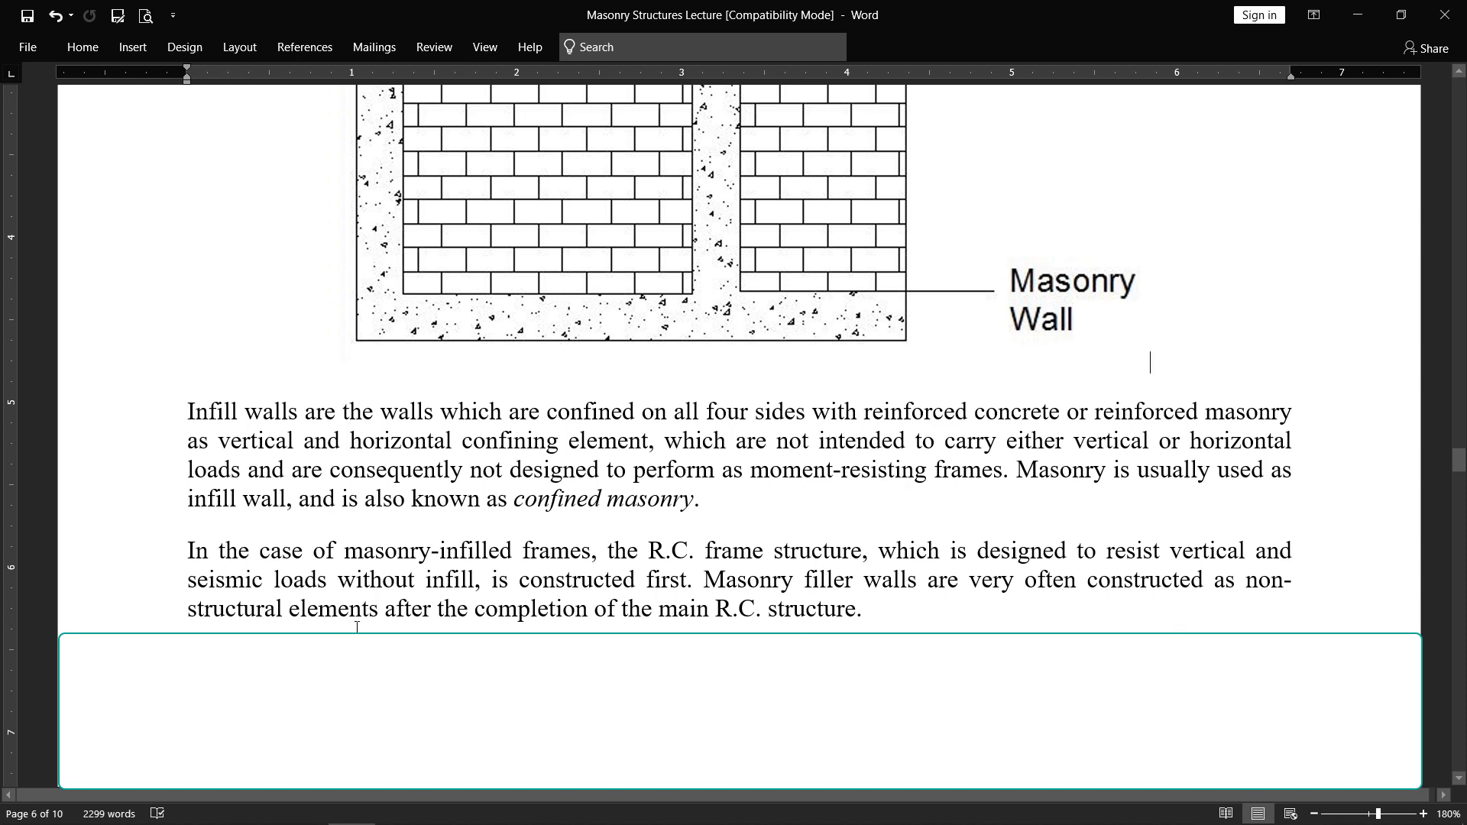
mouse_move(683, 626)
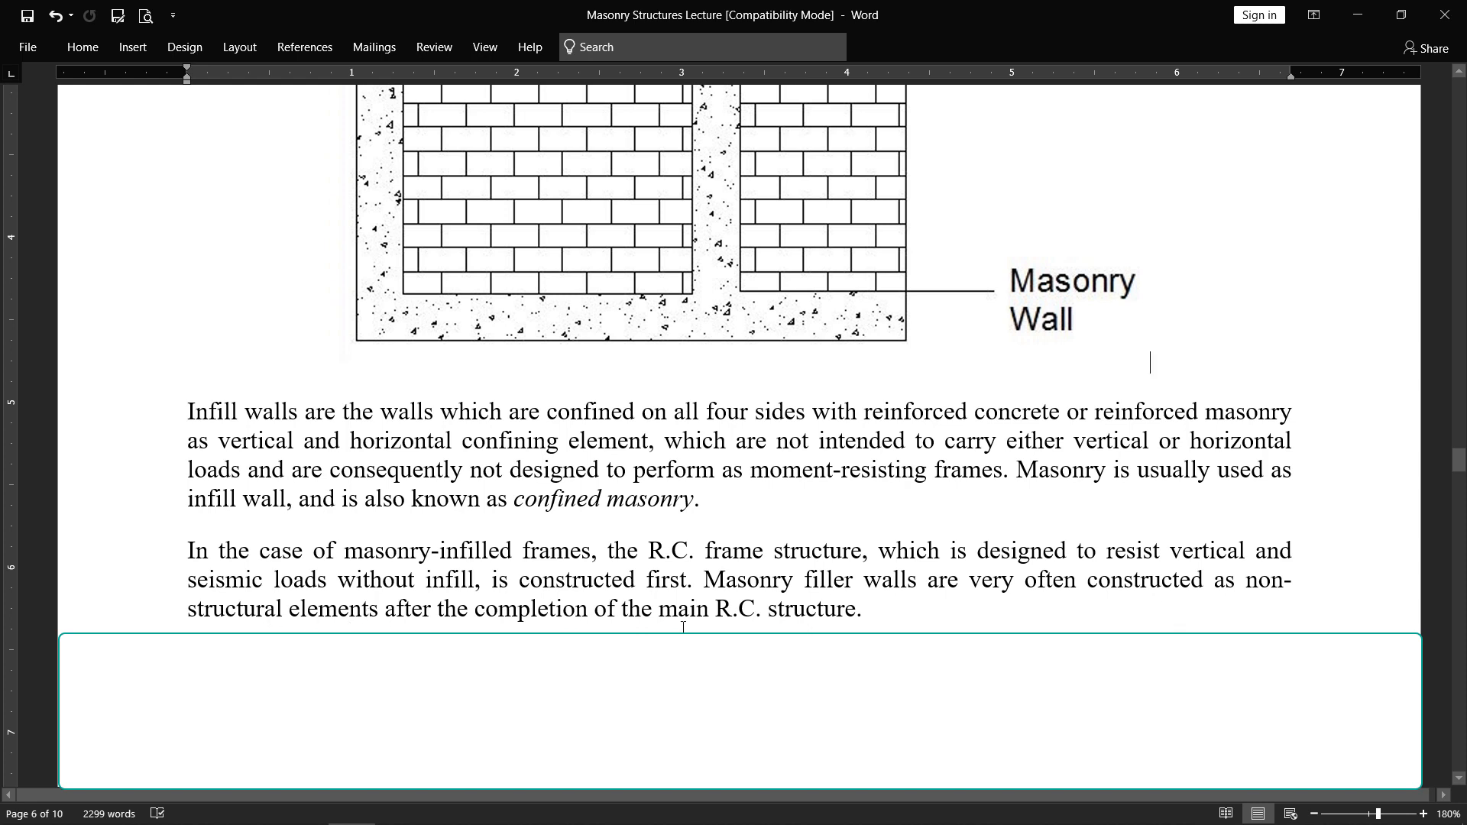
mouse_move(738, 357)
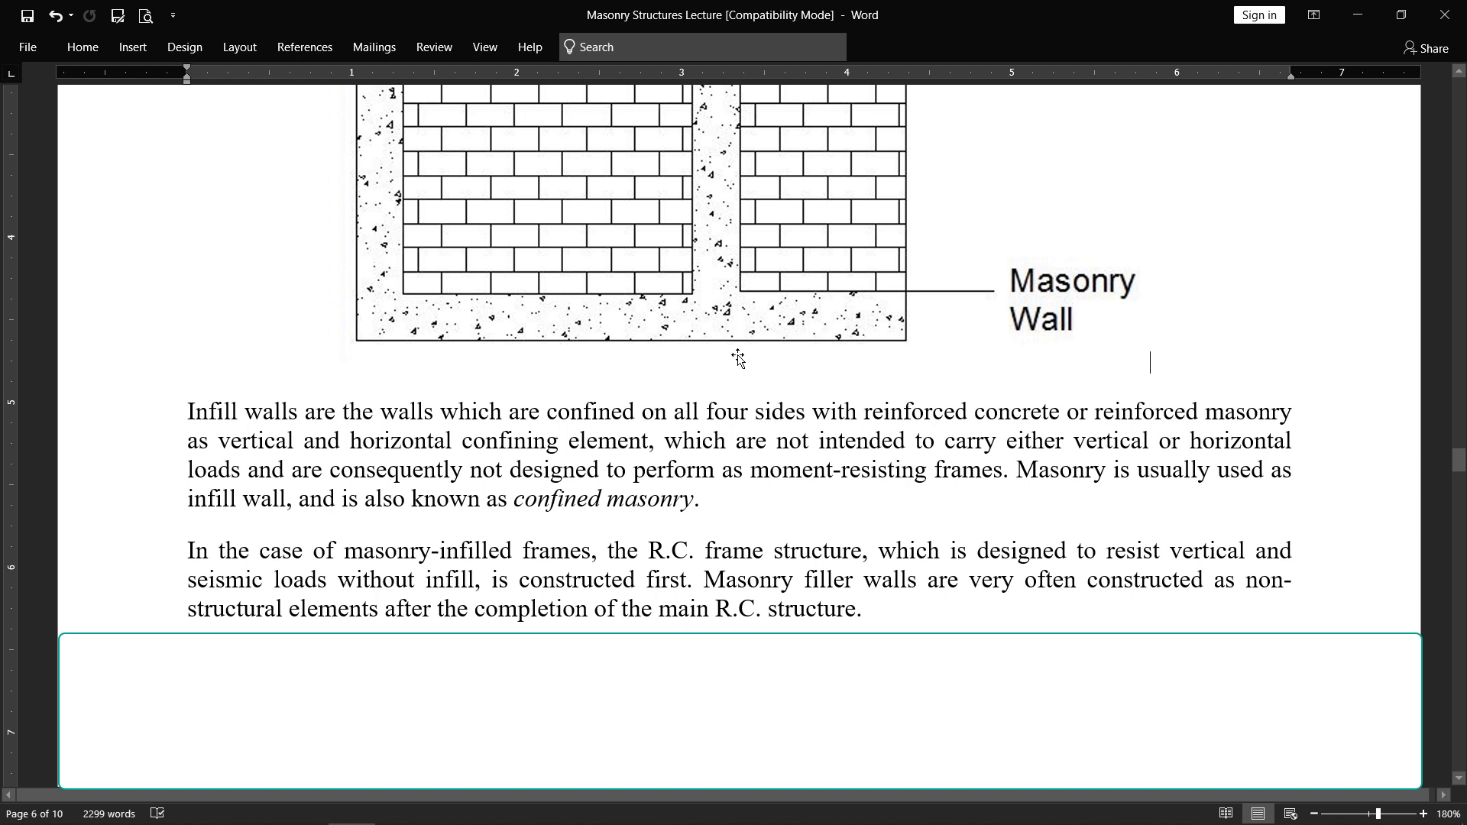
mouse_move(604, 247)
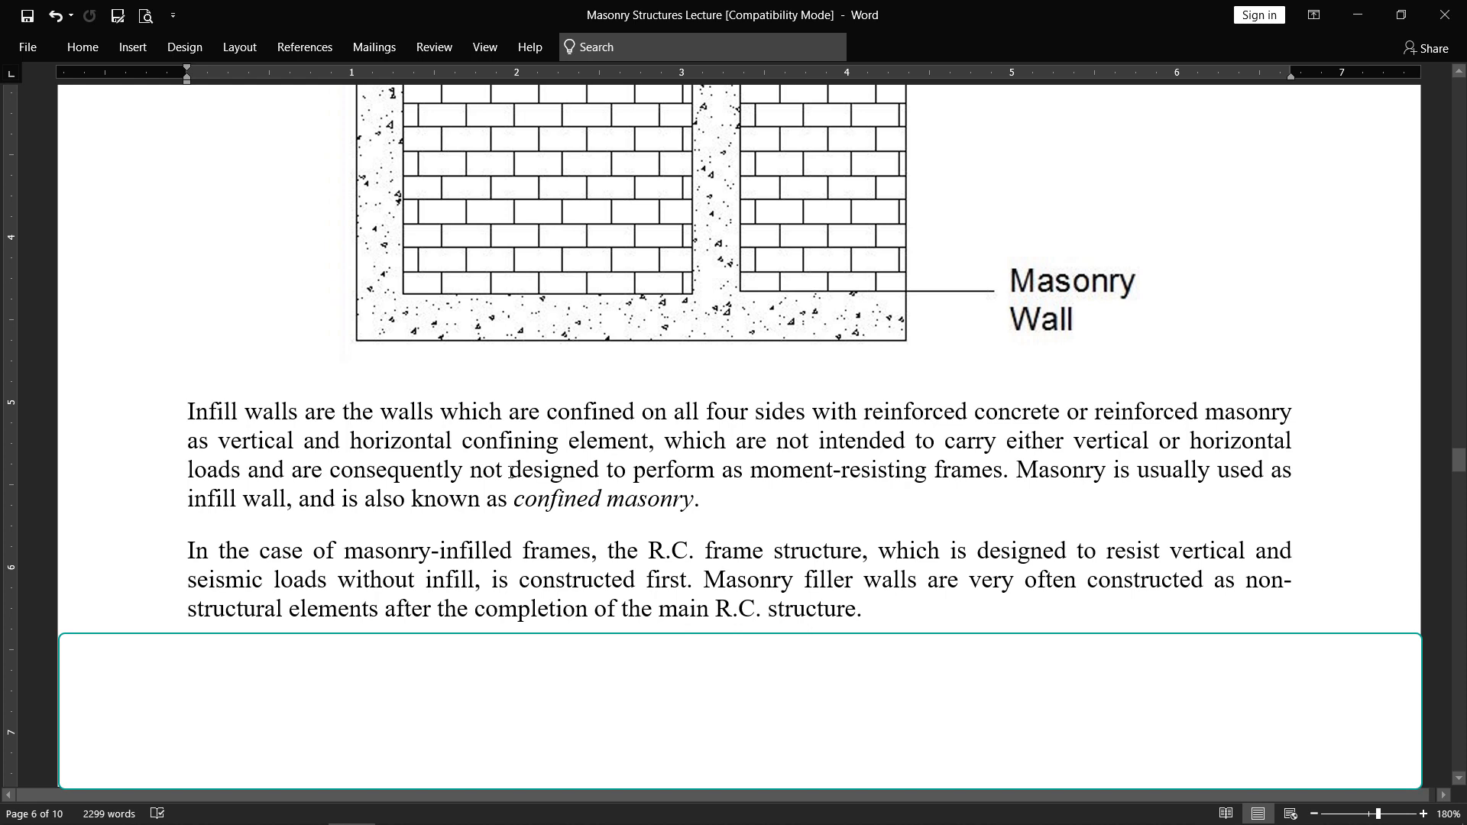
scroll("down", 3)
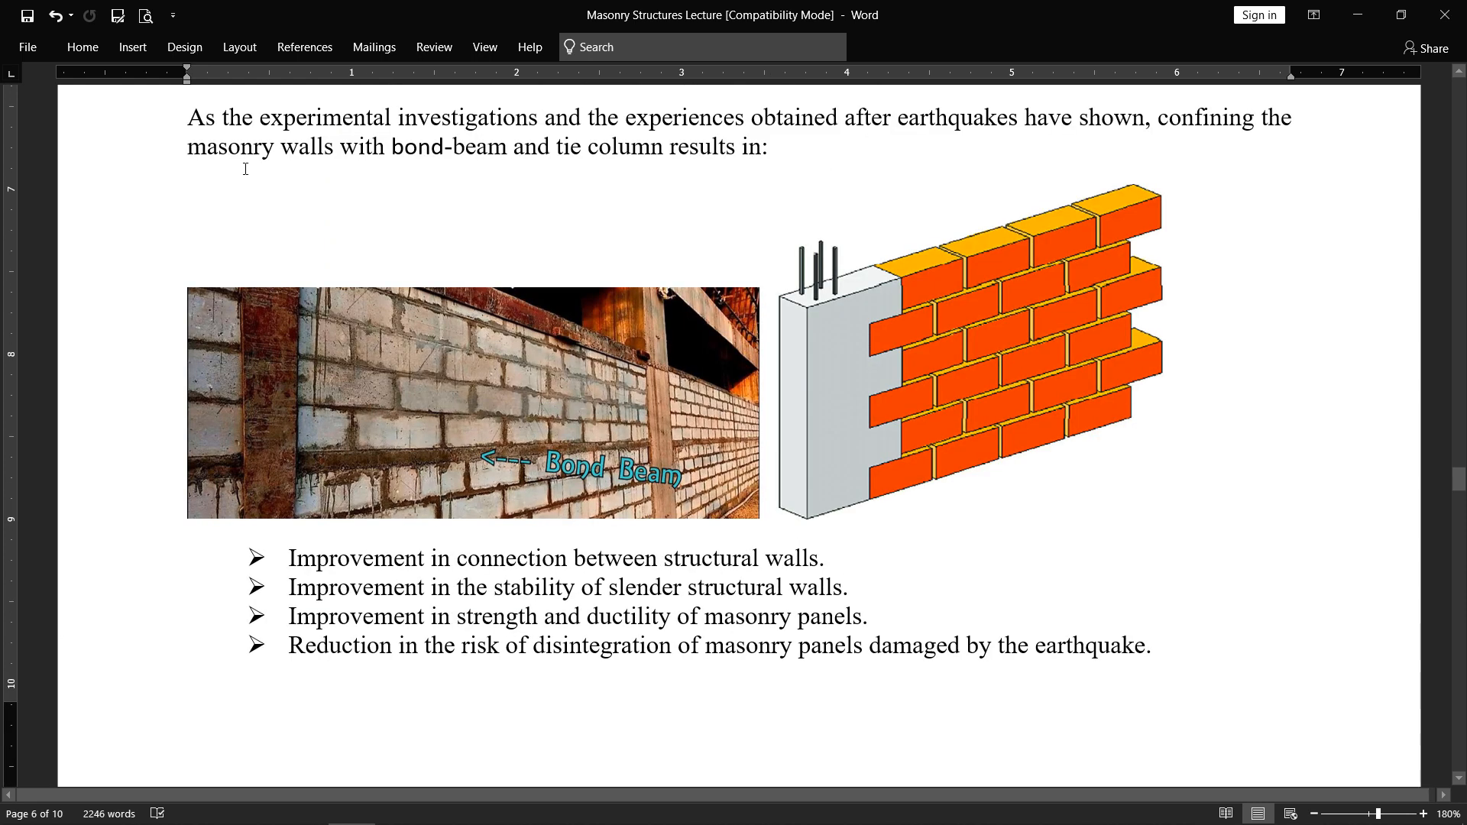
mouse_move(664, 134)
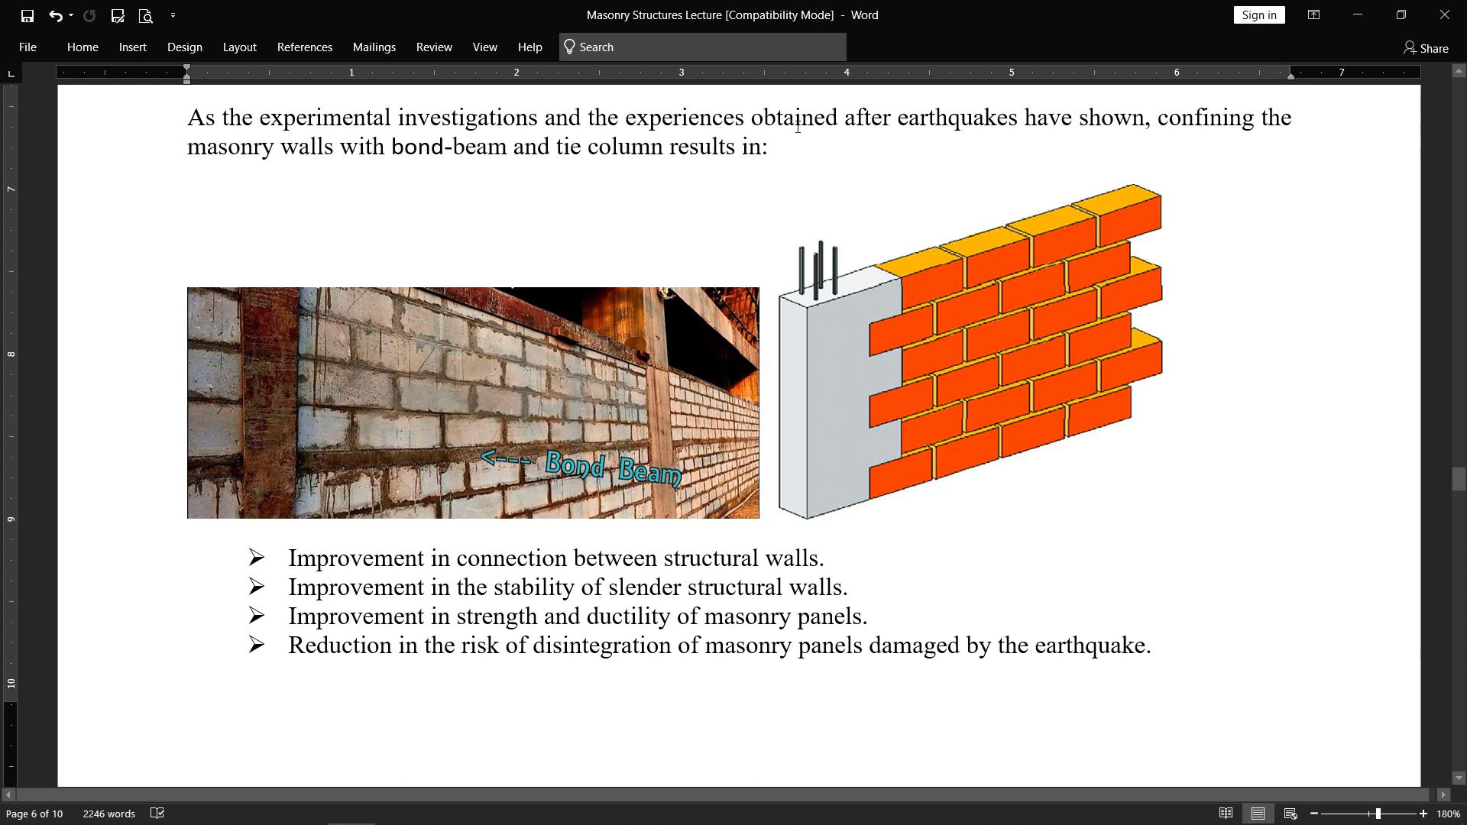
mouse_move(1092, 135)
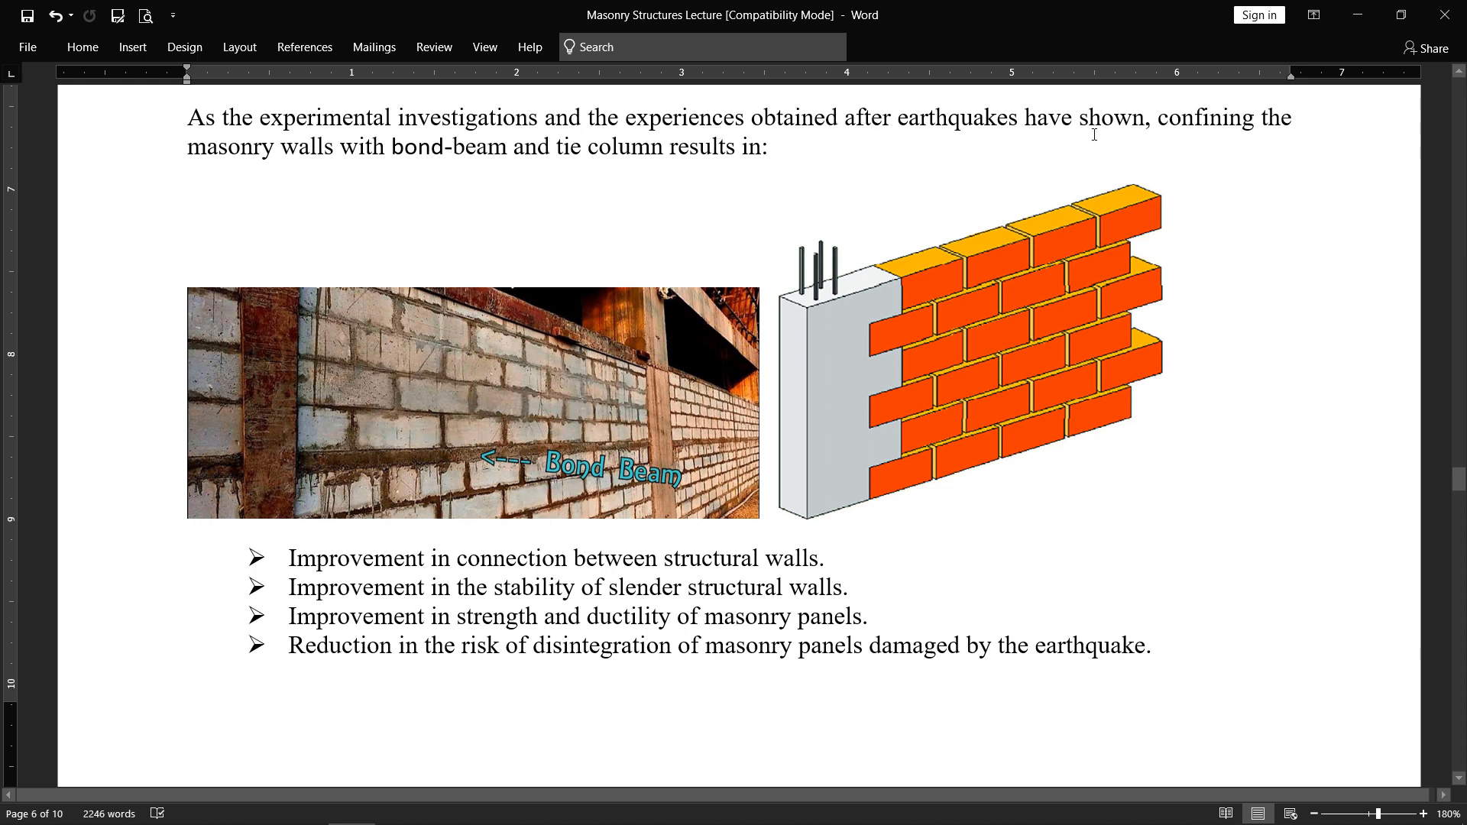
mouse_move(321, 177)
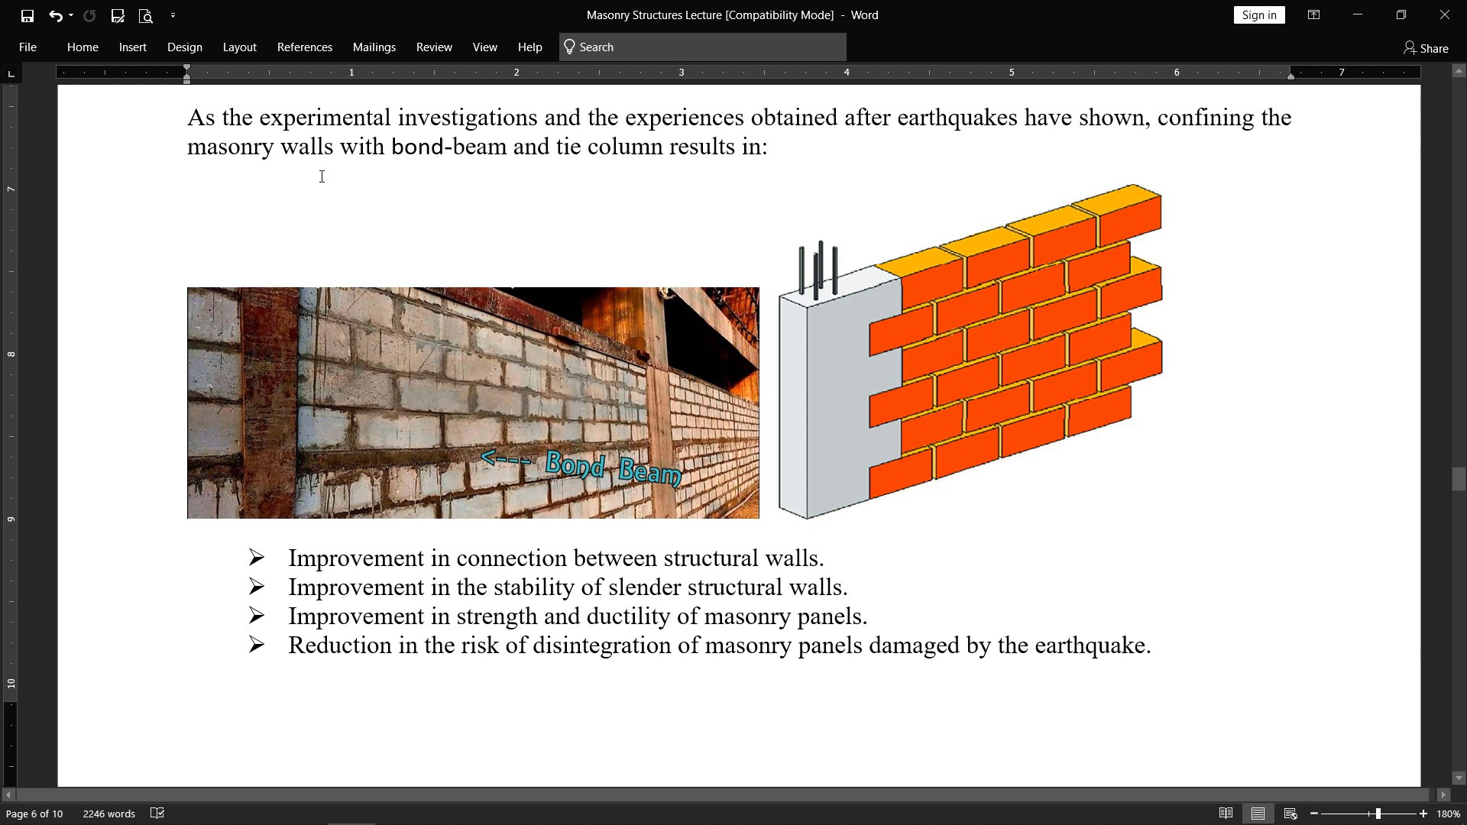
mouse_move(660, 167)
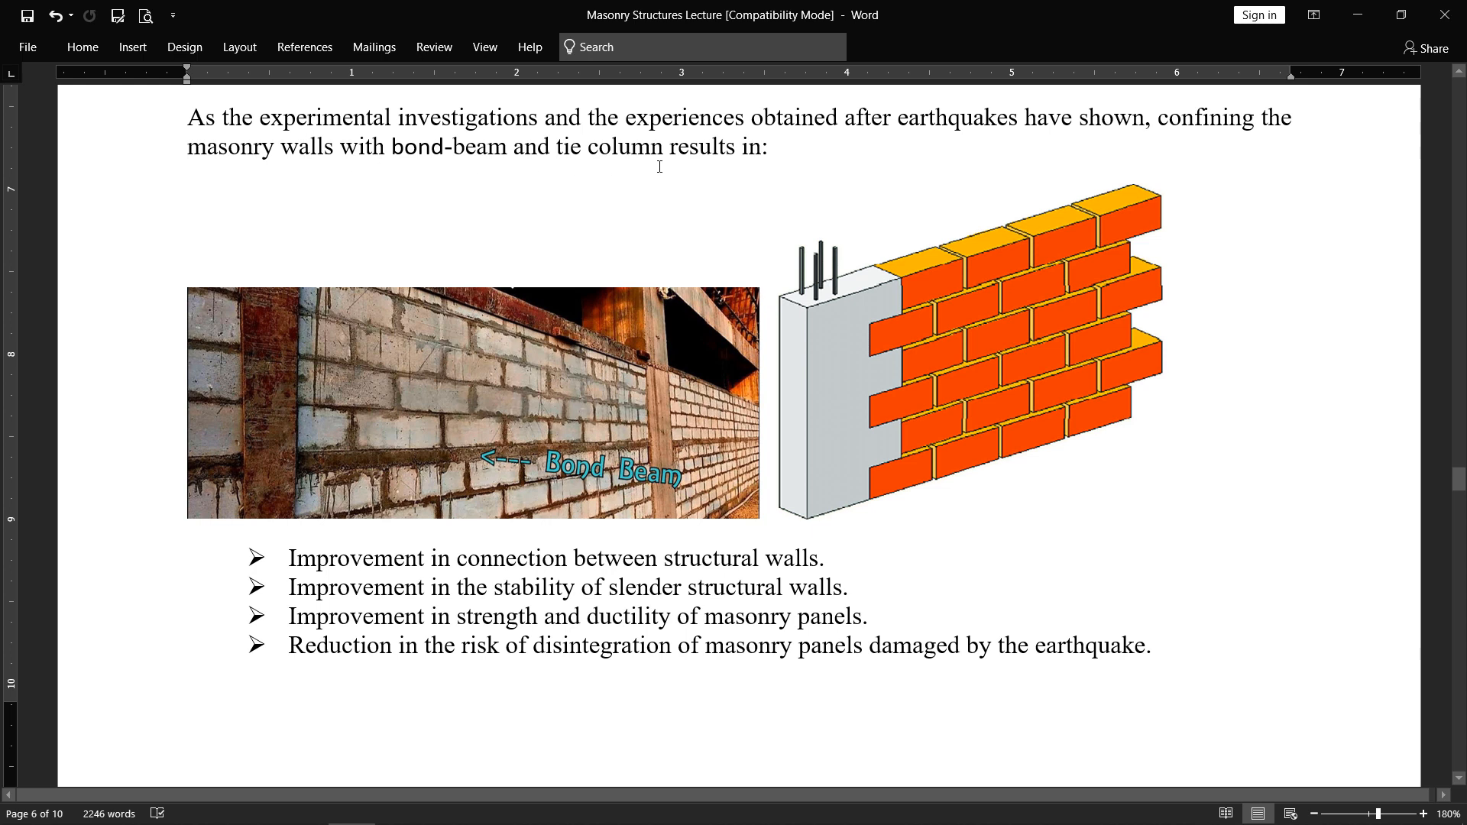
mouse_move(741, 162)
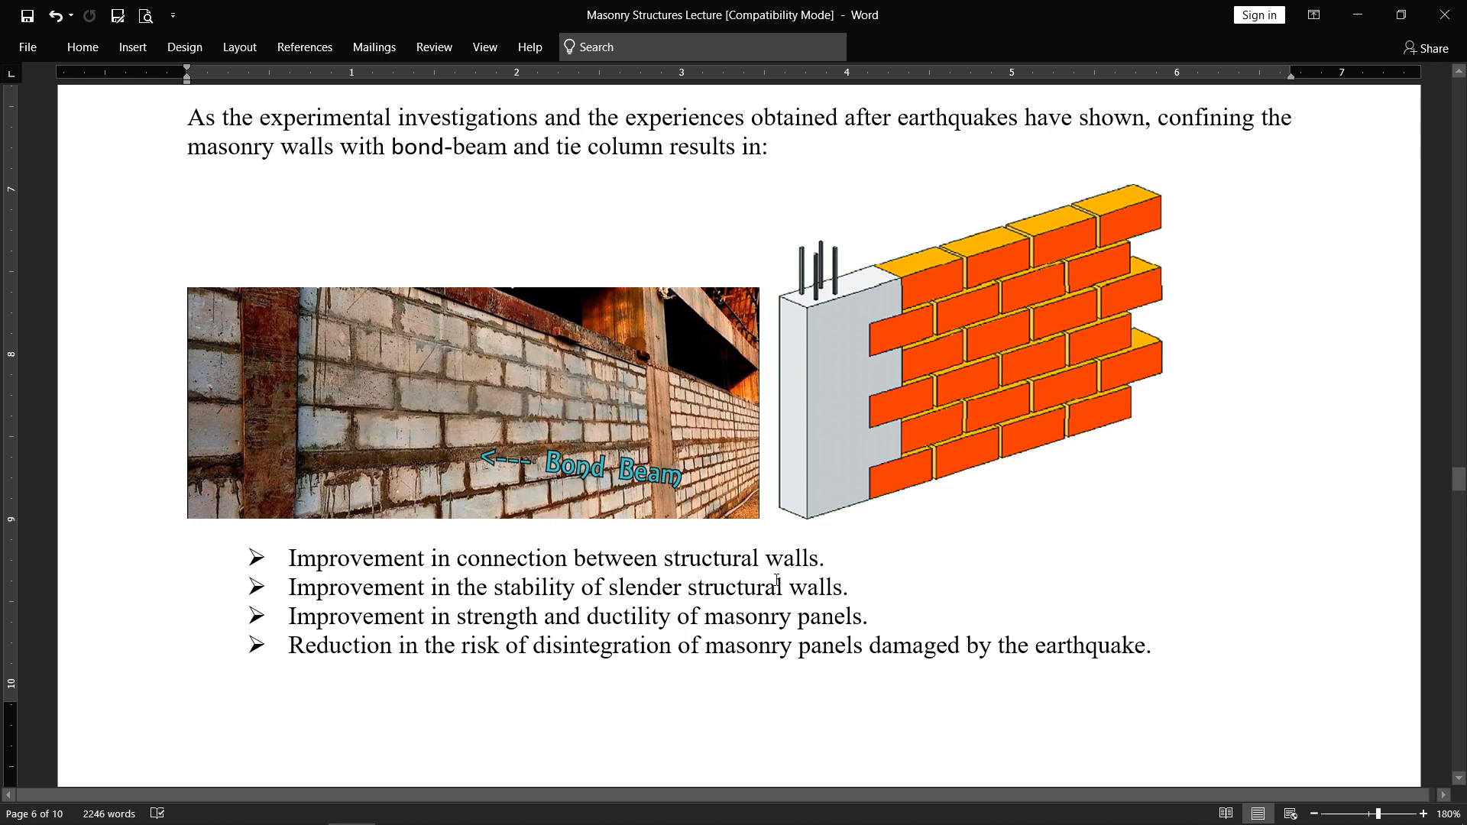
mouse_move(393, 375)
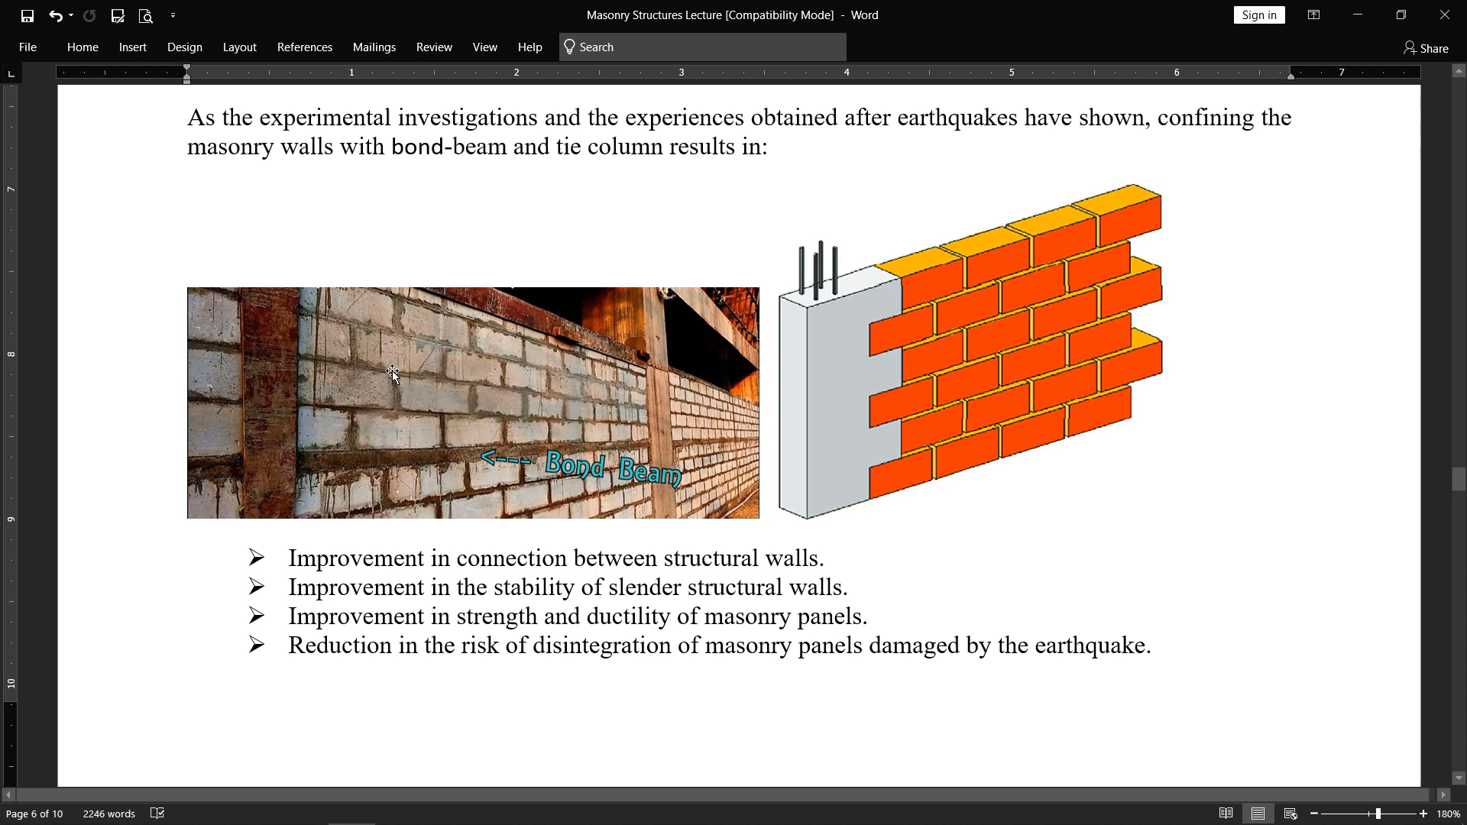
mouse_move(383, 397)
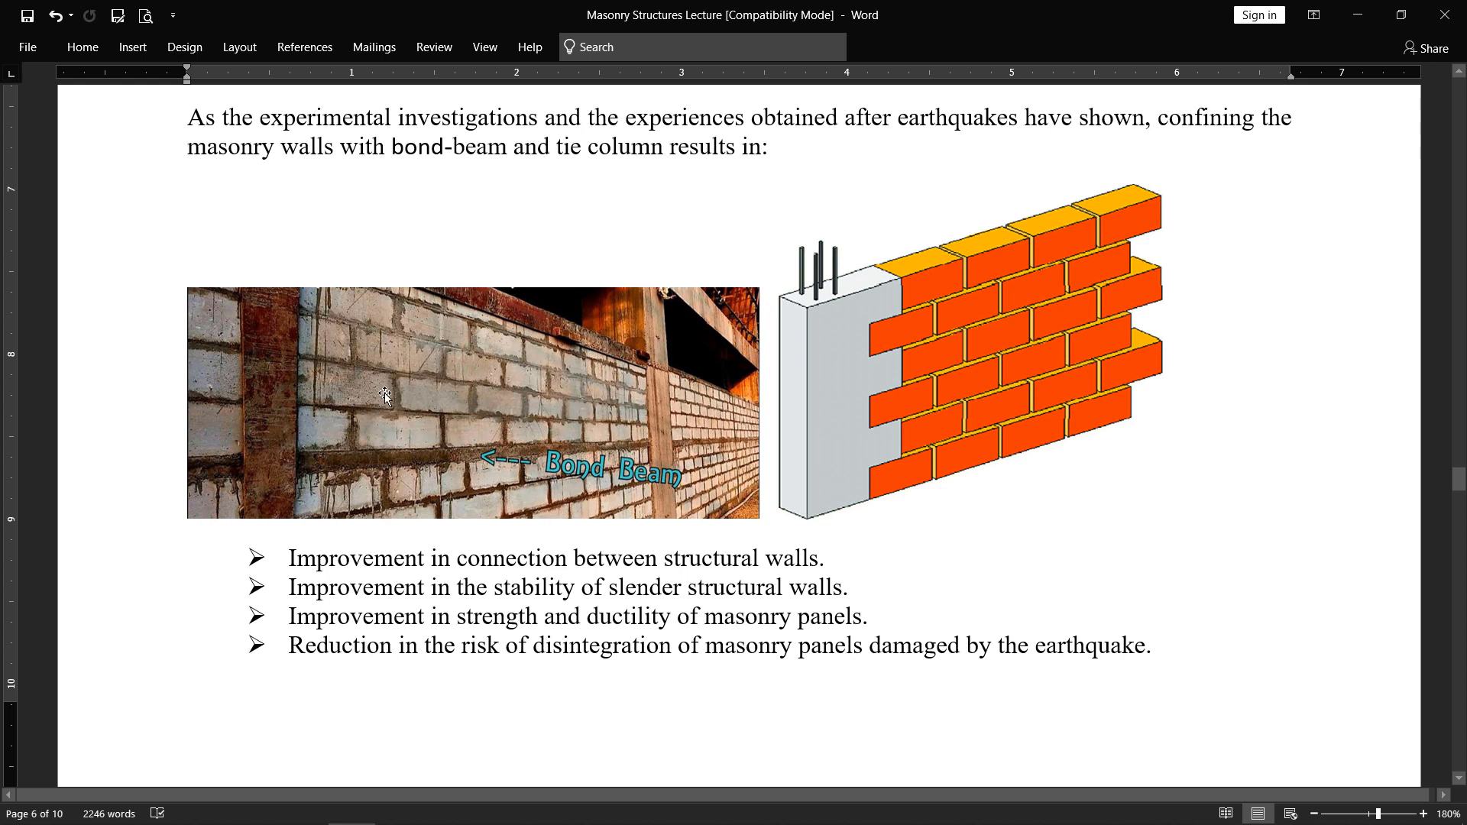
mouse_move(411, 426)
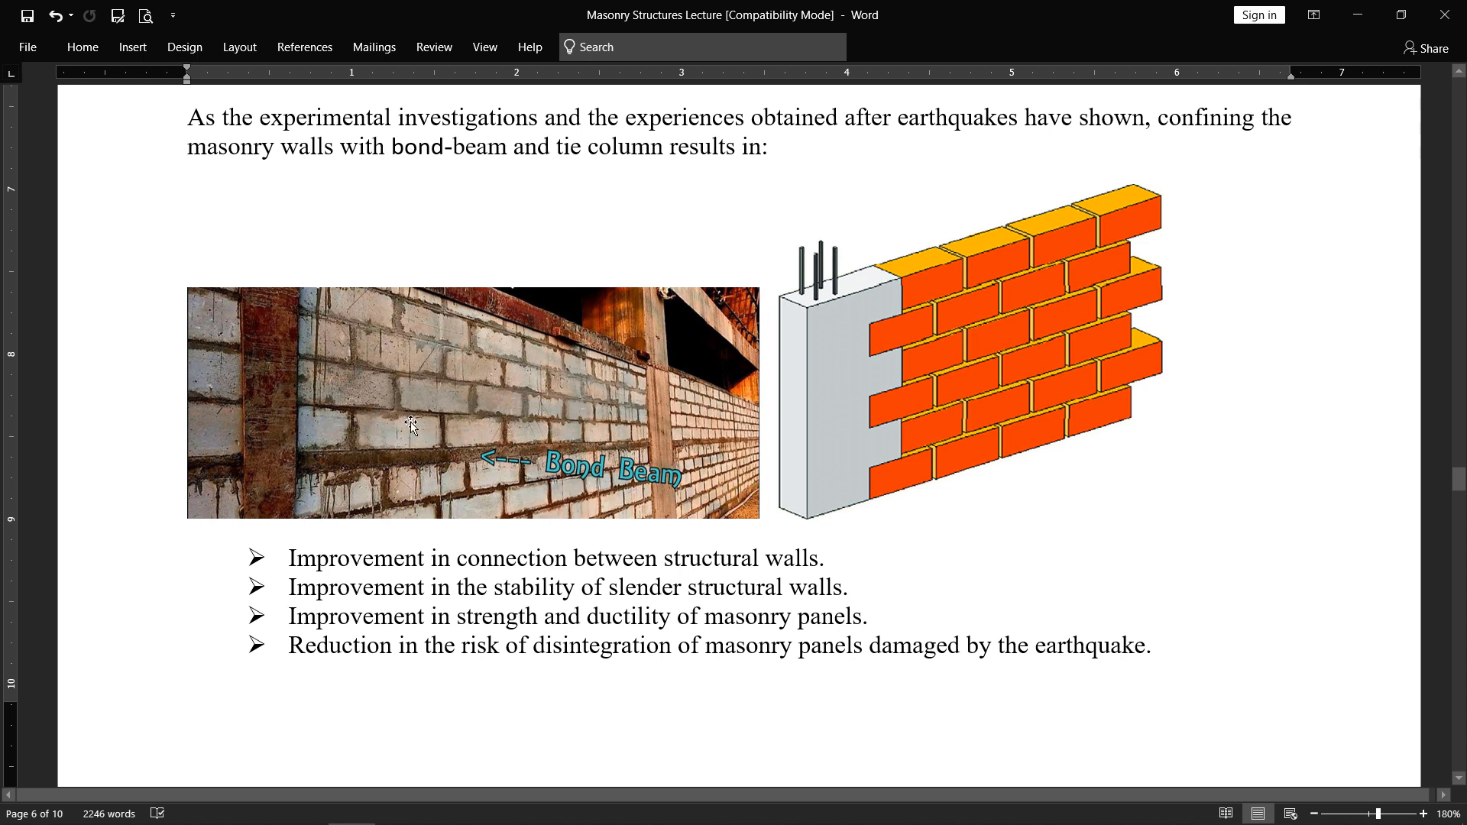
mouse_move(315, 465)
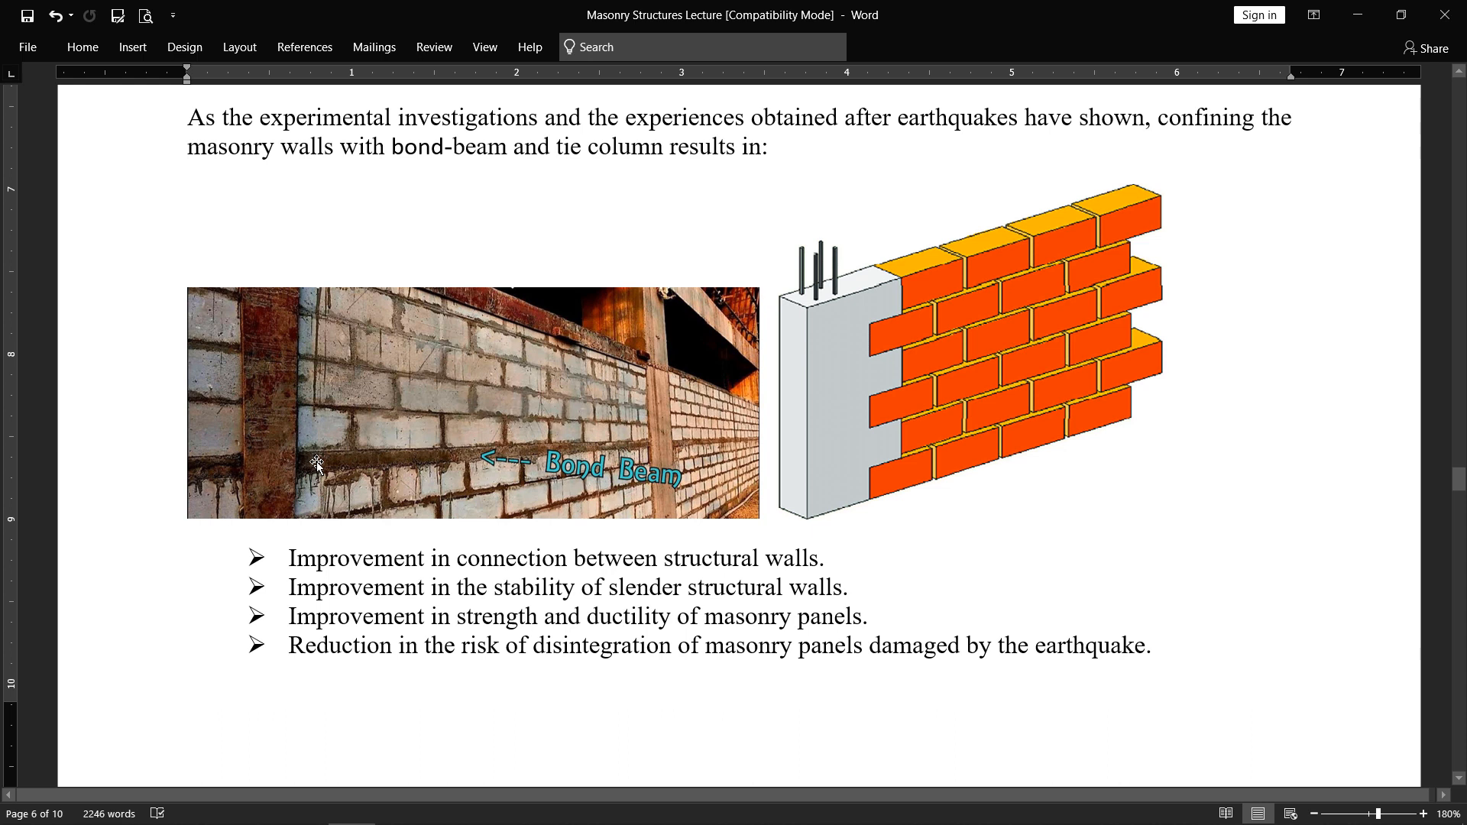
mouse_move(447, 472)
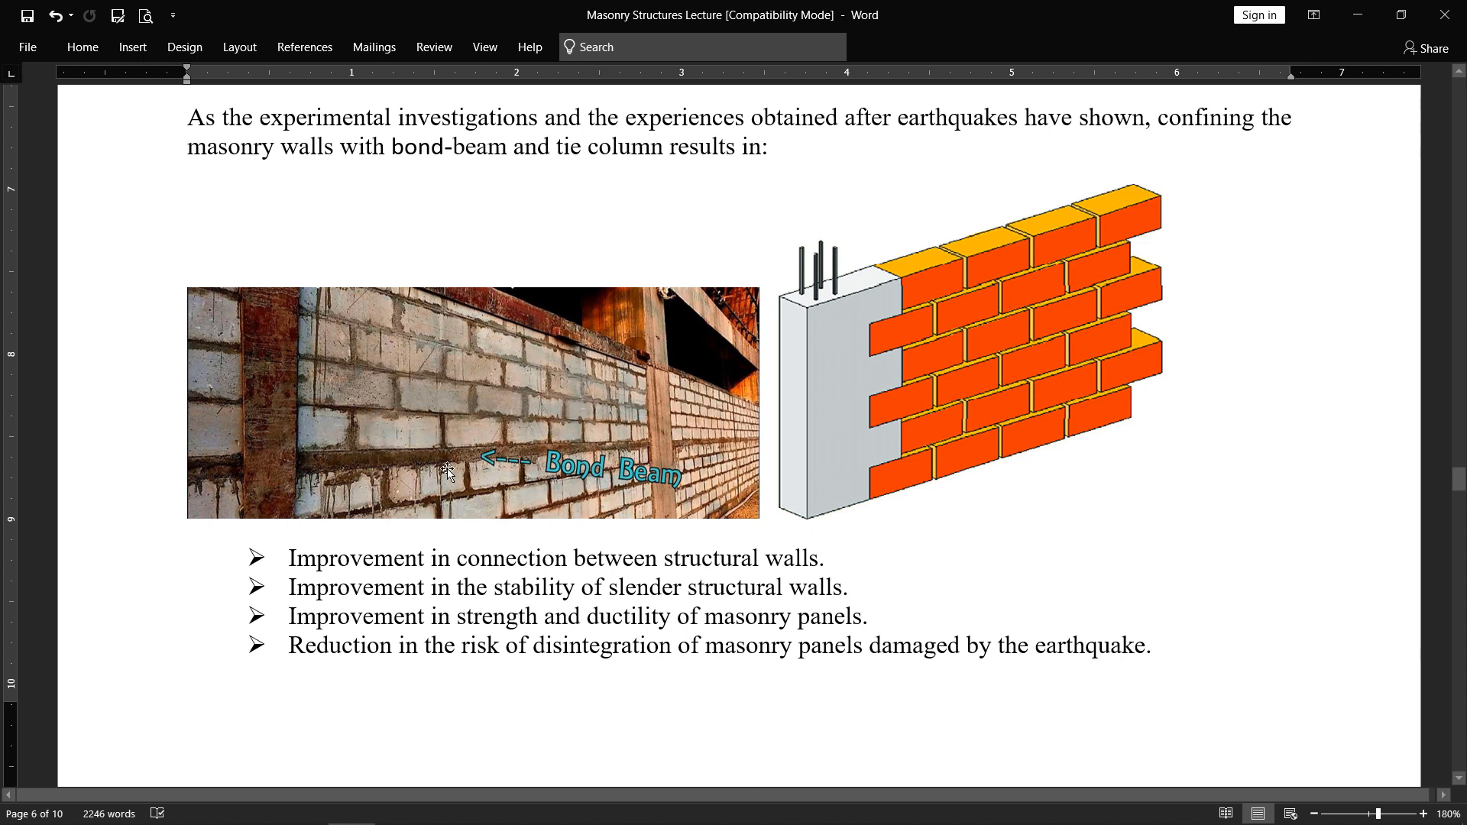
mouse_move(368, 480)
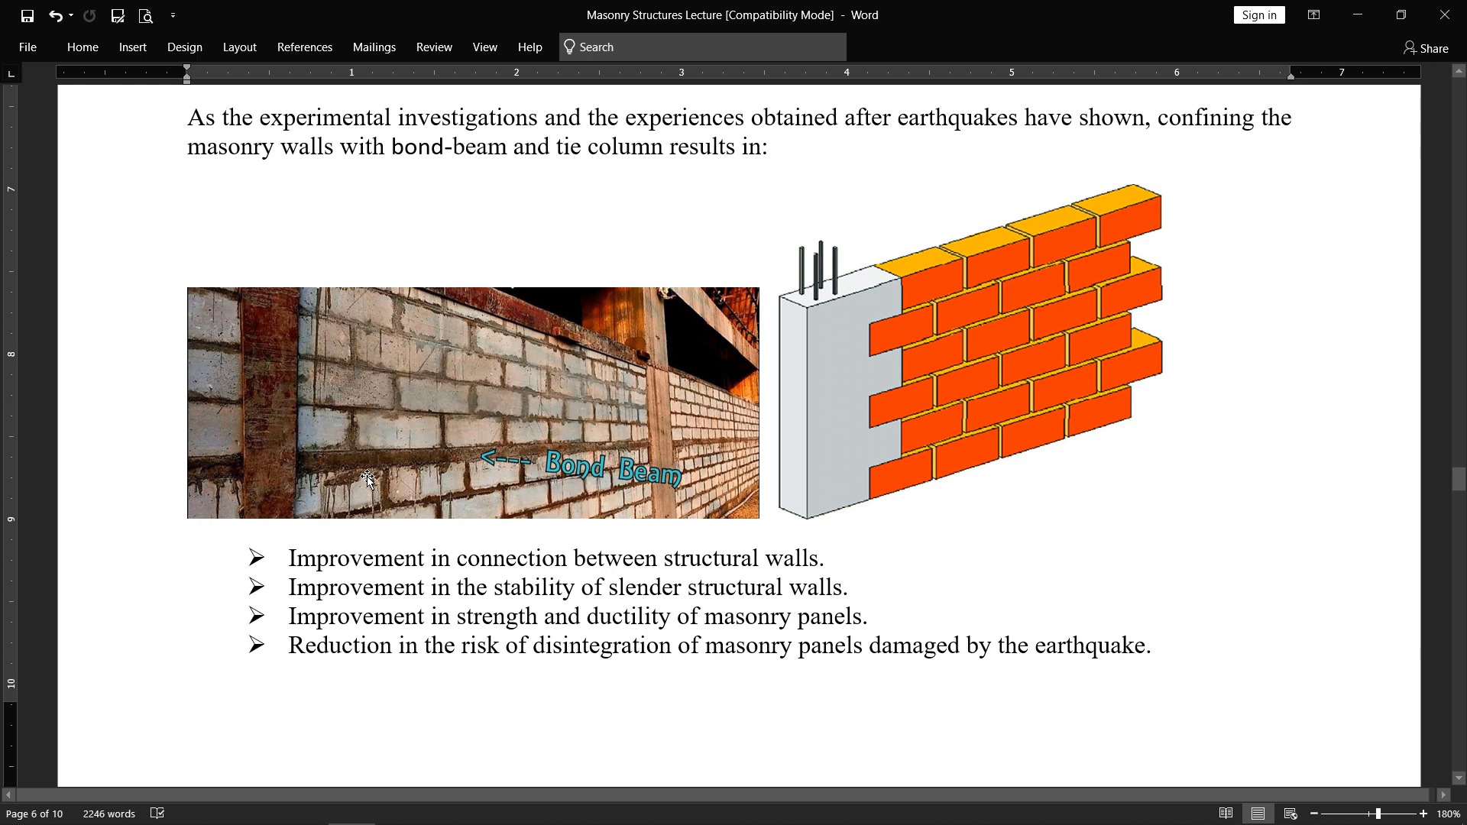
mouse_move(301, 482)
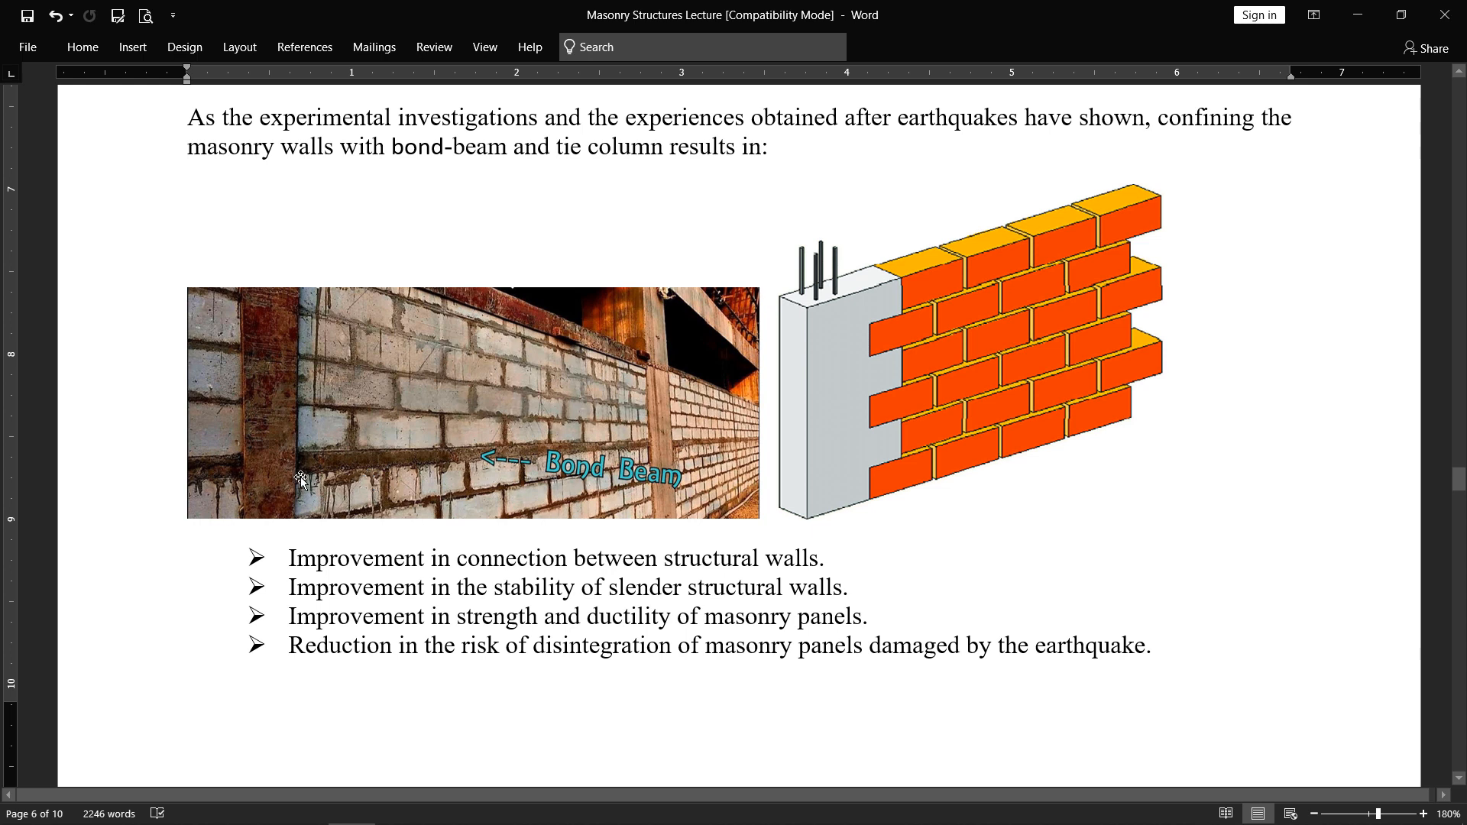
mouse_move(238, 484)
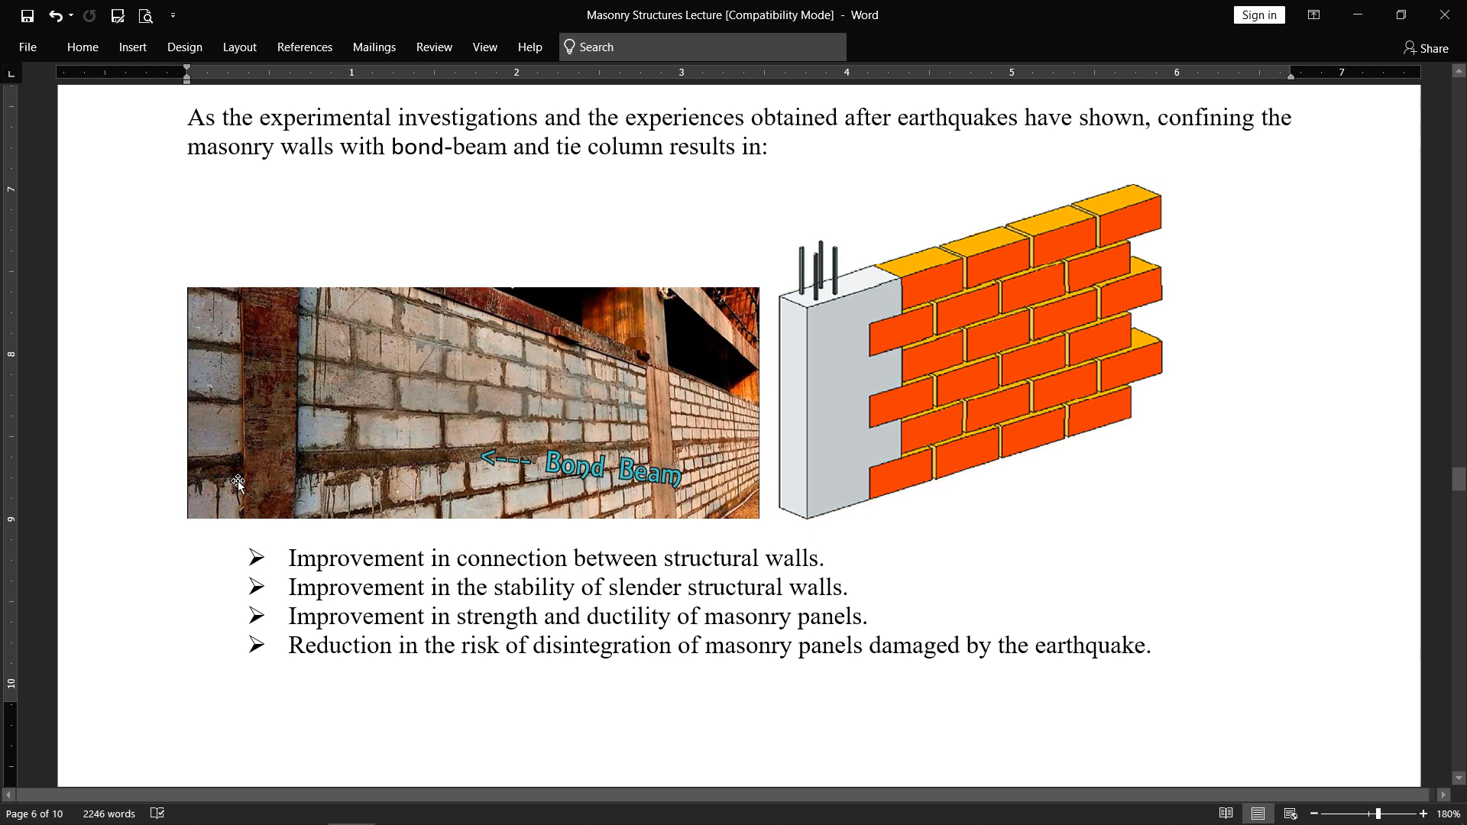
mouse_move(918, 382)
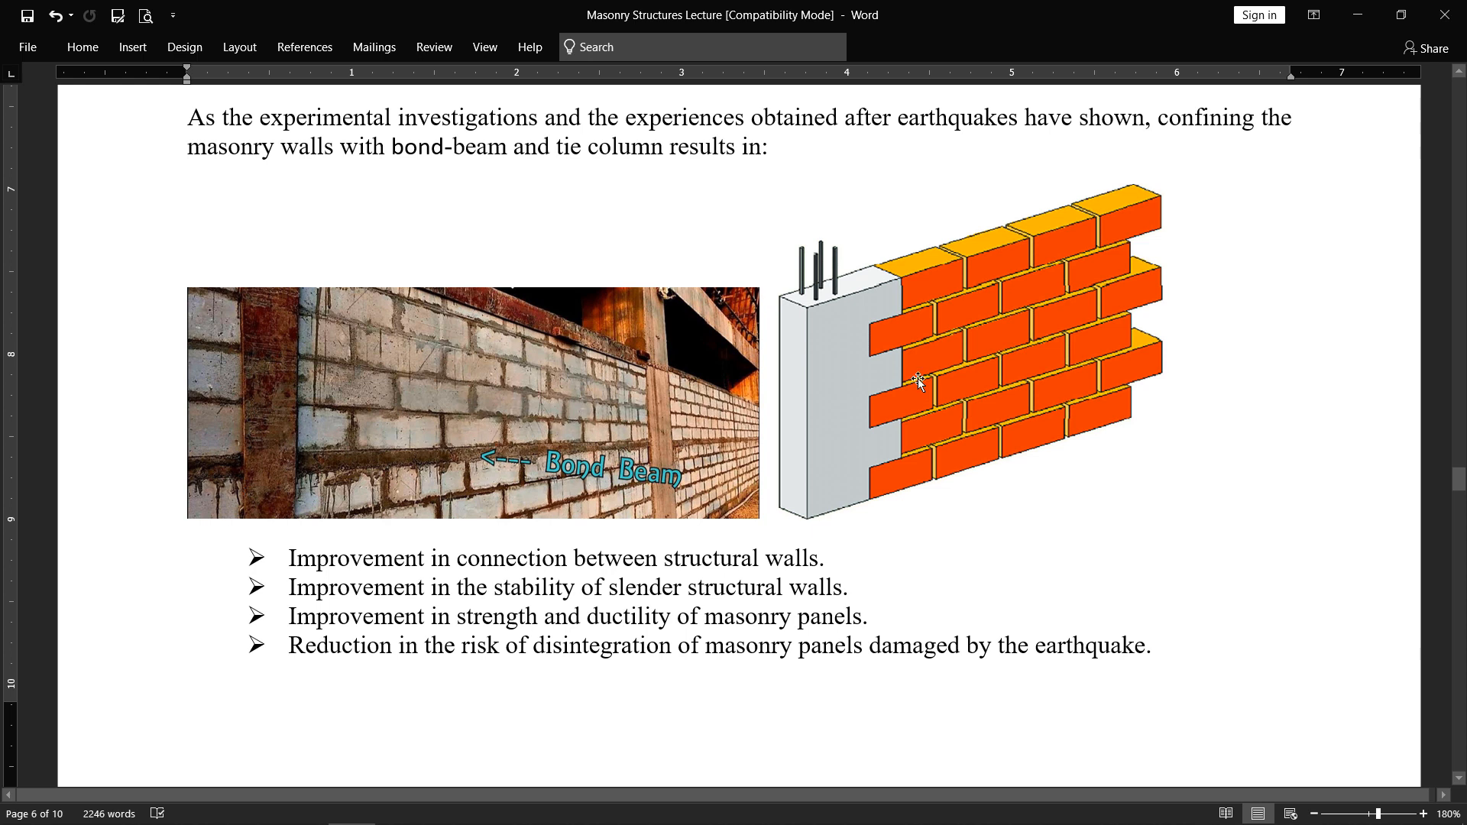
mouse_move(826, 341)
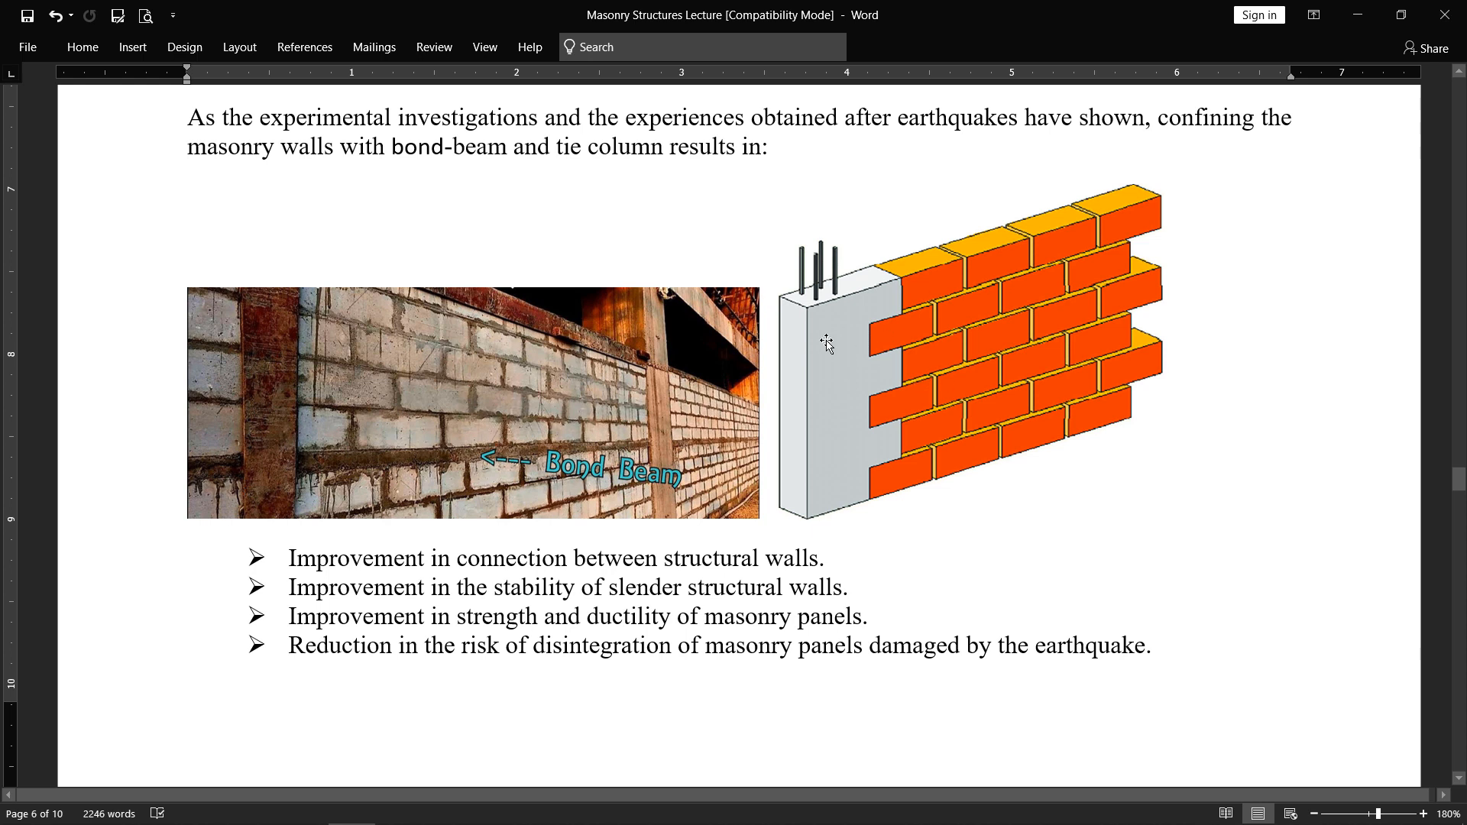
mouse_move(1071, 286)
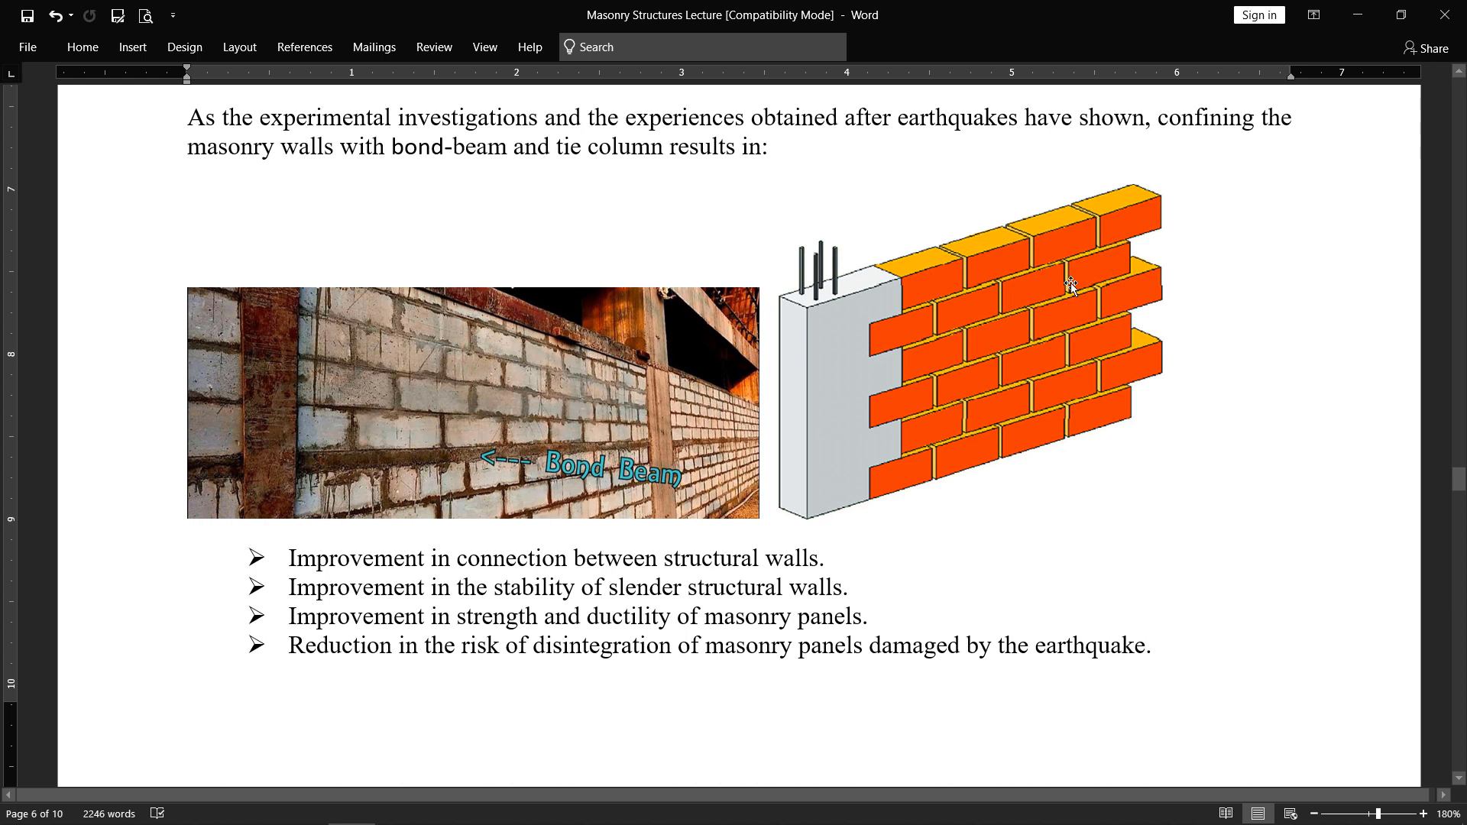
mouse_move(859, 364)
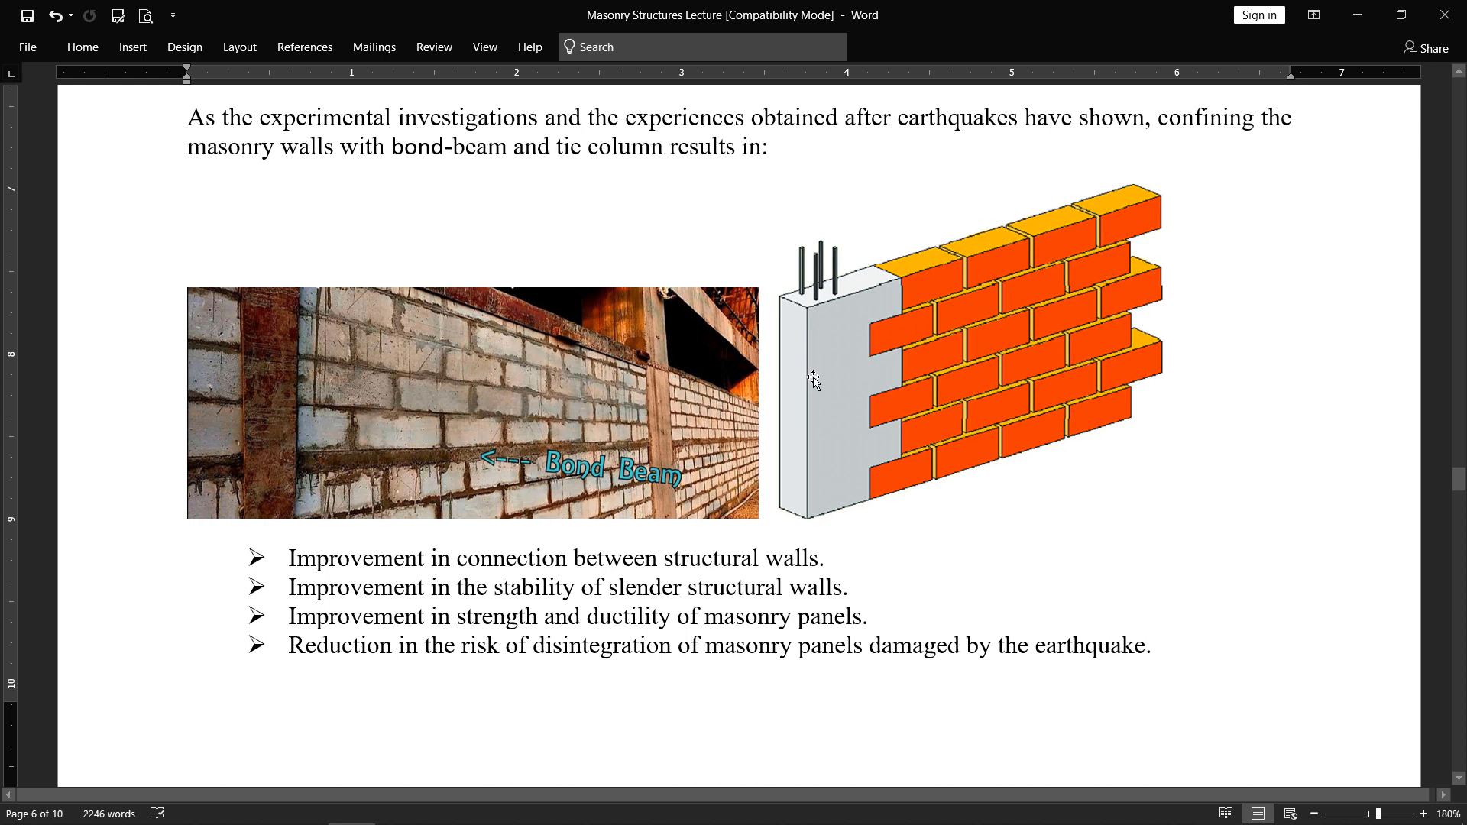
mouse_move(881, 352)
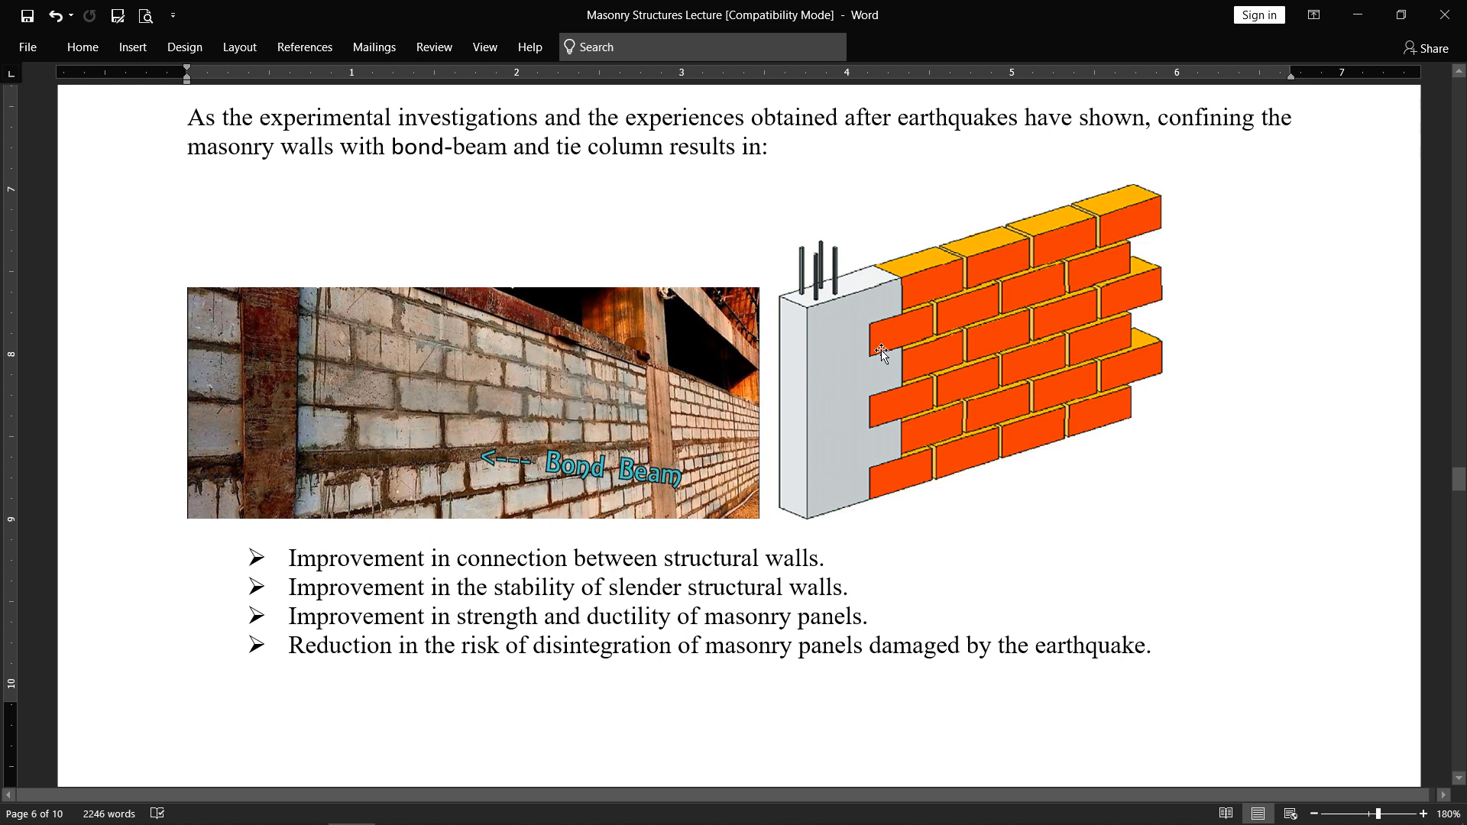
mouse_move(897, 377)
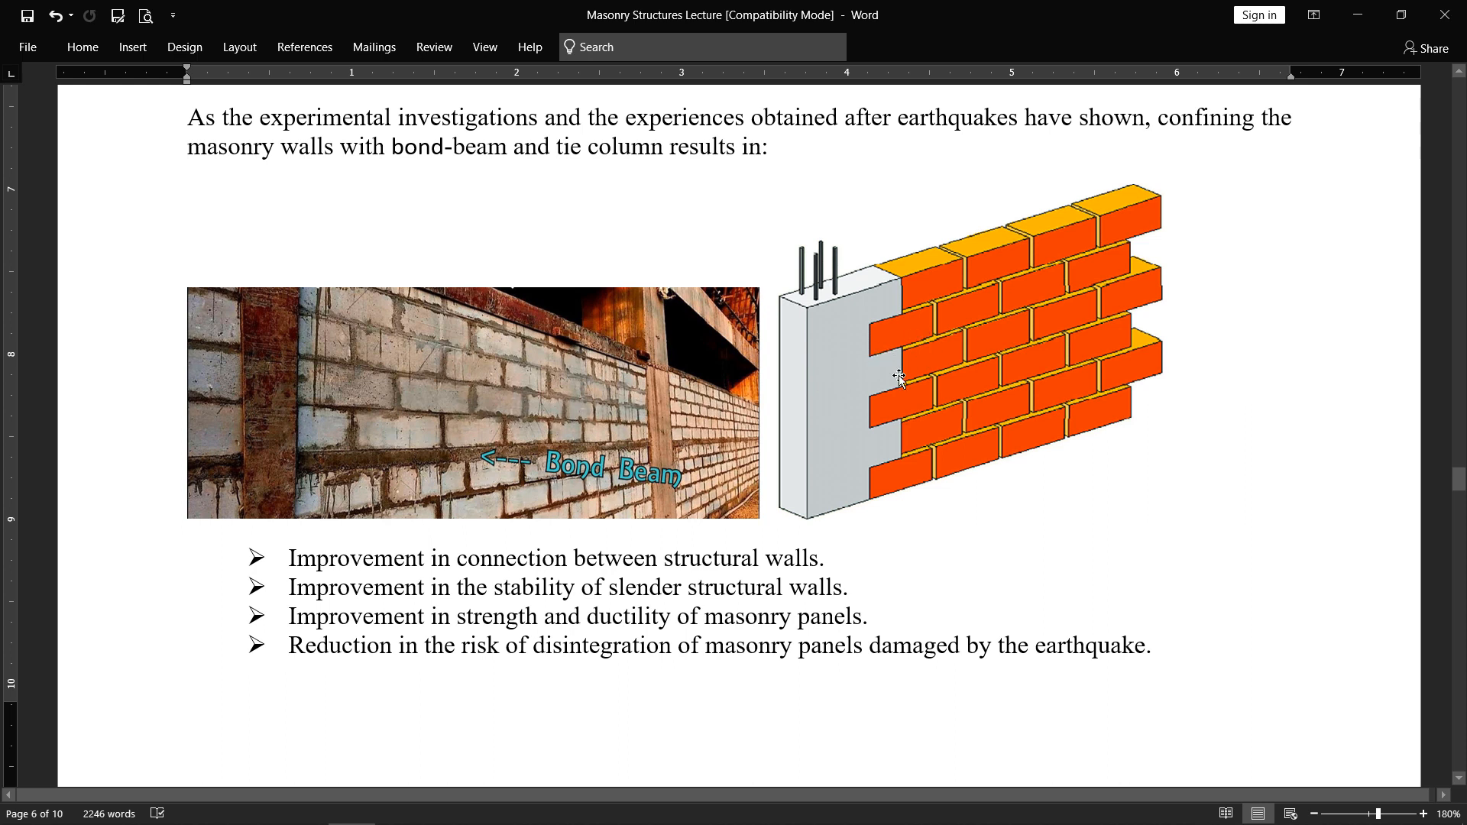
mouse_move(853, 388)
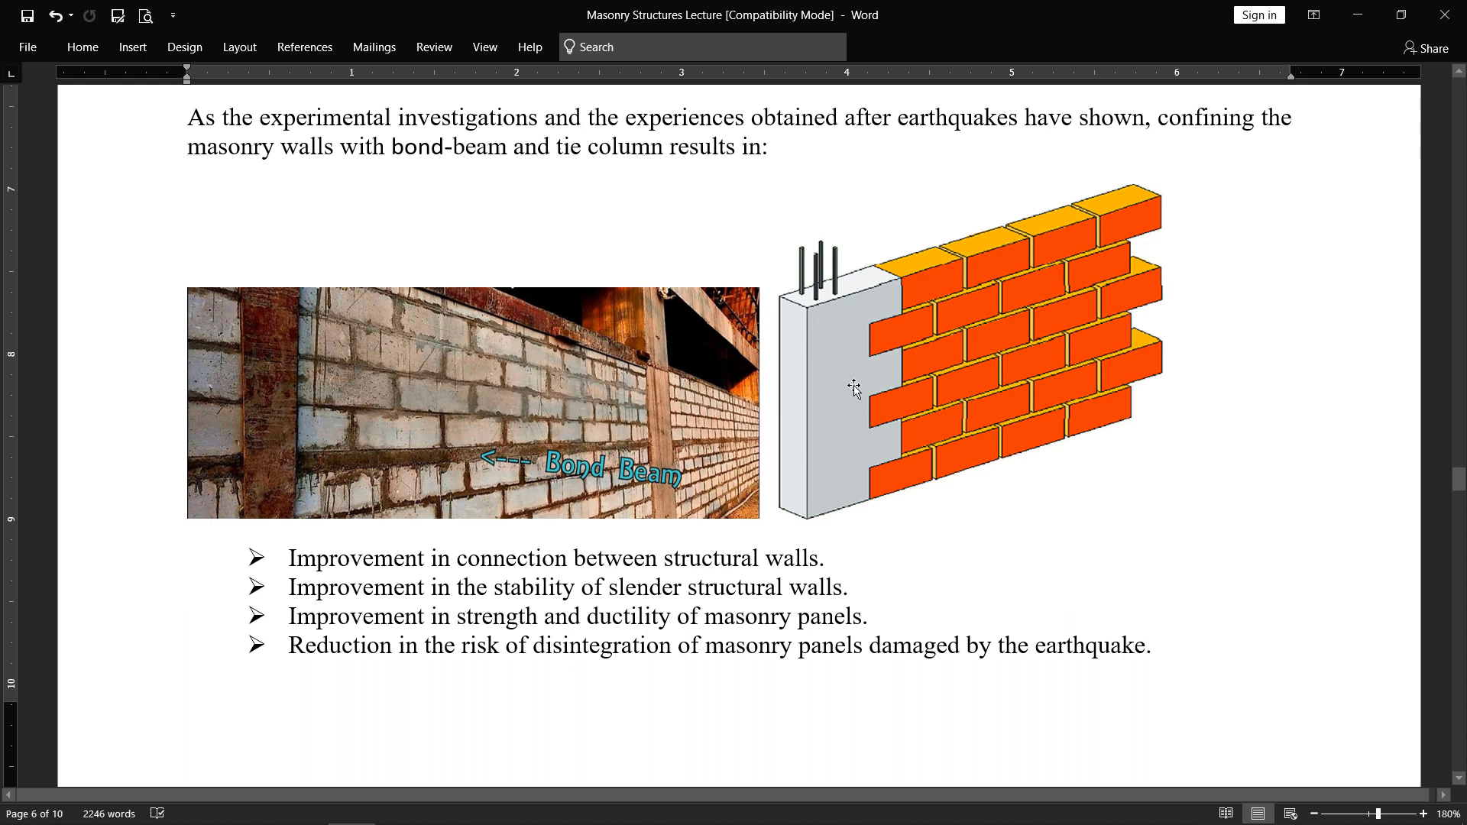
mouse_move(762, 385)
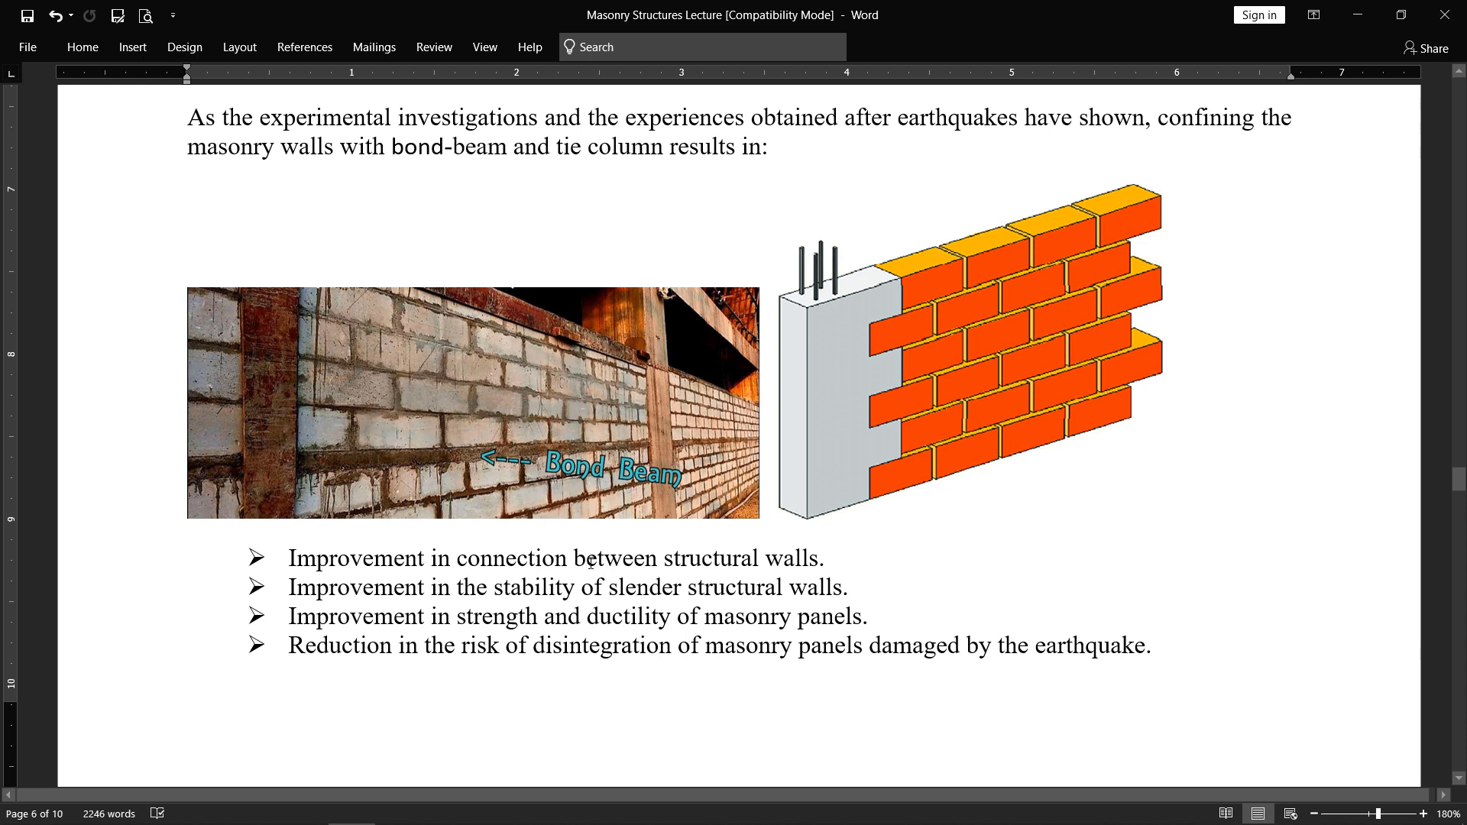
mouse_move(995, 422)
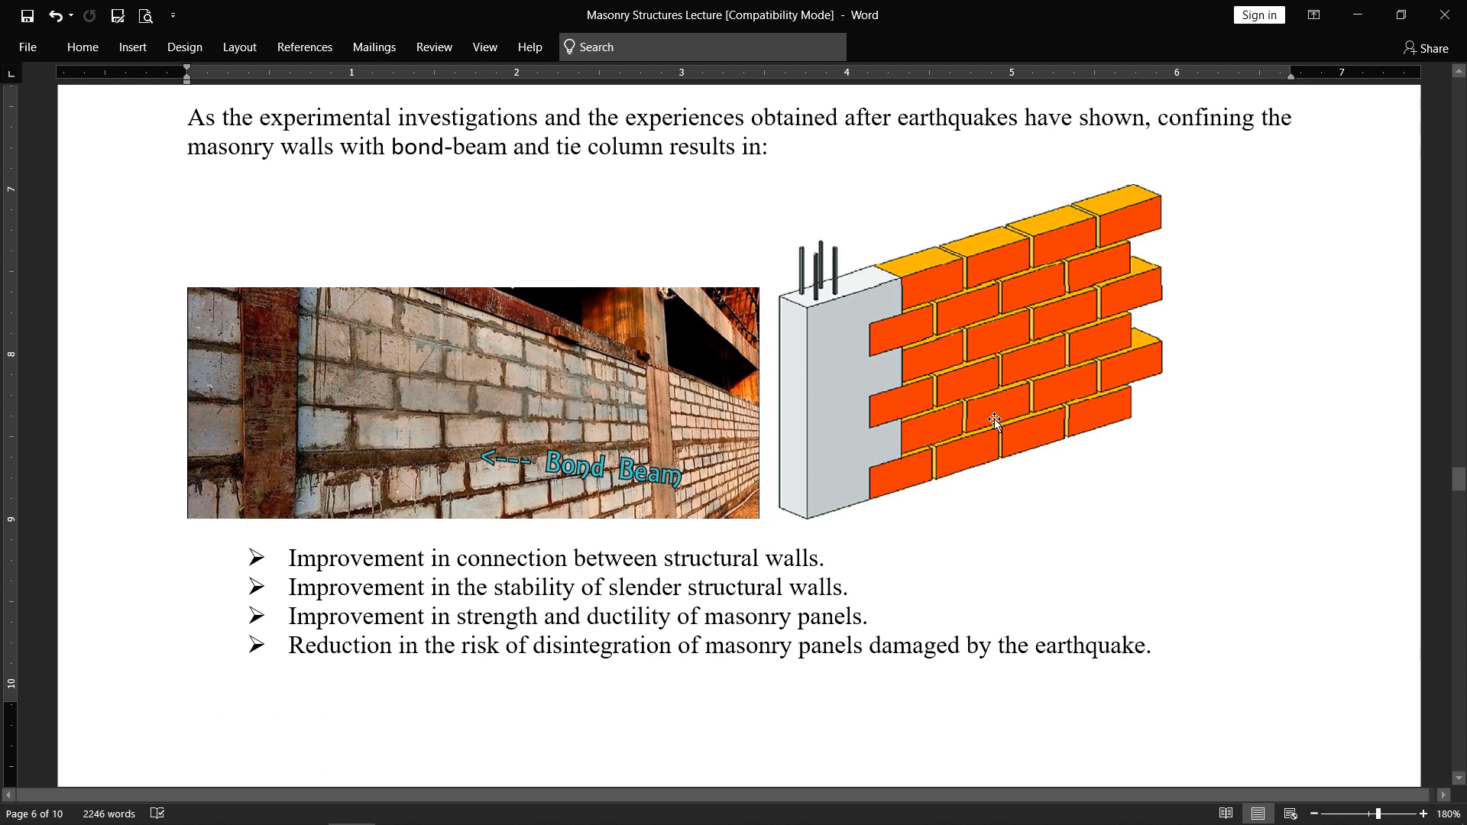
mouse_move(845, 407)
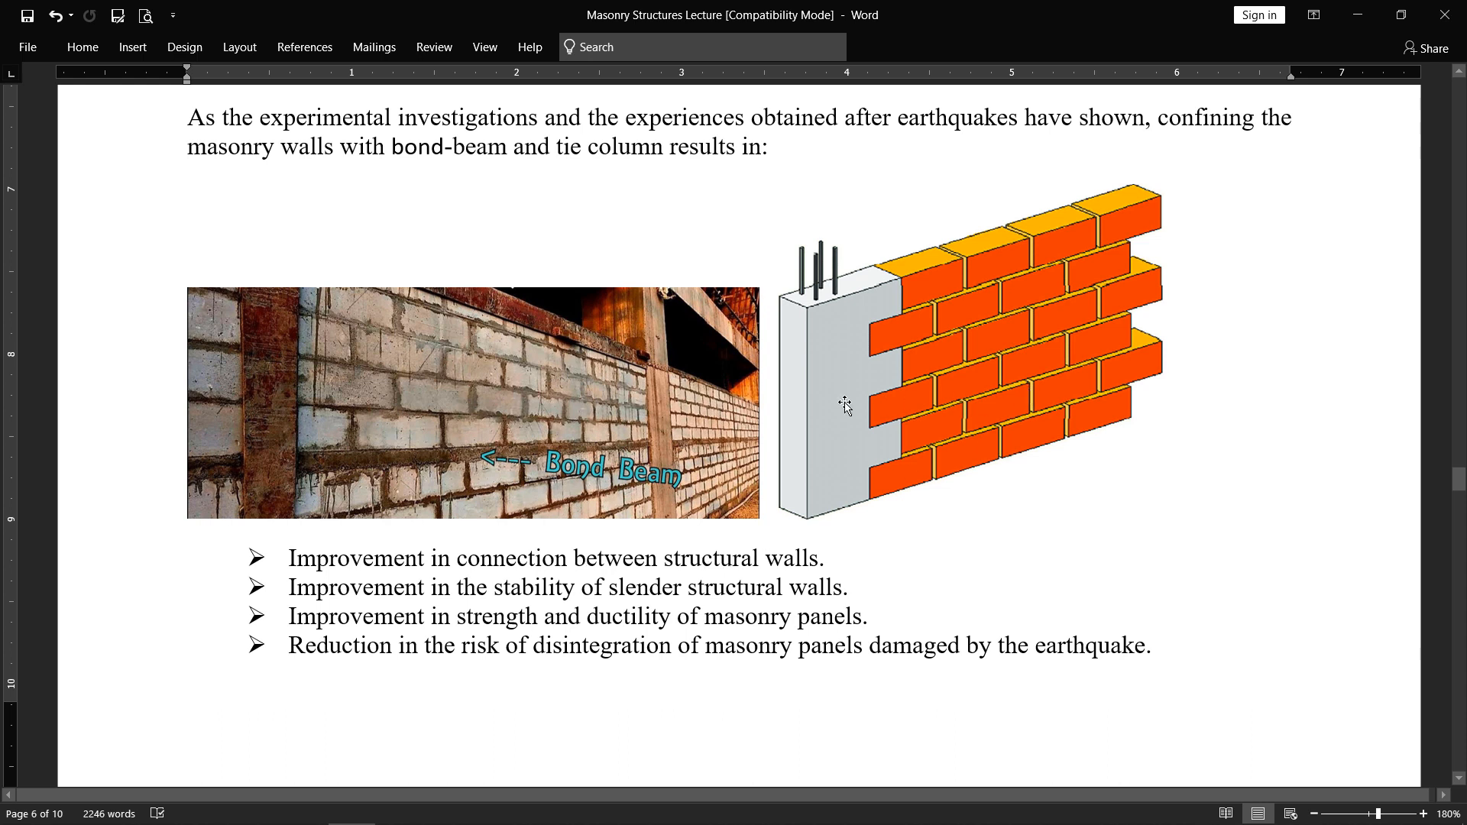
mouse_move(793, 519)
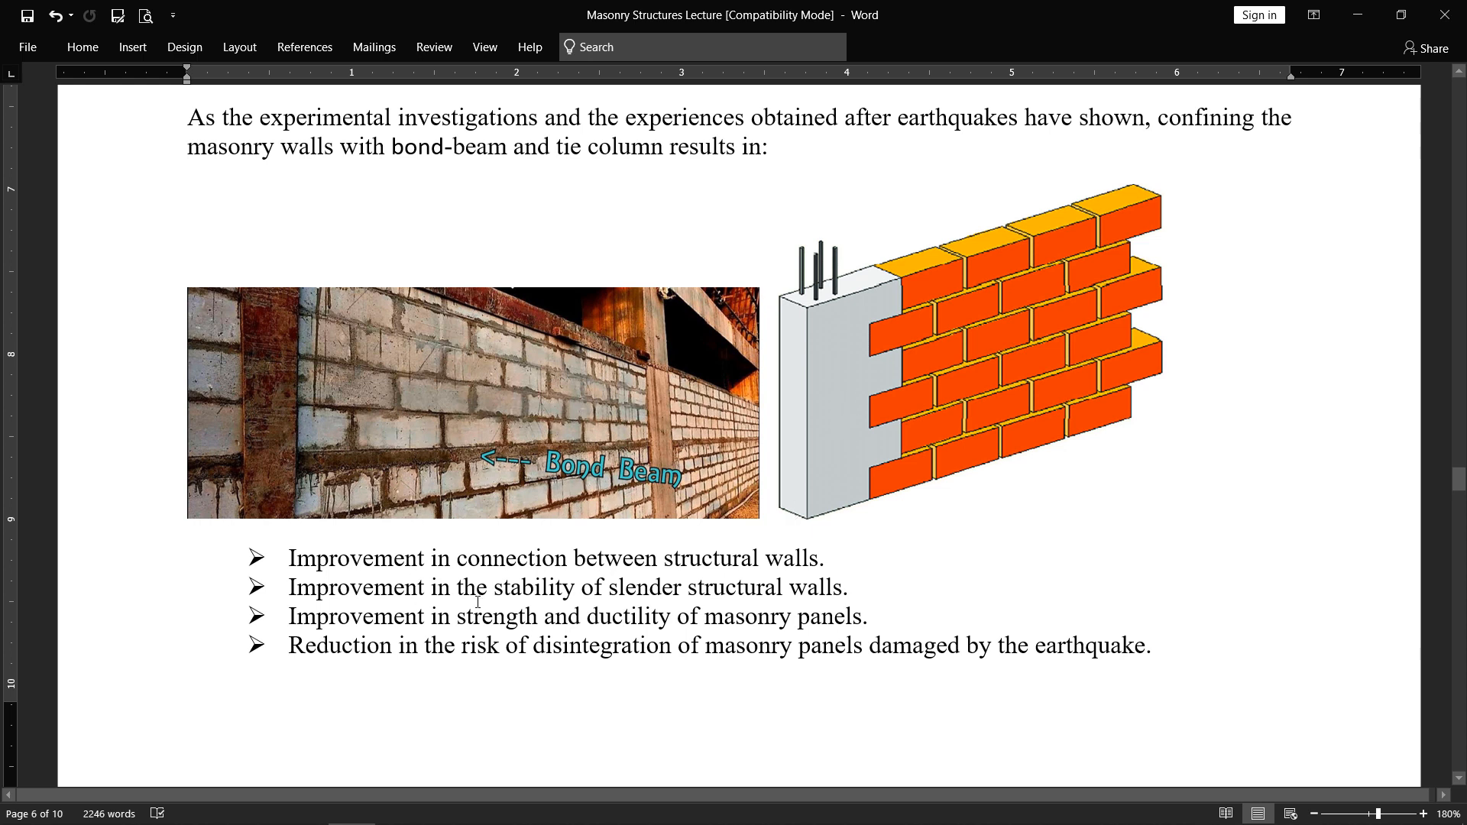
mouse_move(811, 594)
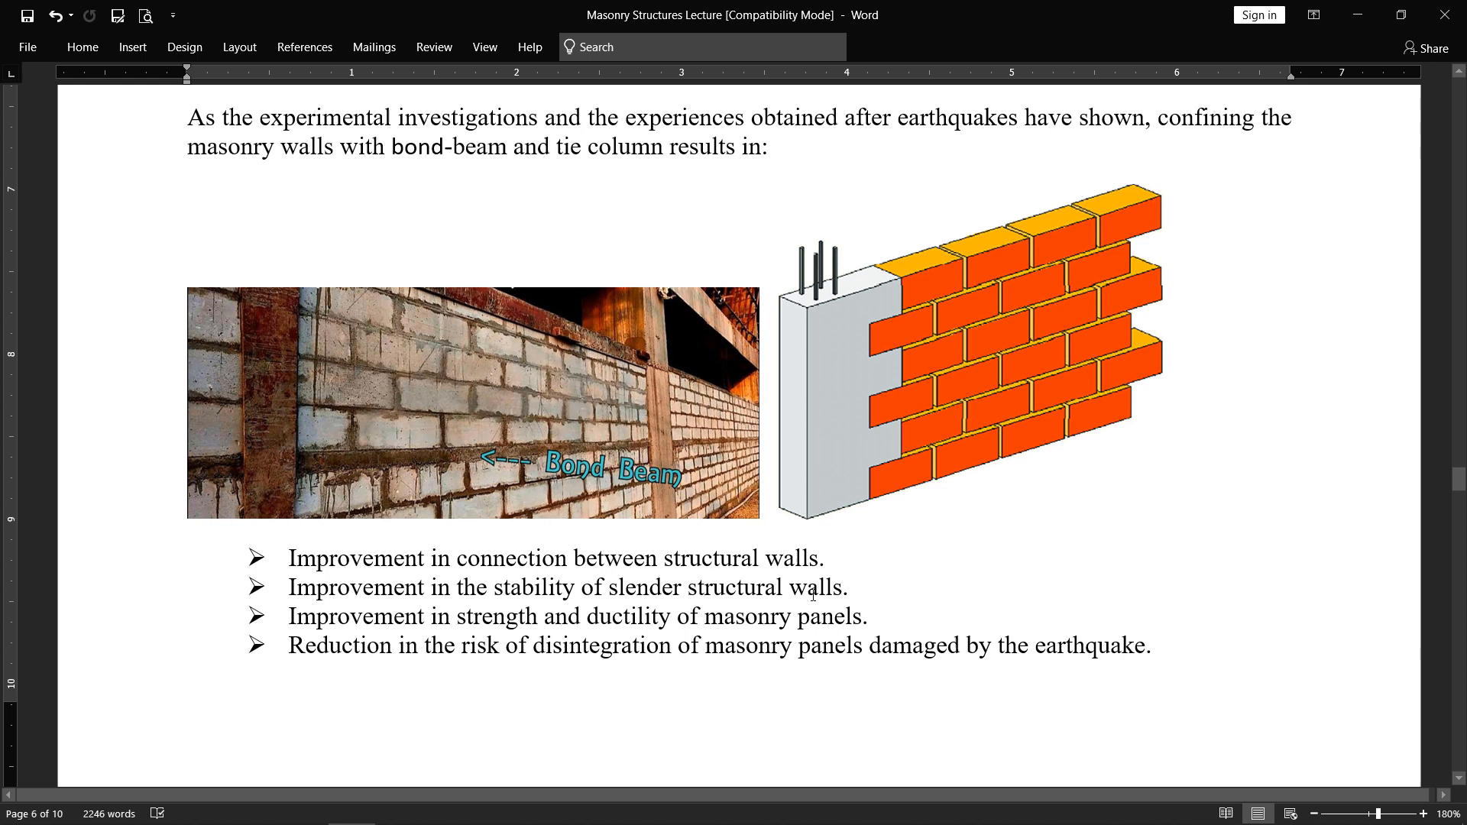
mouse_move(1015, 260)
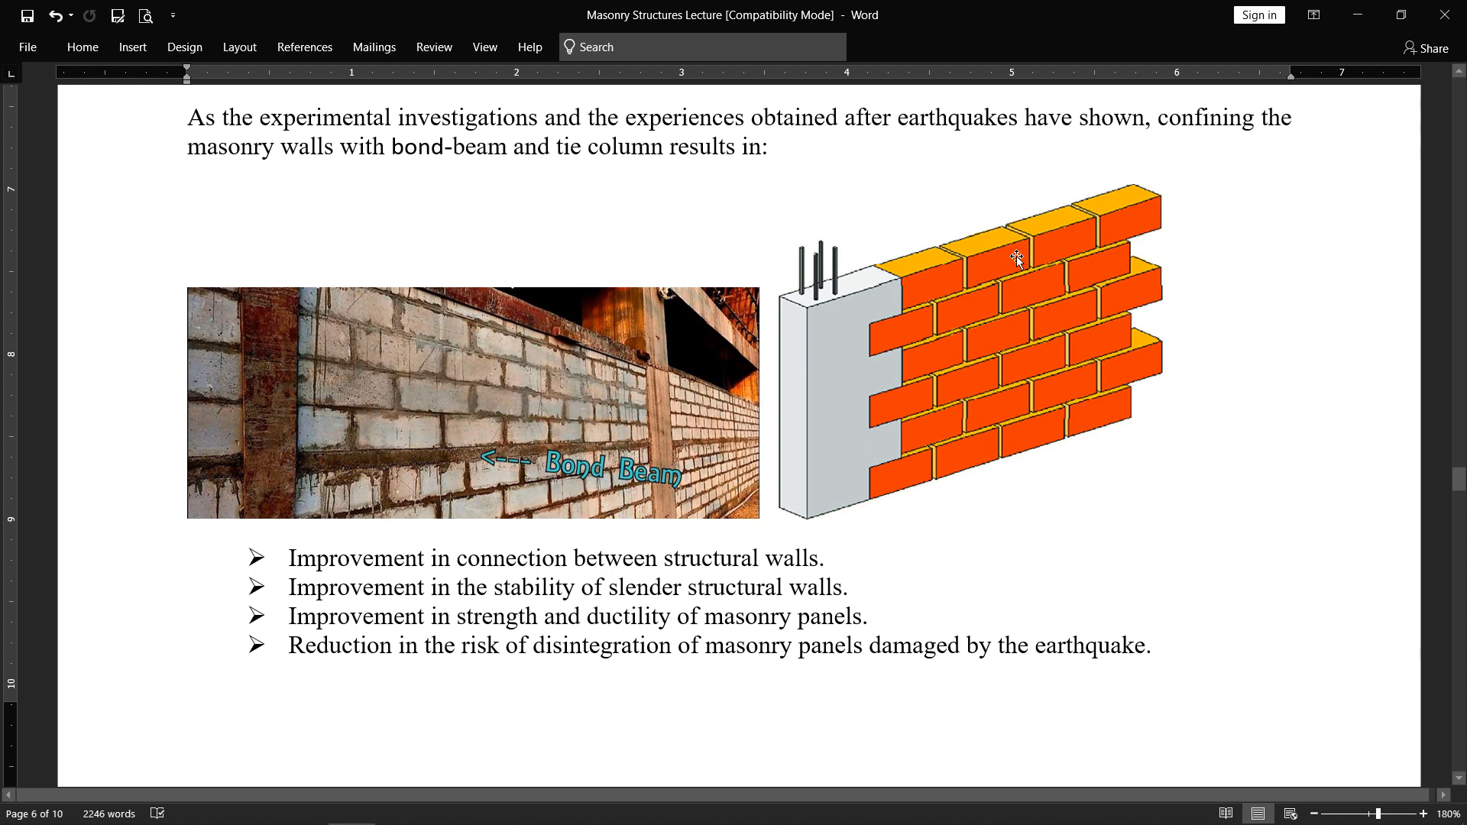
mouse_move(1027, 365)
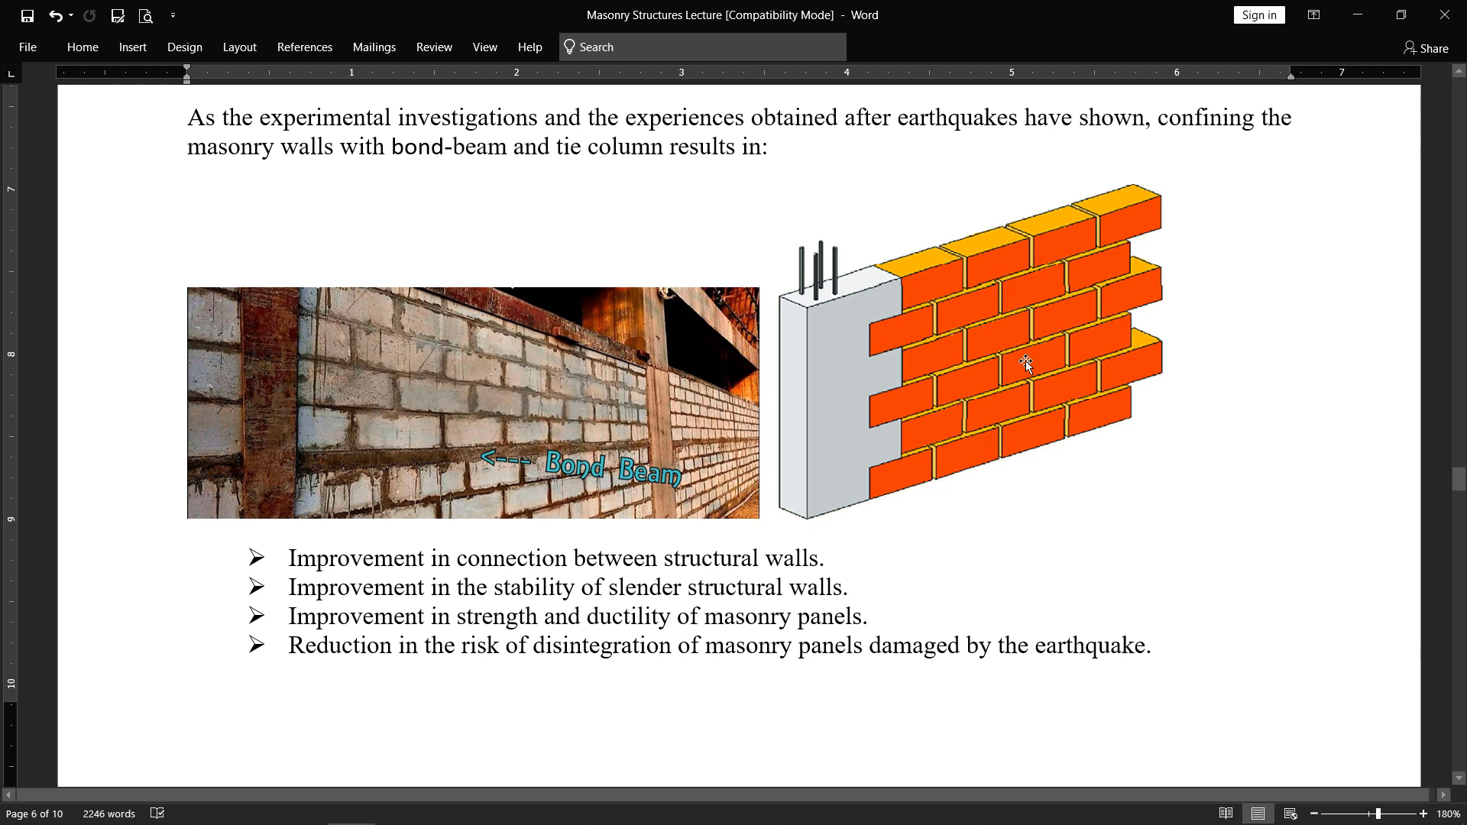
mouse_move(817, 373)
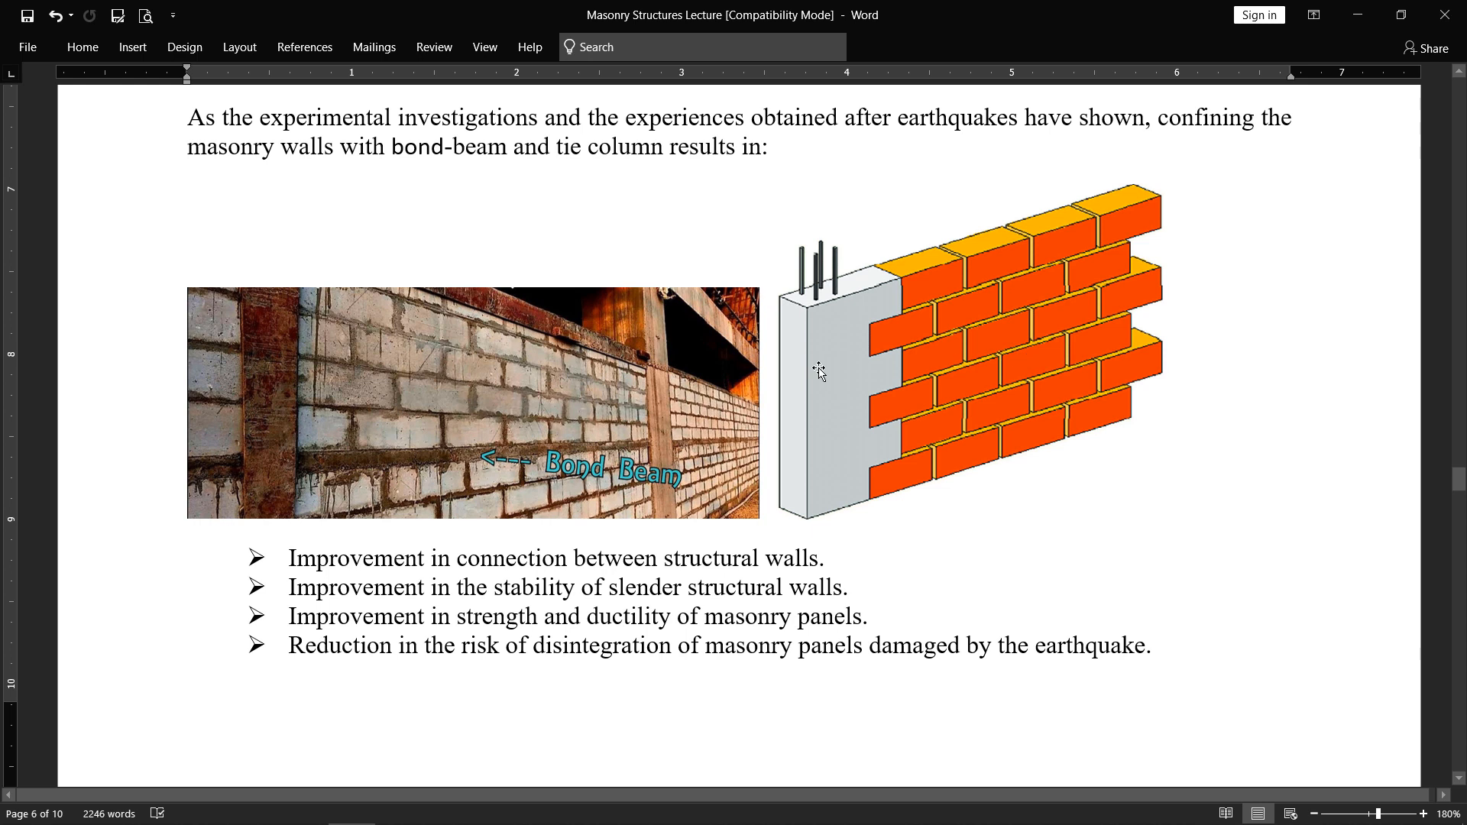
mouse_move(802, 539)
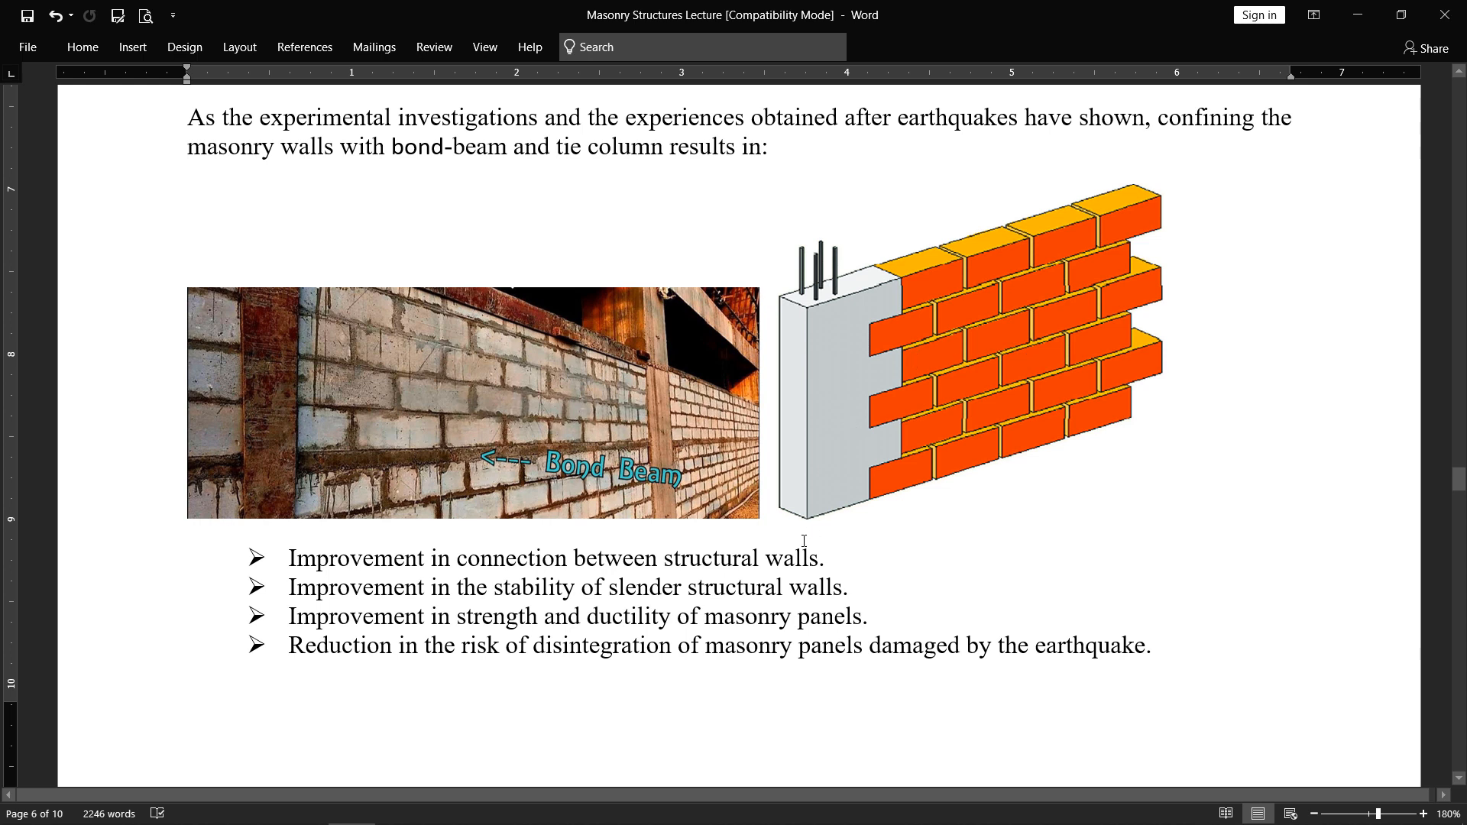
mouse_move(770, 504)
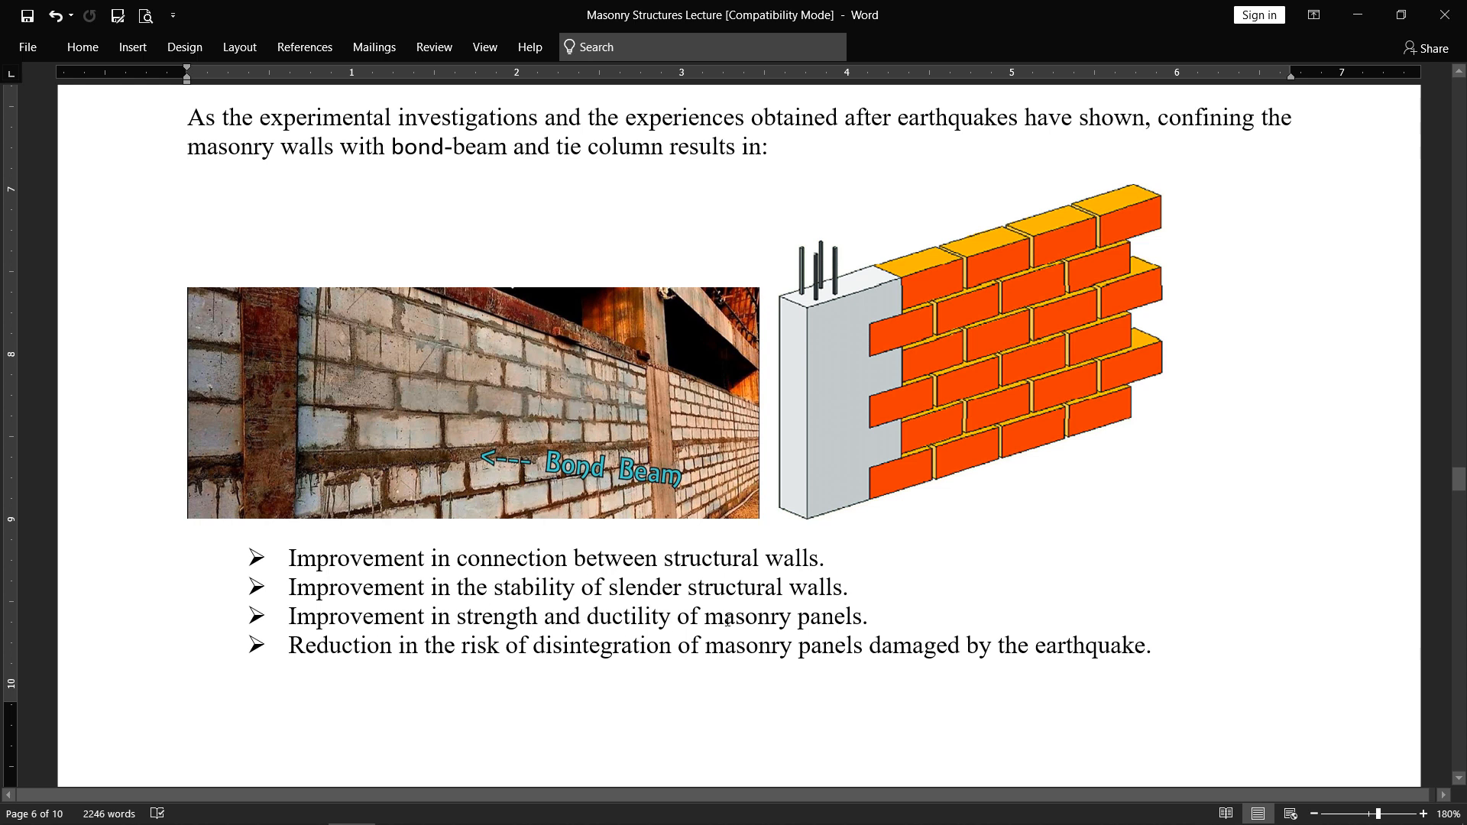
mouse_move(903, 400)
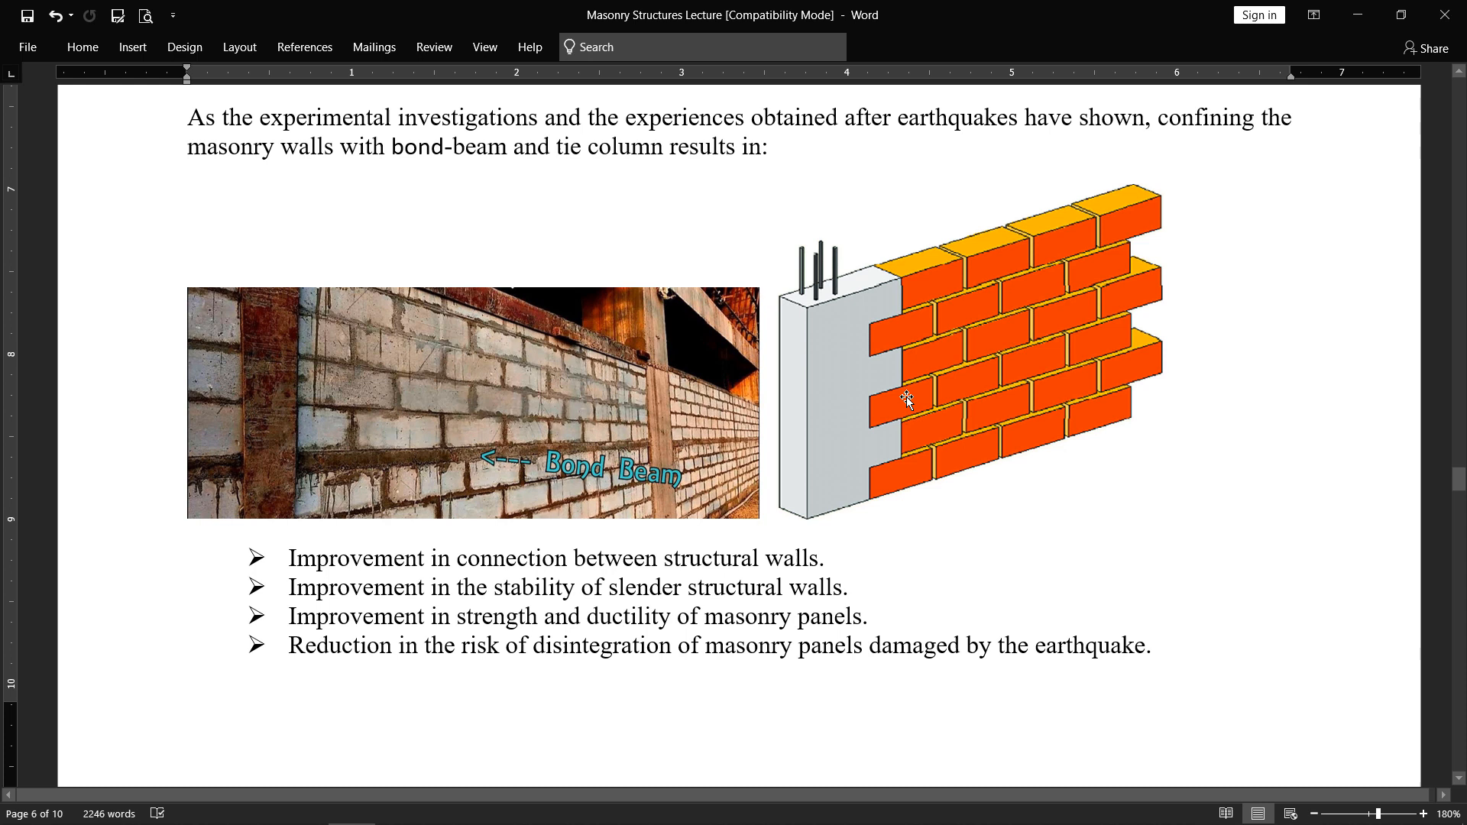
mouse_move(781, 541)
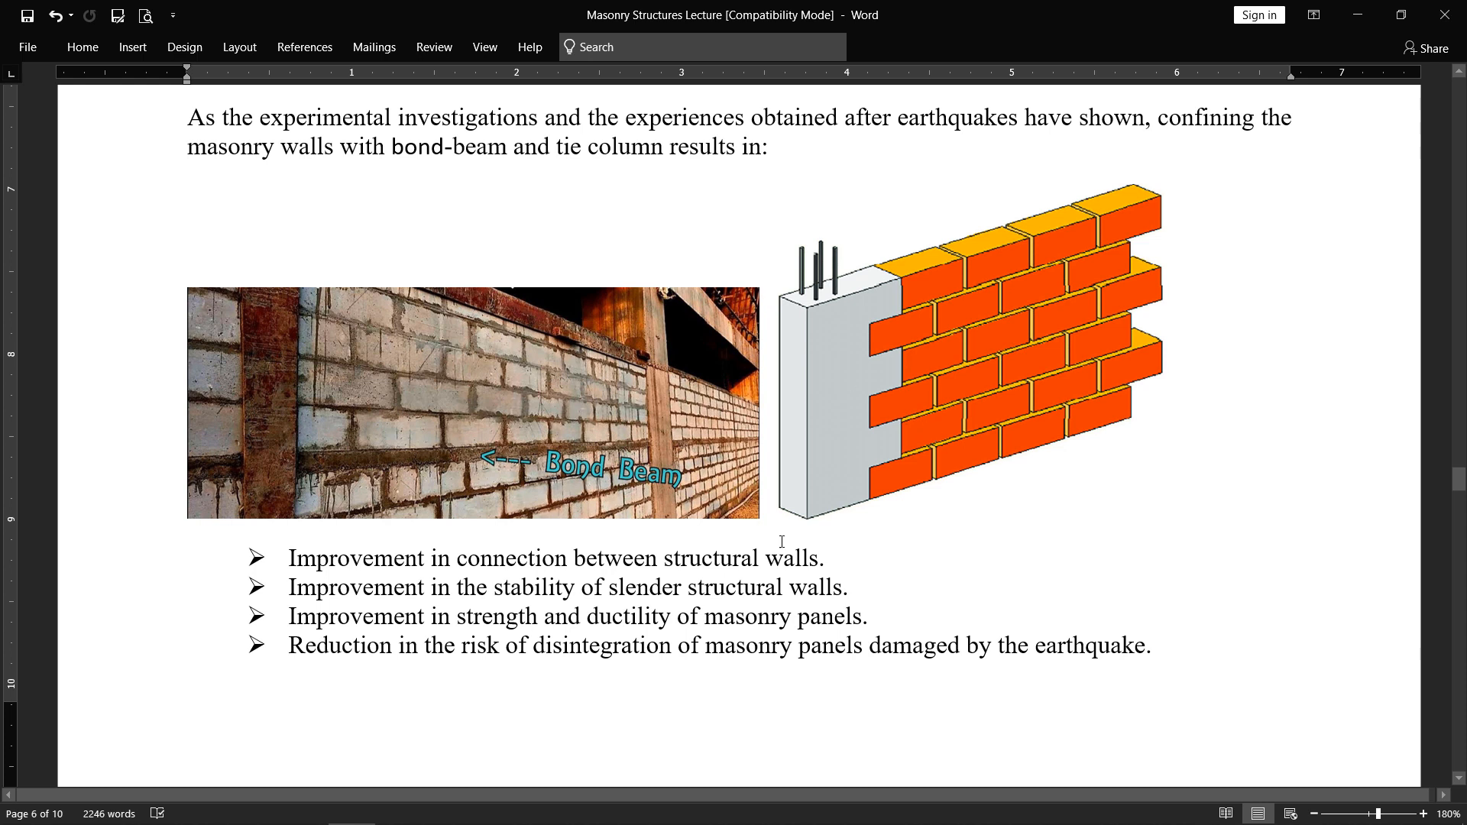
mouse_move(851, 395)
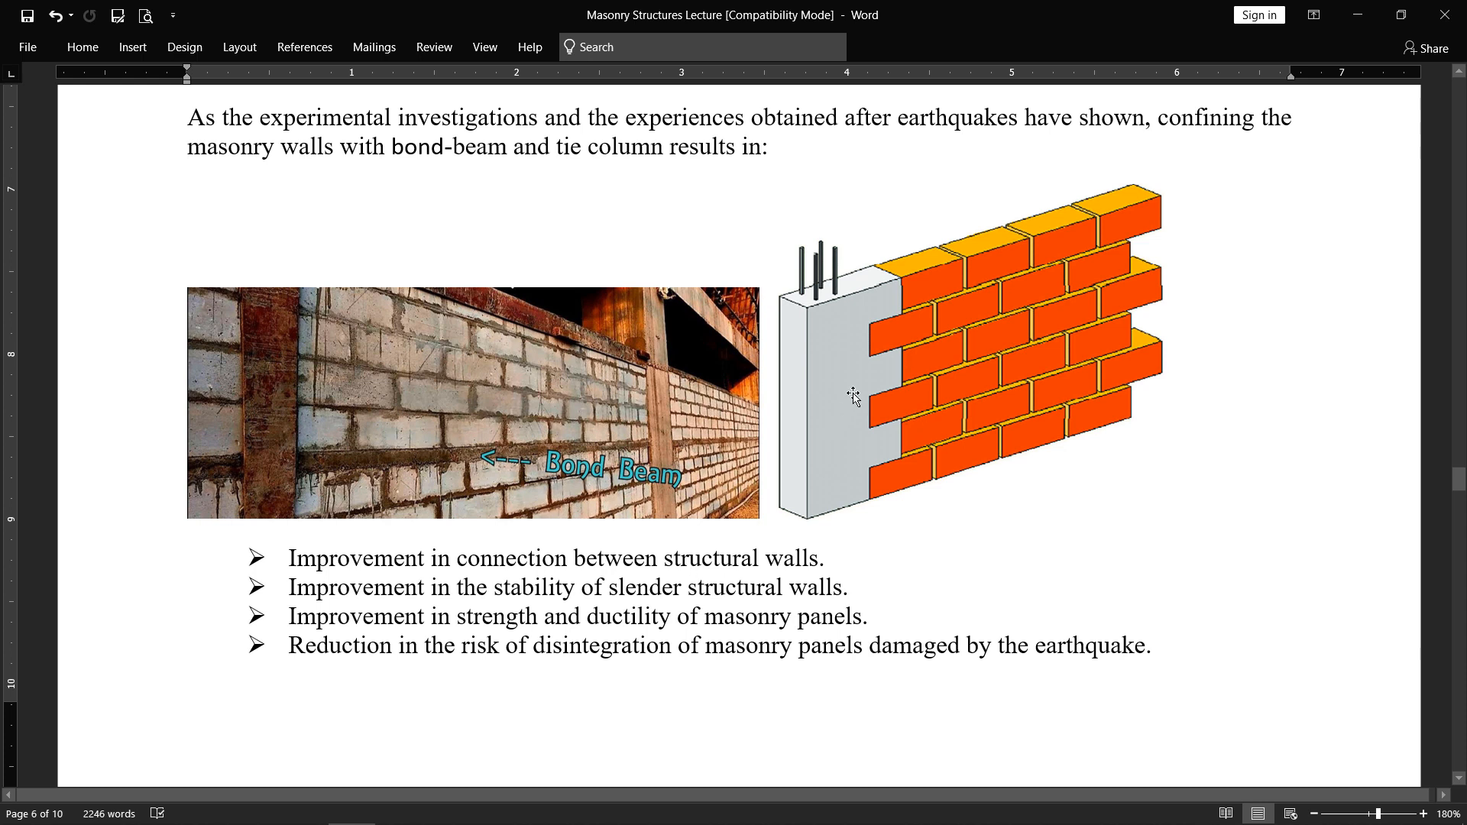
mouse_move(917, 432)
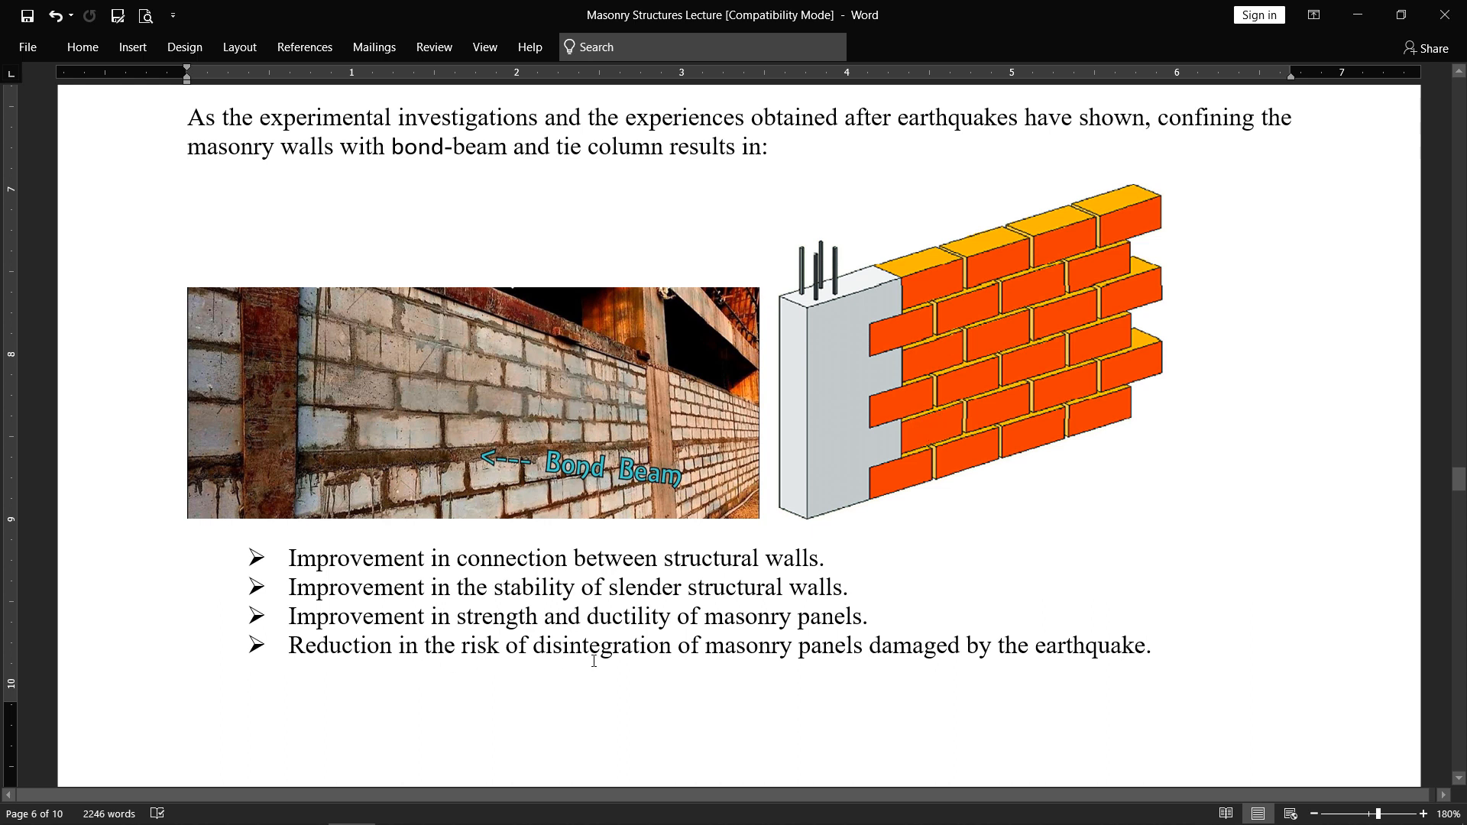
mouse_move(701, 670)
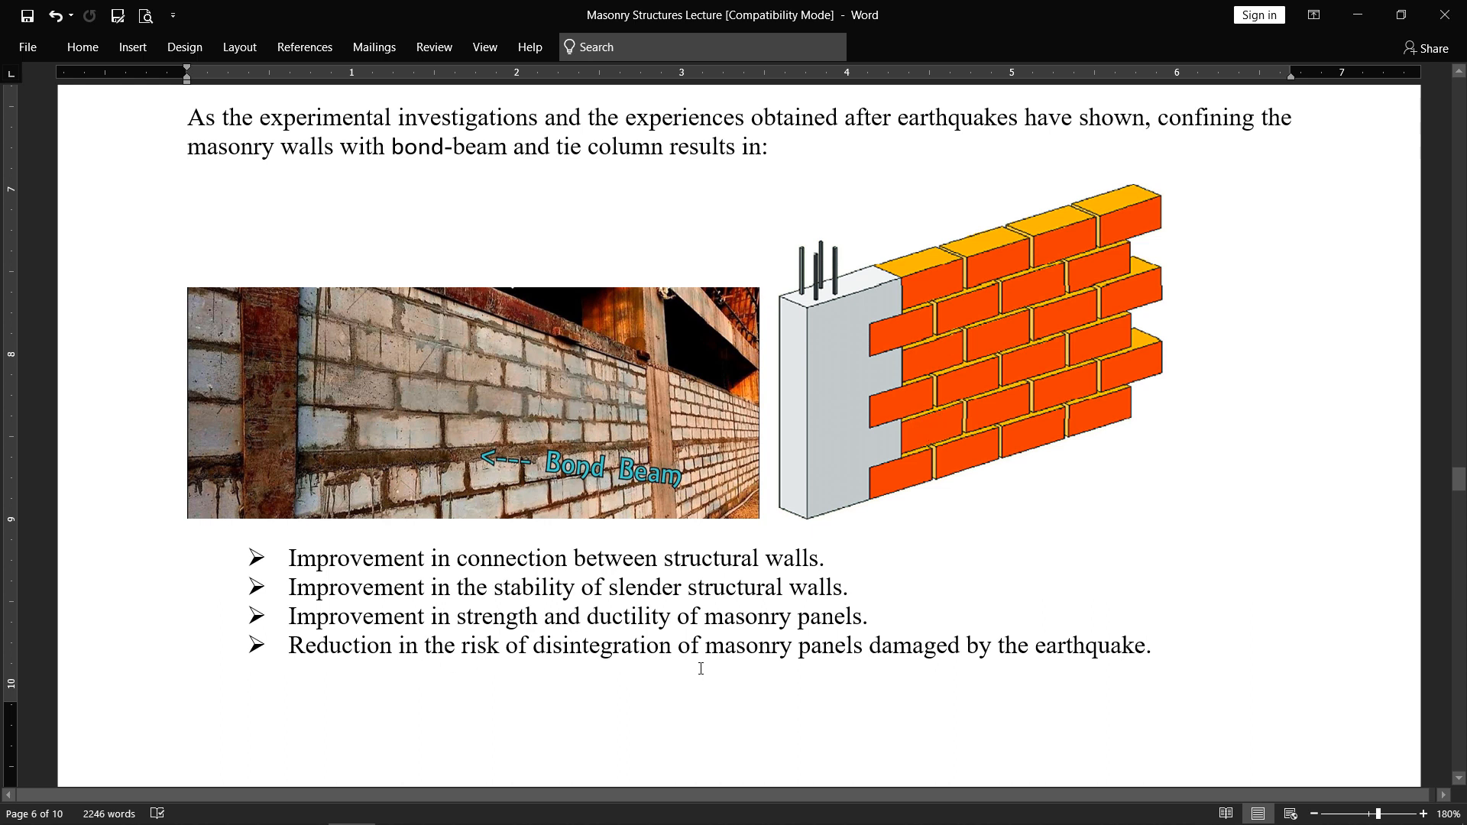
mouse_move(915, 669)
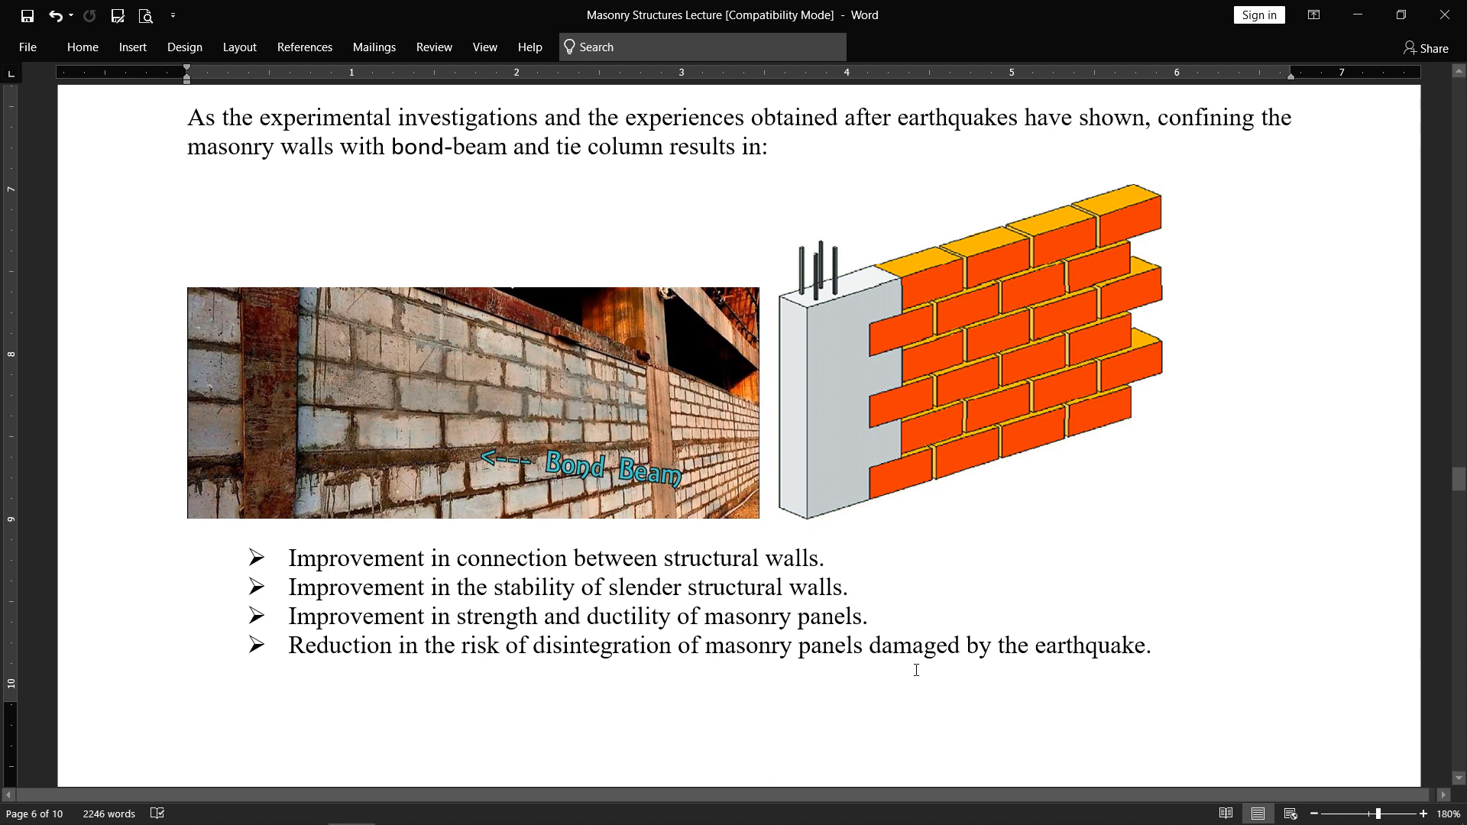
mouse_move(689, 635)
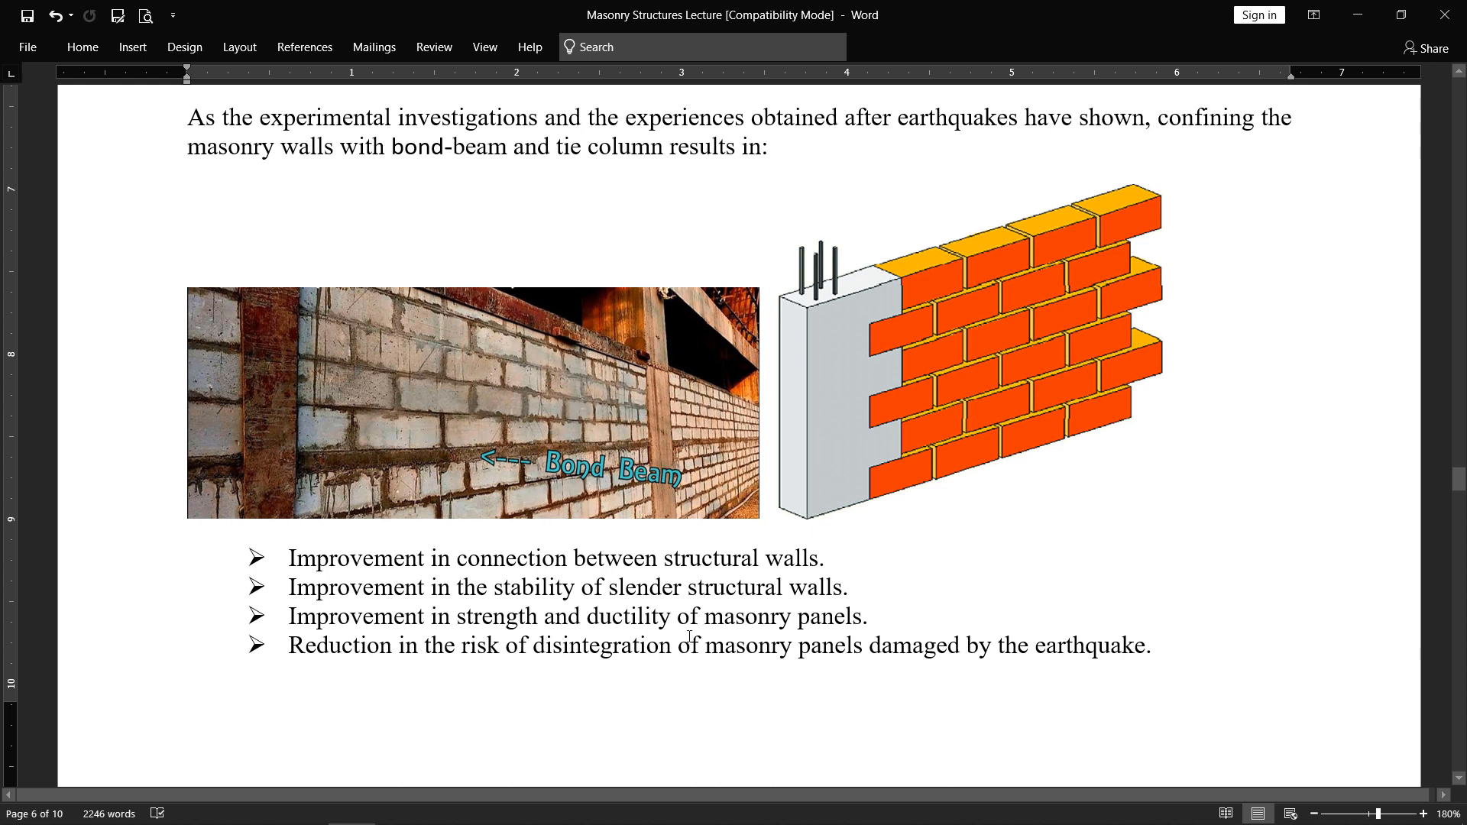
mouse_move(952, 400)
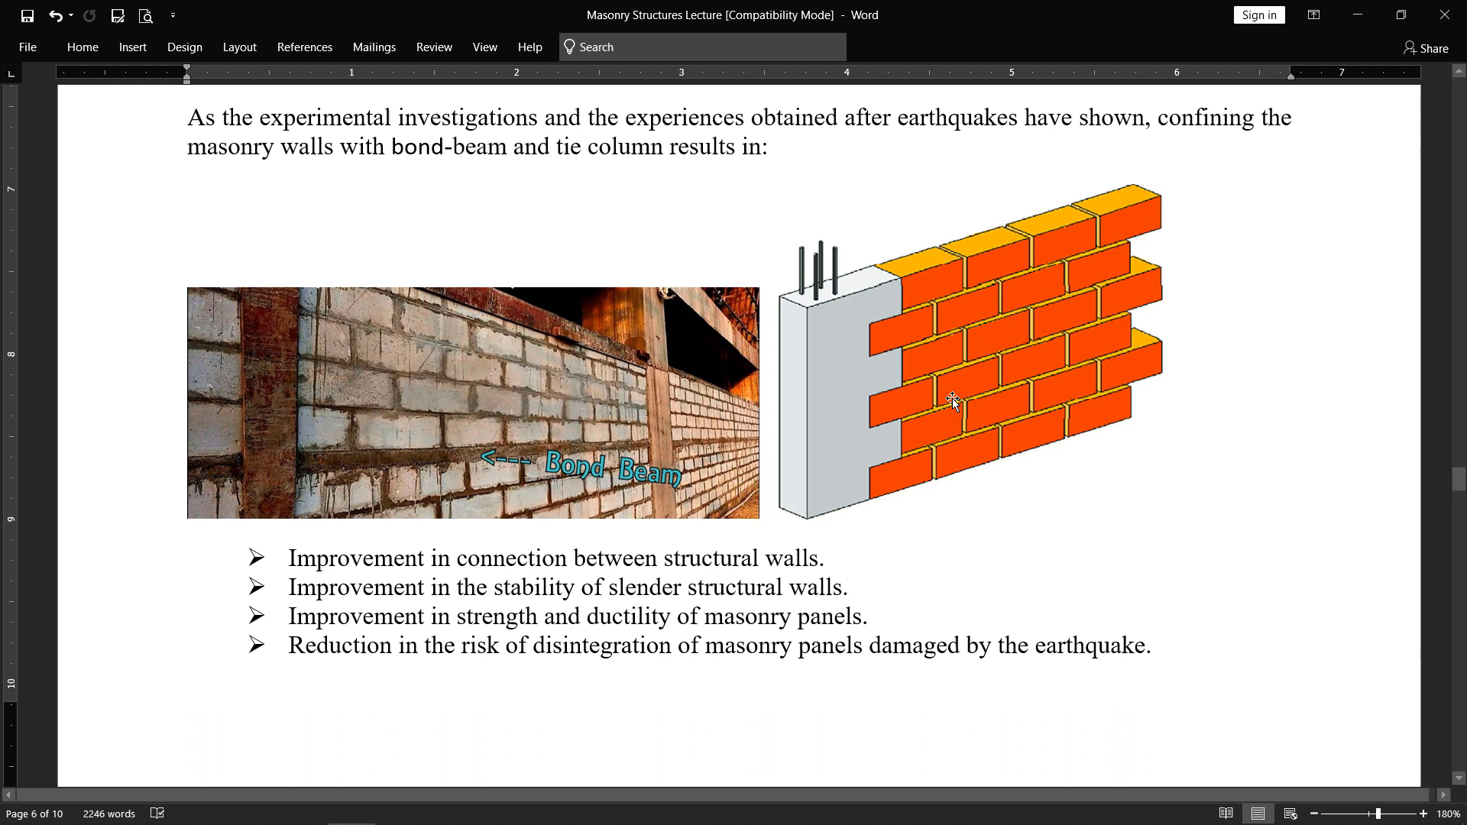
mouse_move(895, 462)
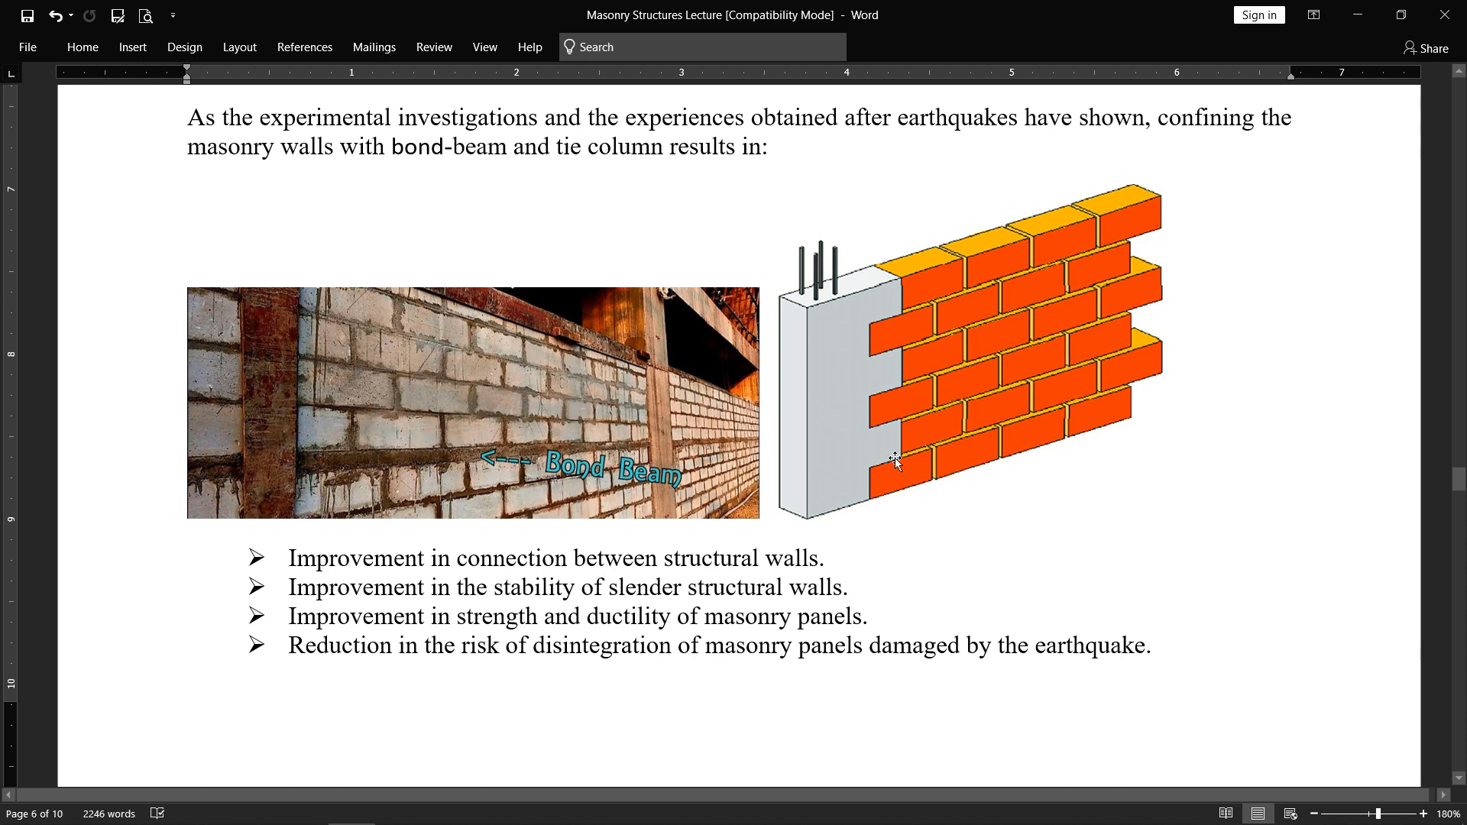
mouse_move(1036, 515)
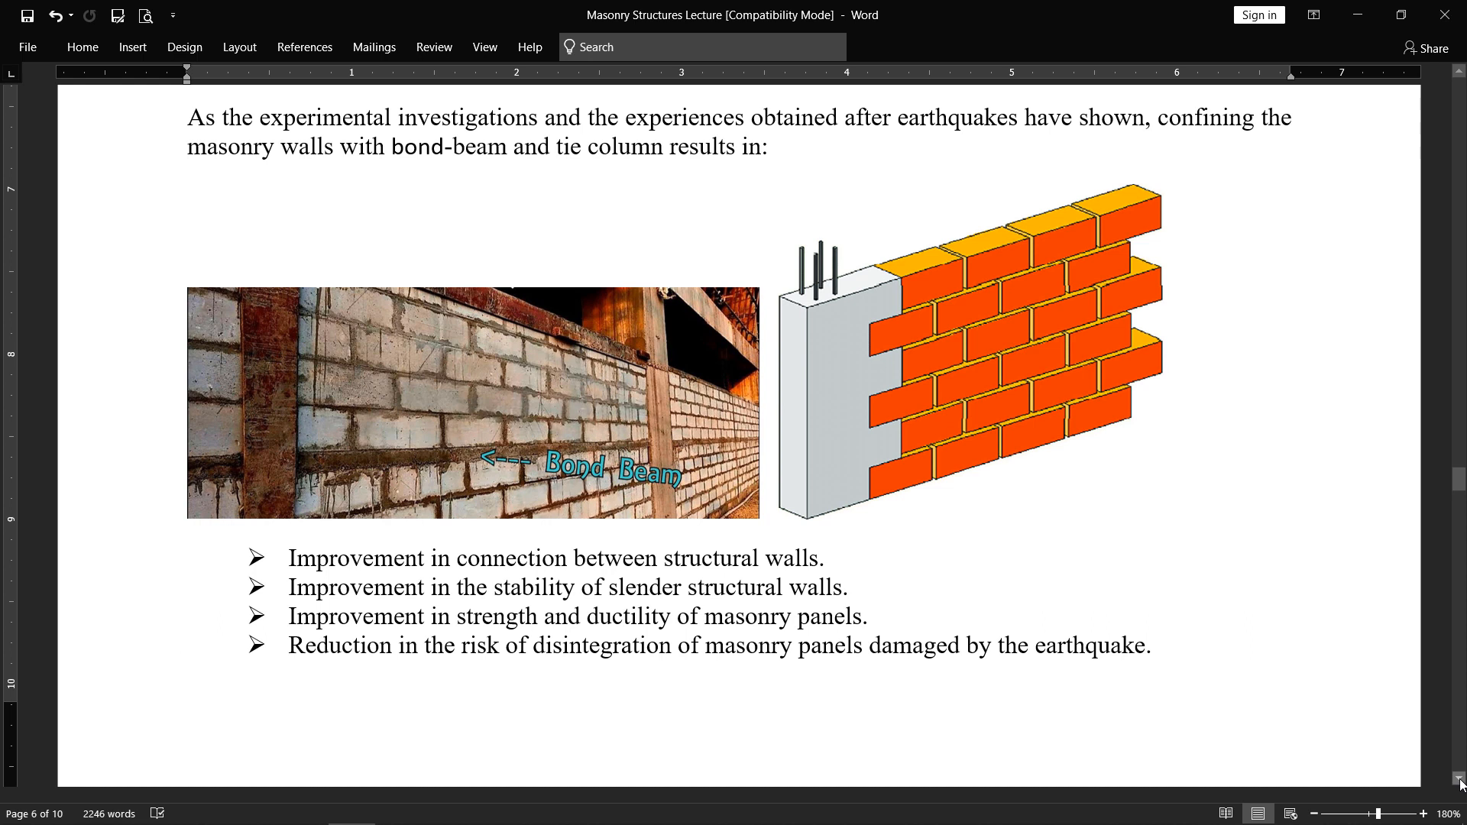
scroll("down", 3)
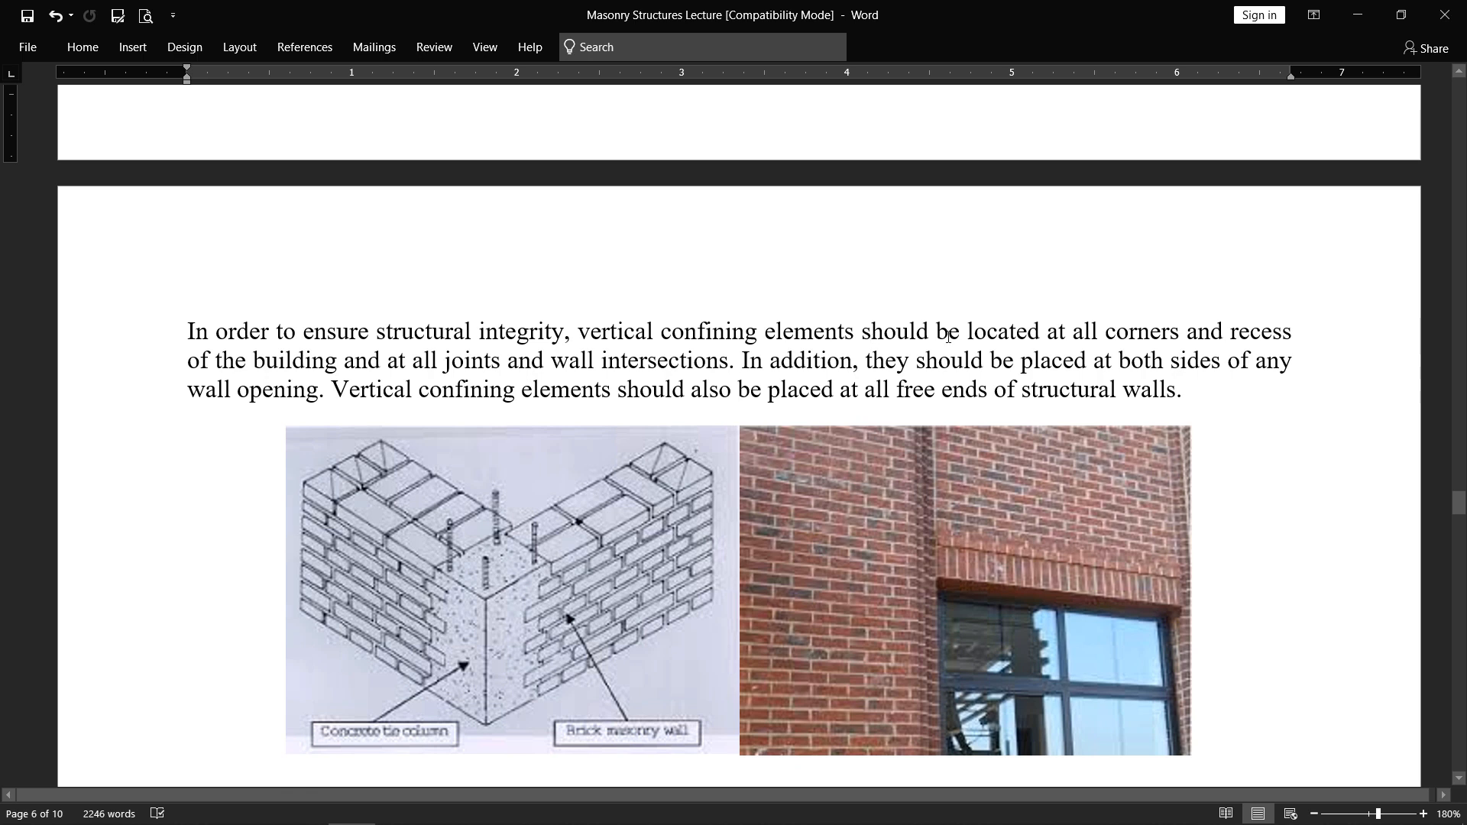
mouse_move(1225, 322)
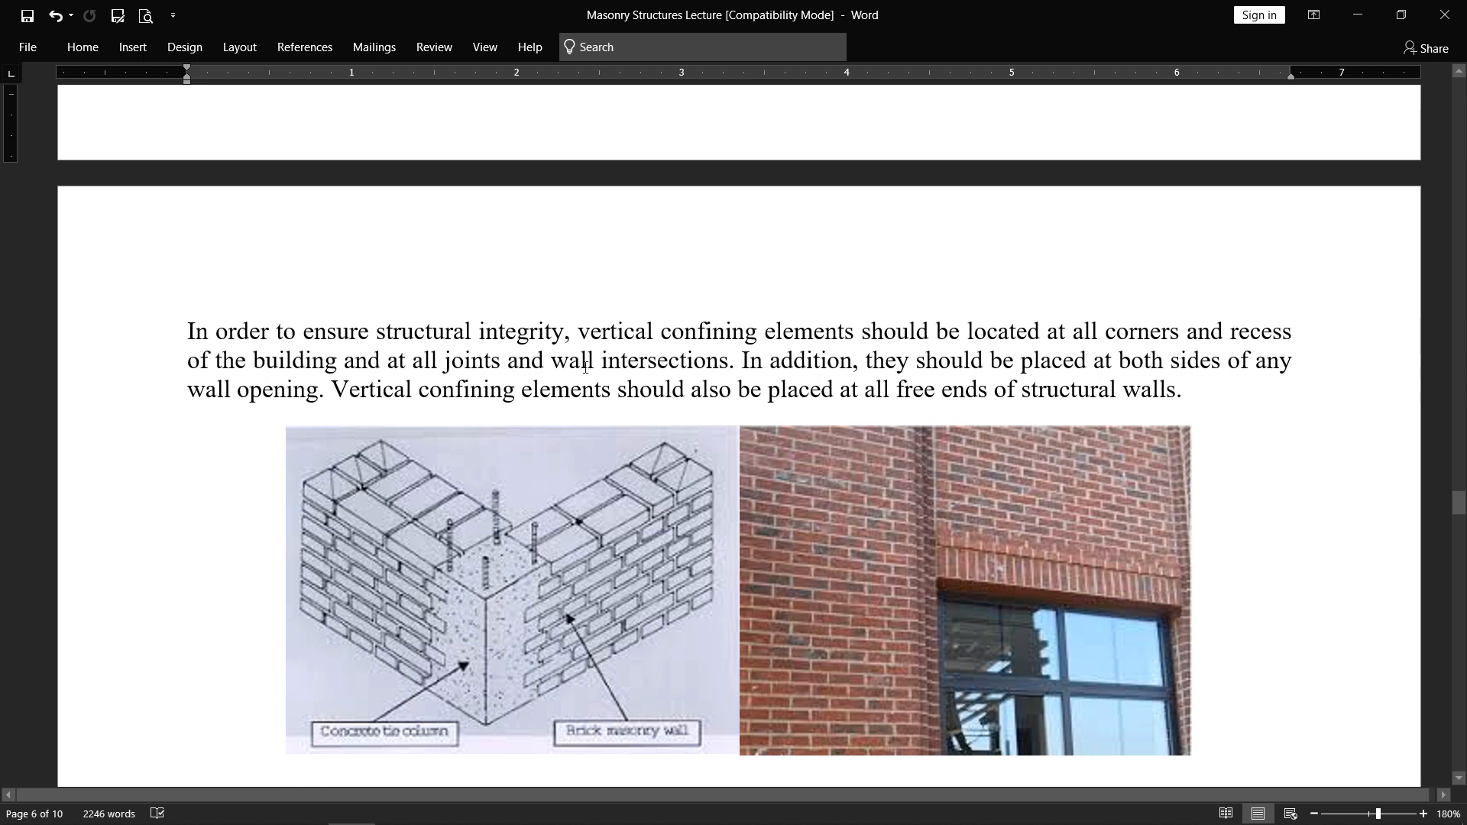
mouse_move(1049, 612)
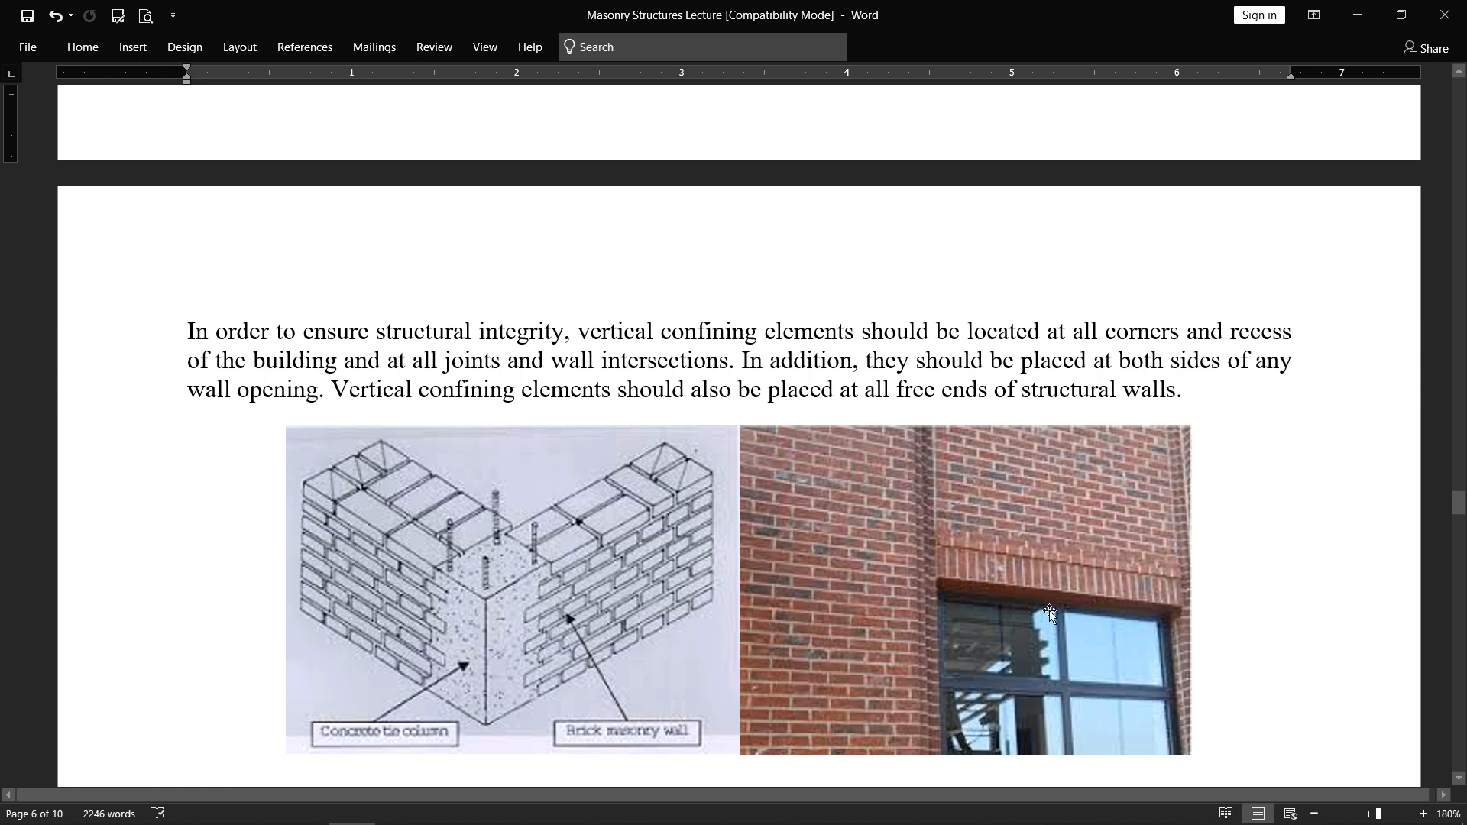
mouse_move(946, 581)
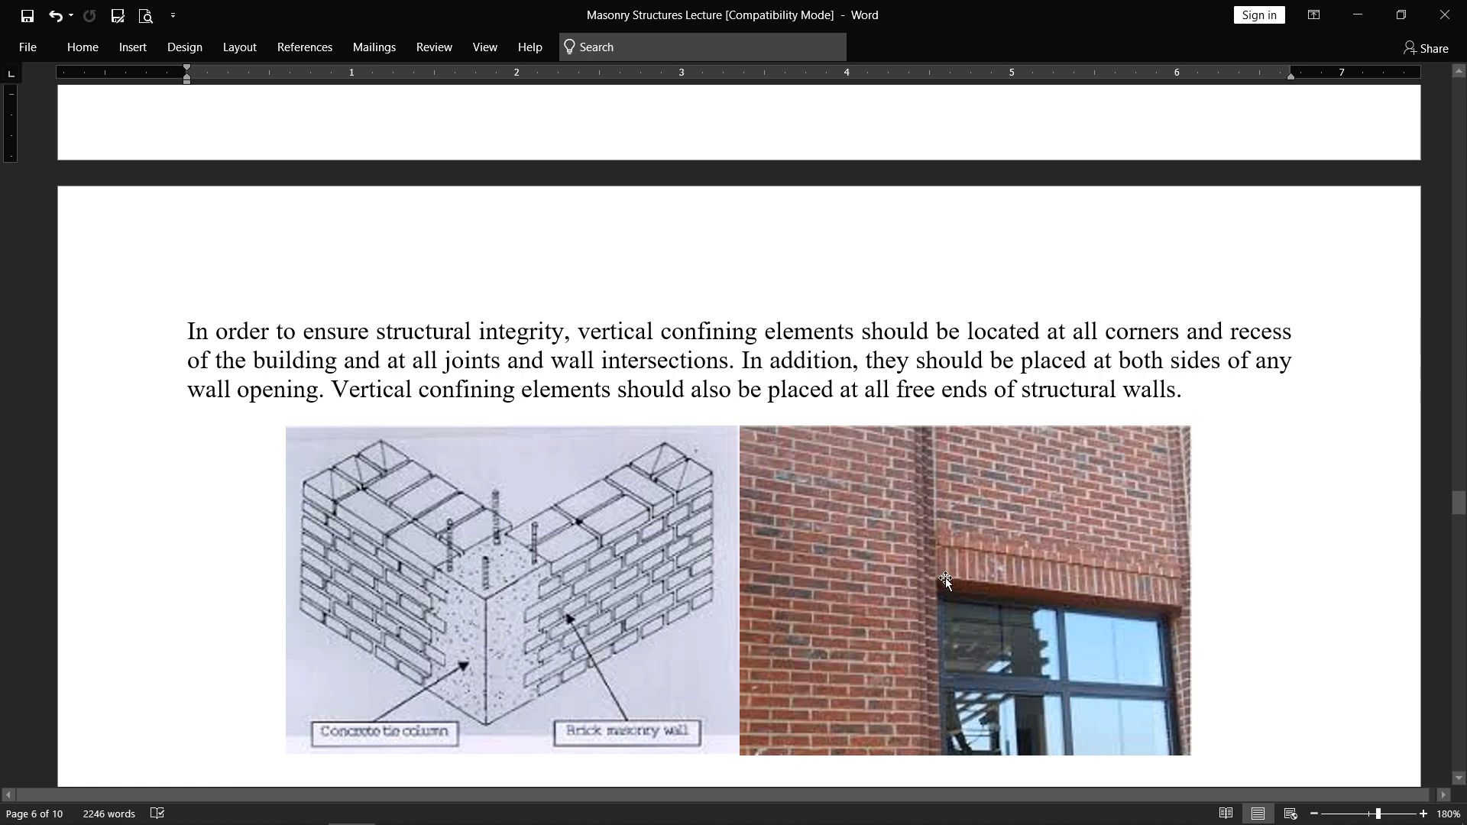
mouse_move(1015, 616)
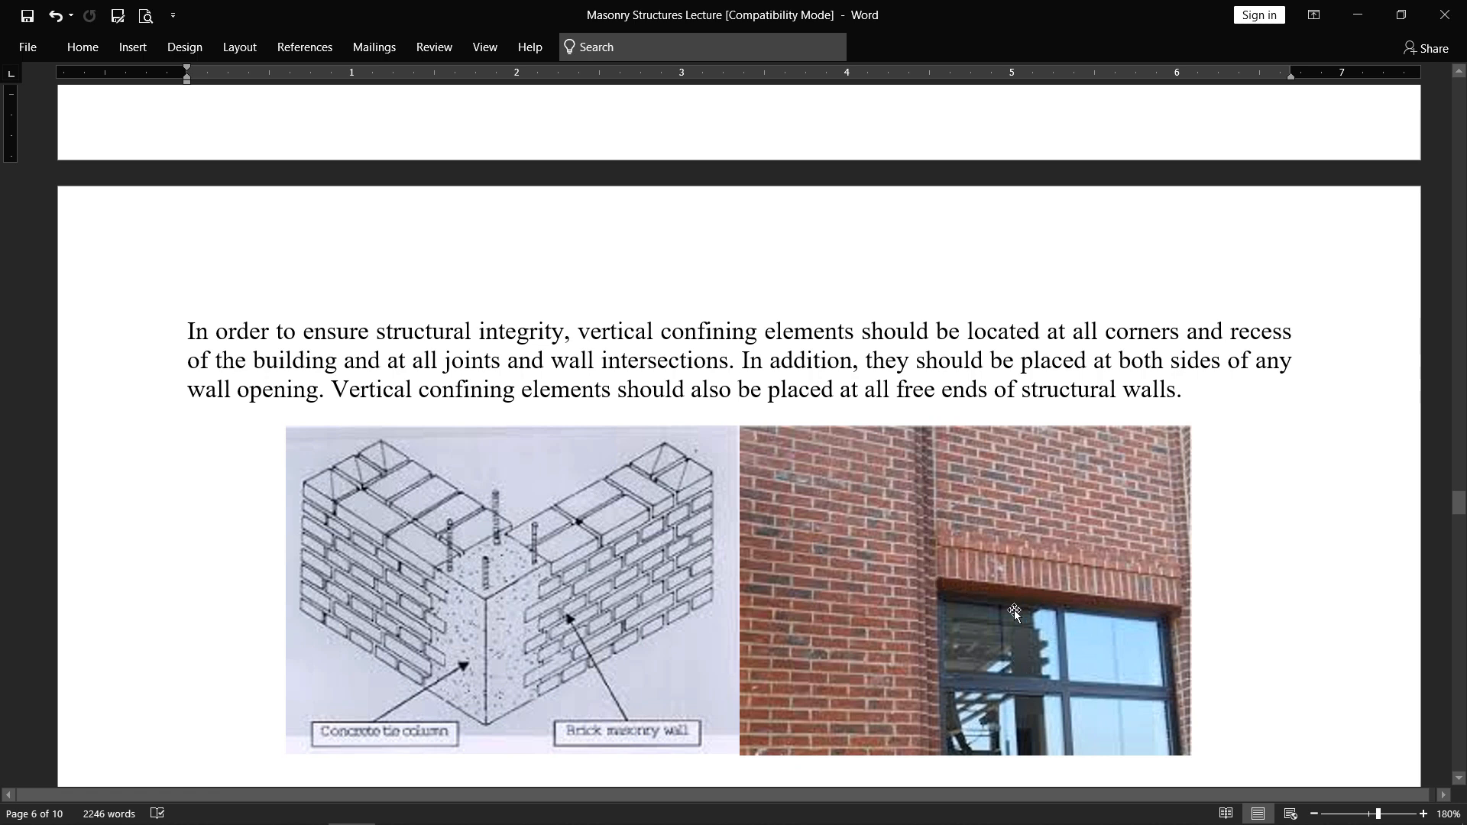
mouse_move(1137, 626)
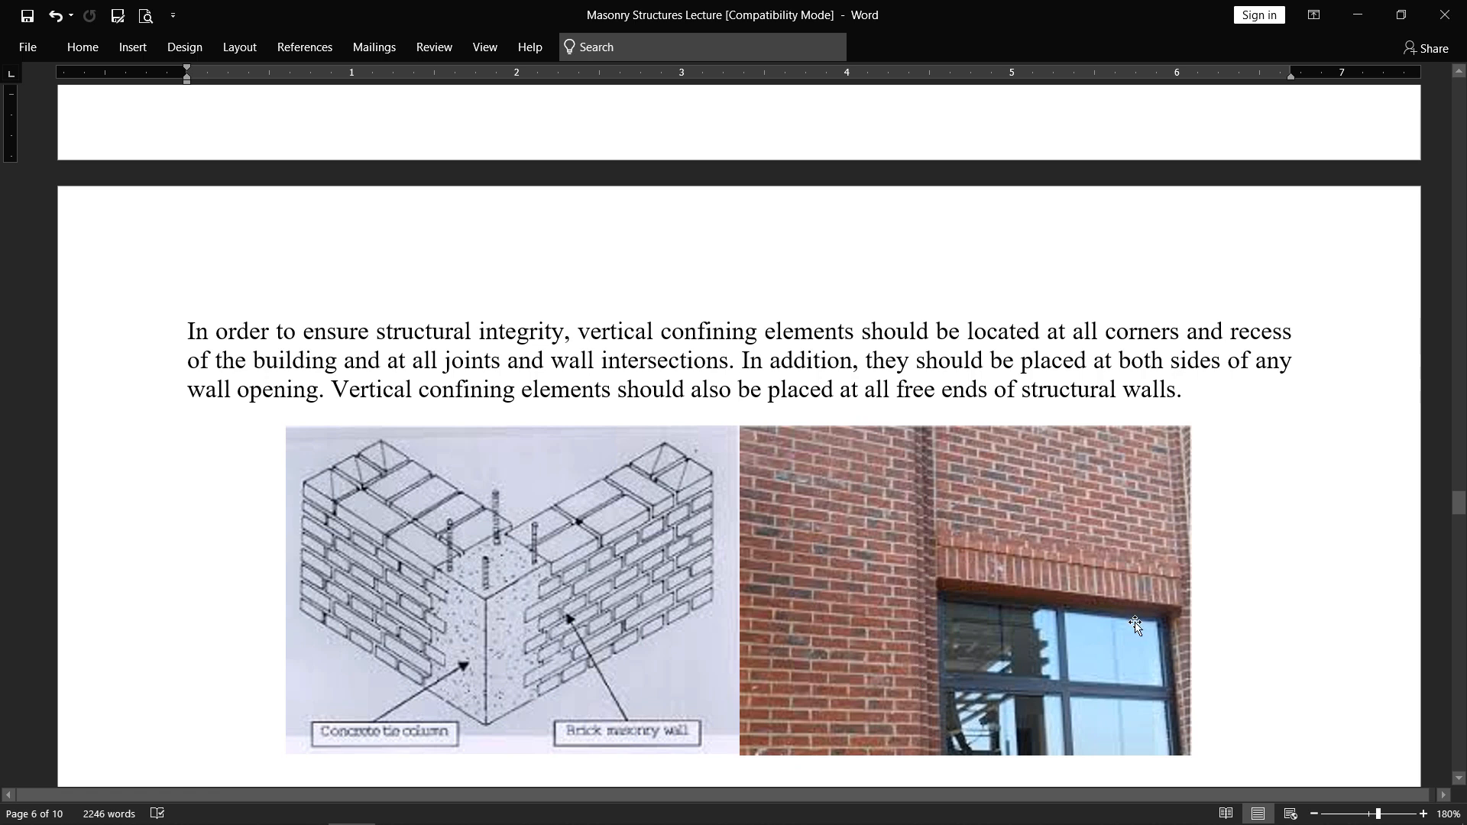
mouse_move(998, 678)
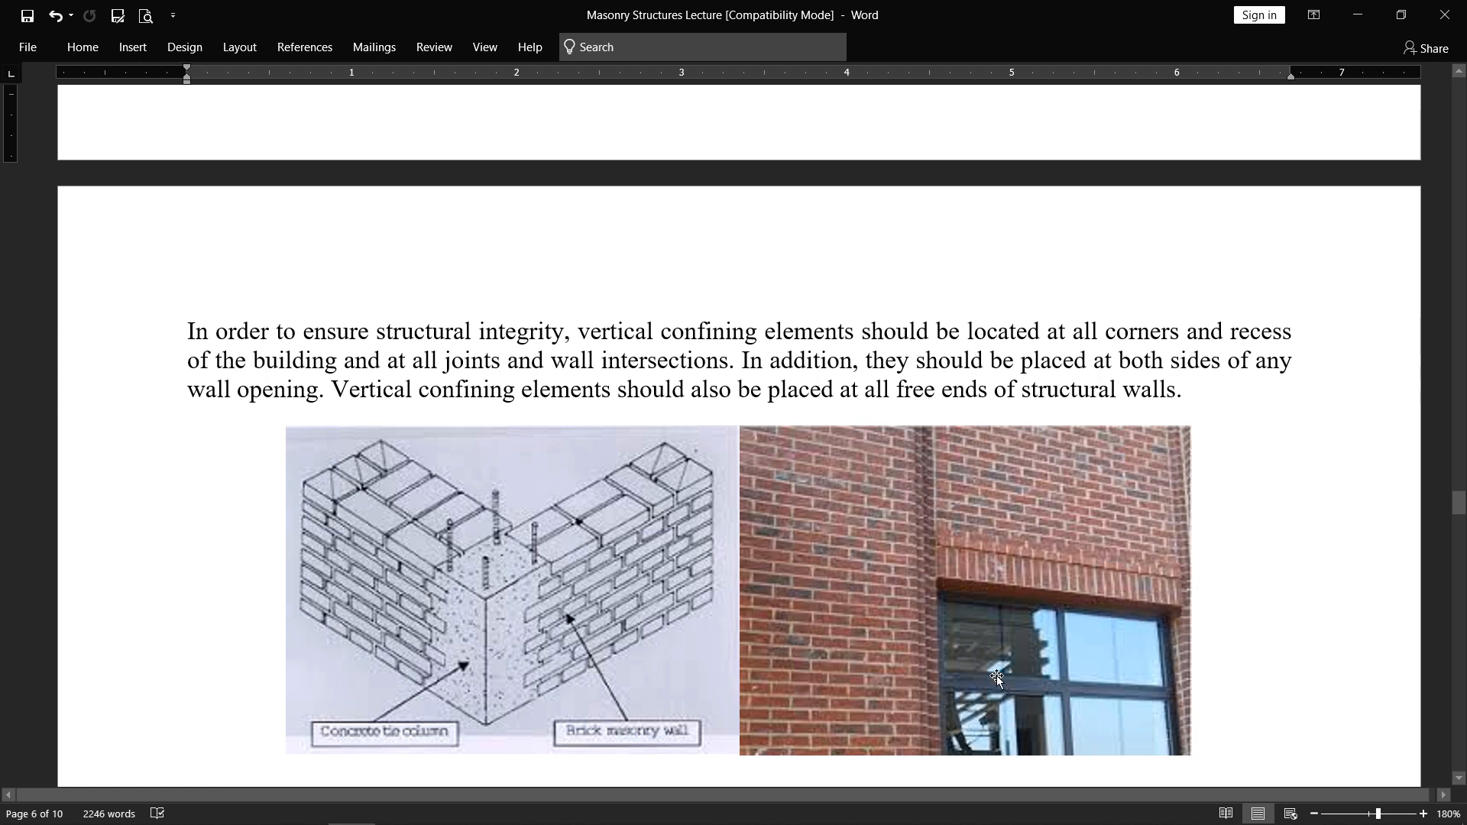
mouse_move(990, 595)
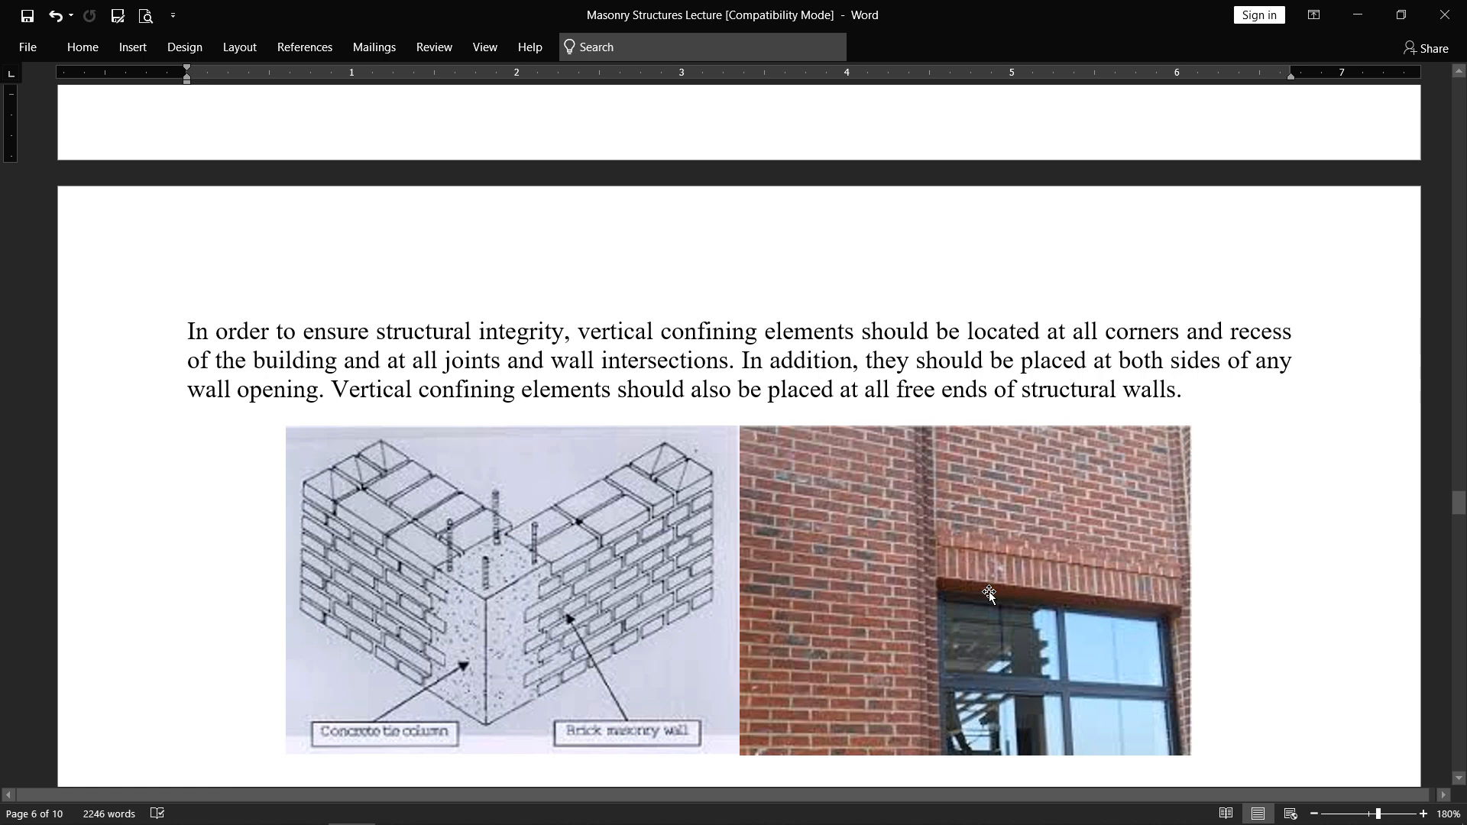
mouse_move(459, 414)
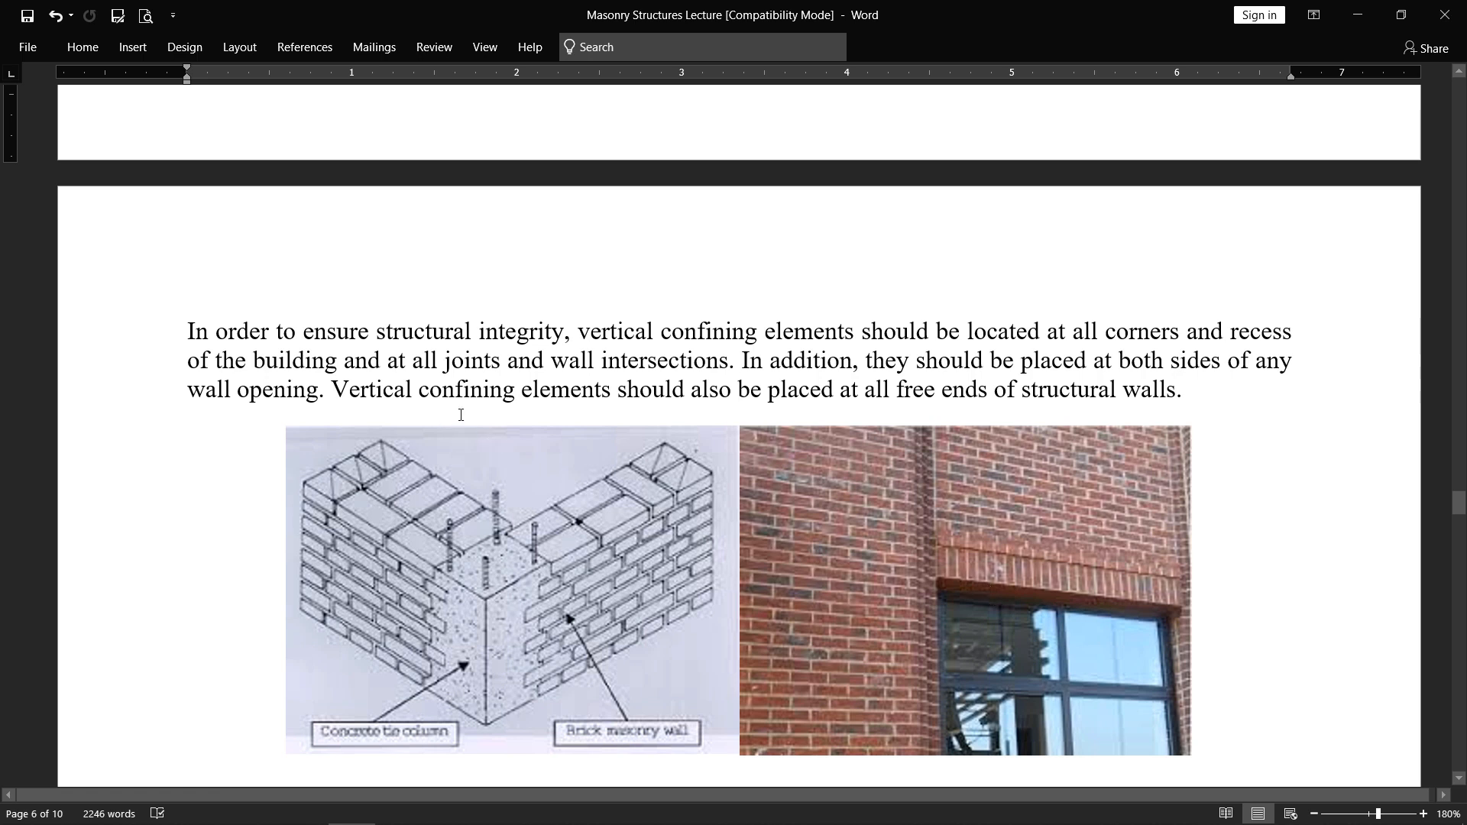
mouse_move(583, 409)
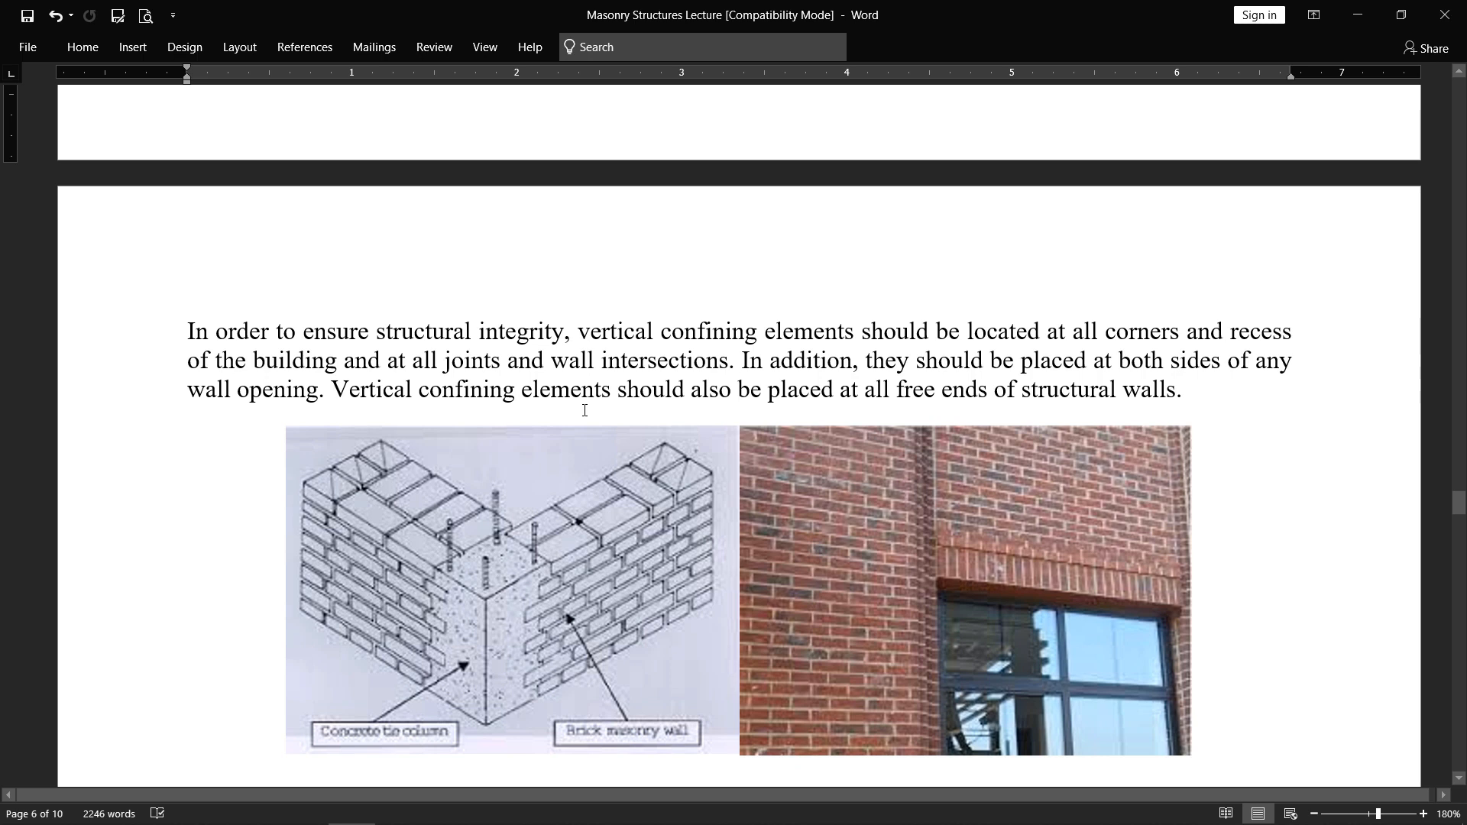
mouse_move(1123, 370)
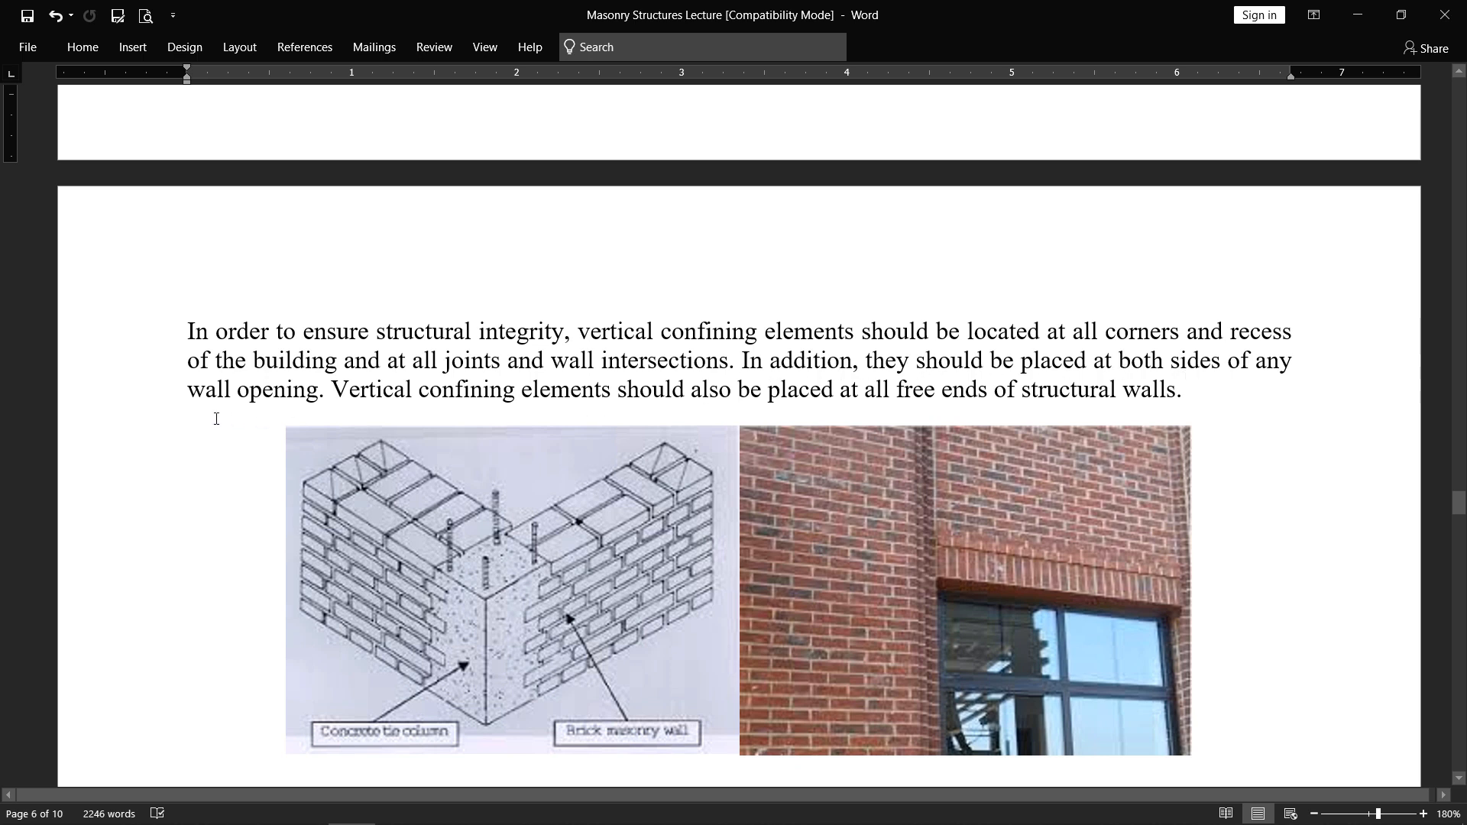
mouse_move(1152, 632)
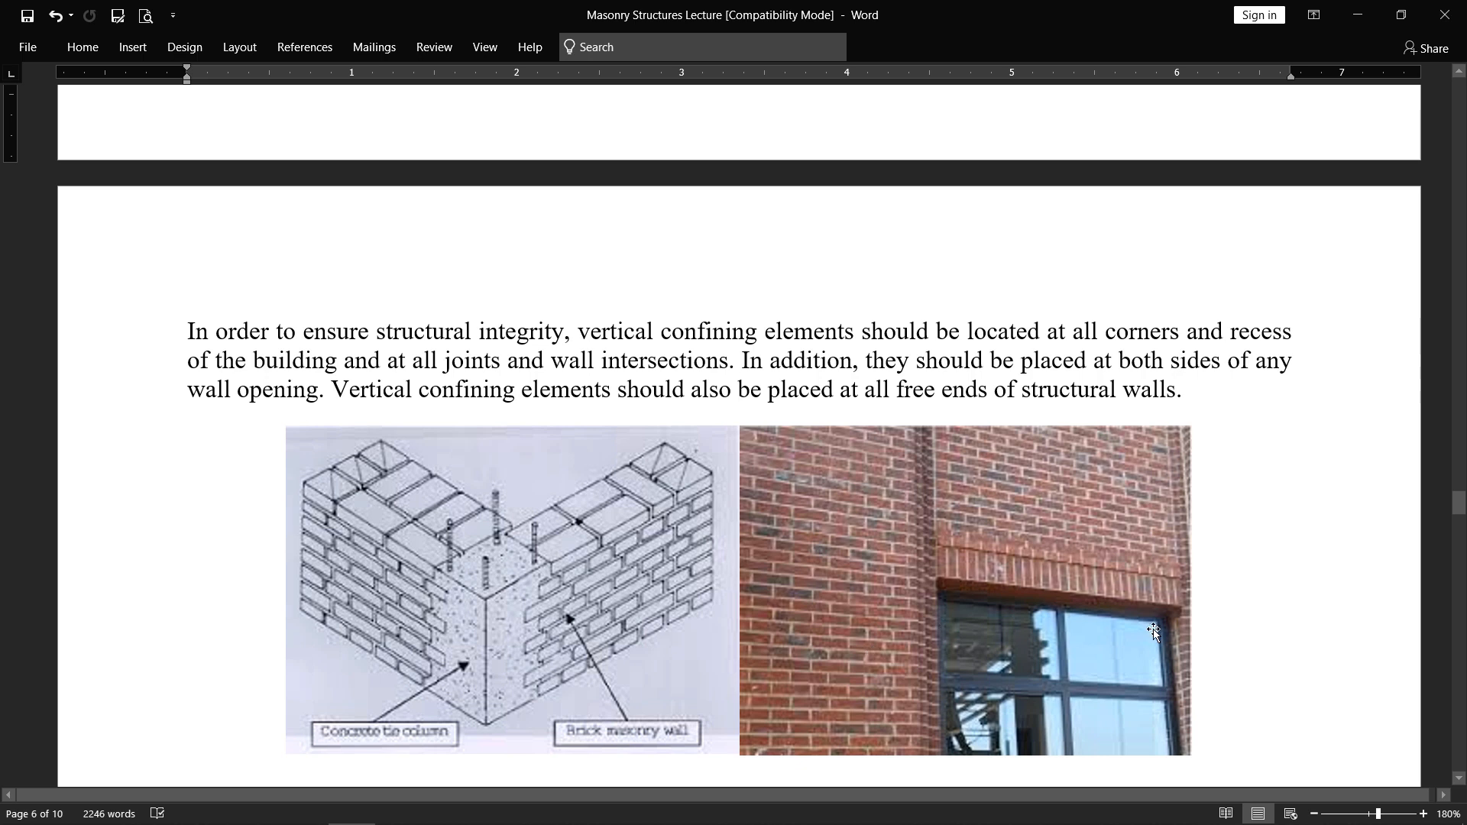
mouse_move(661, 556)
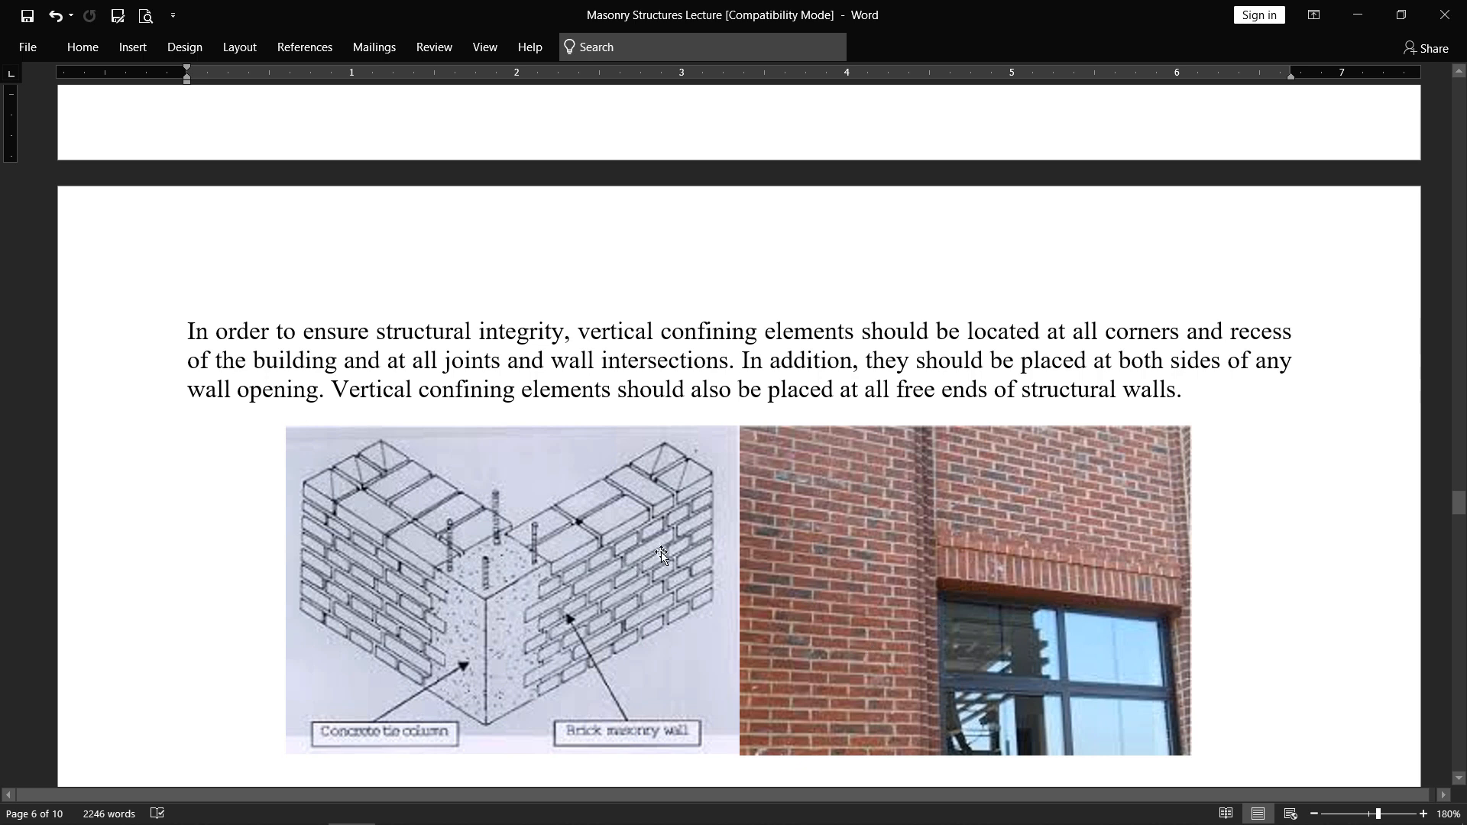
mouse_move(480, 634)
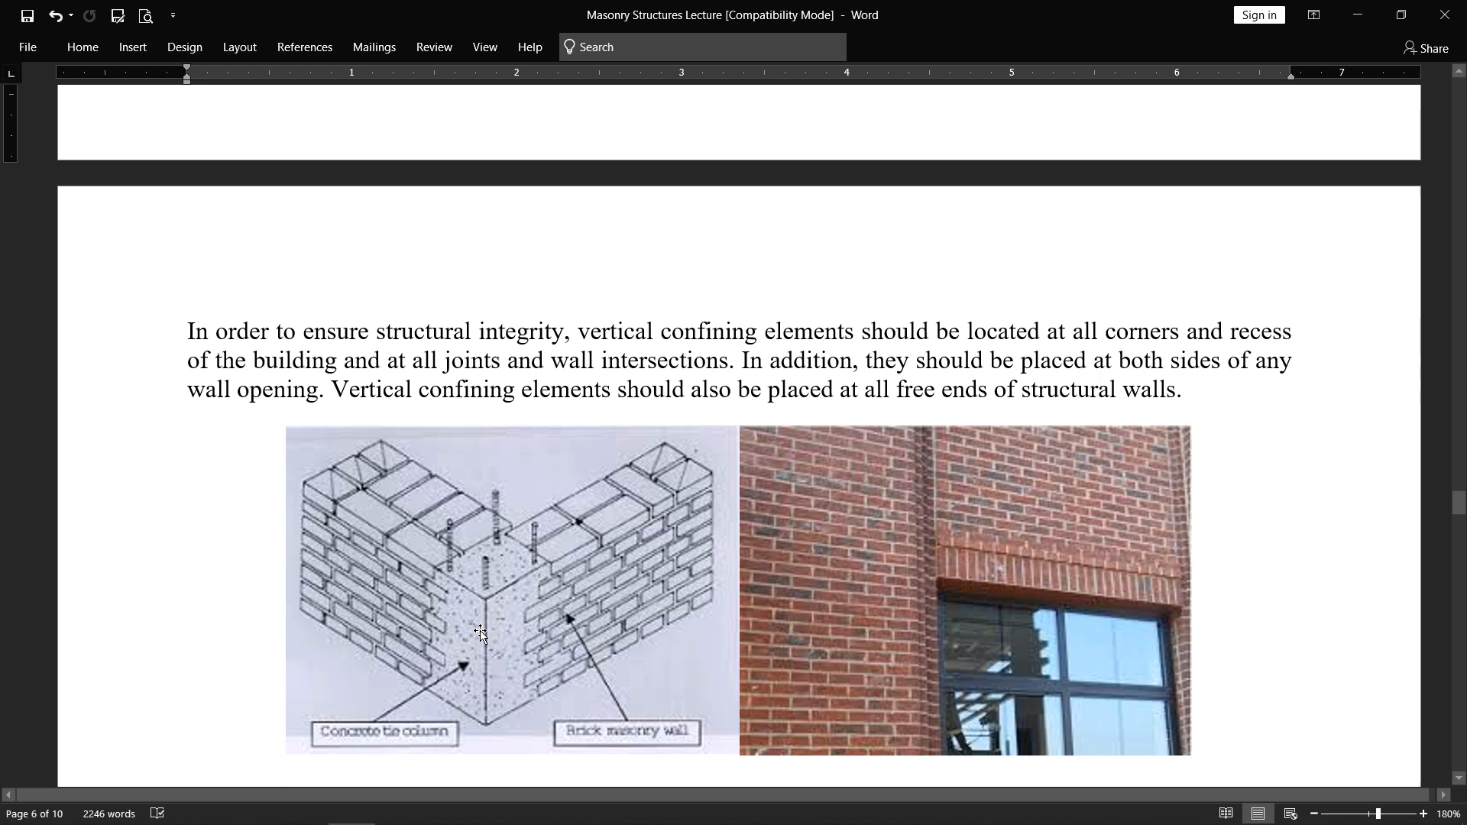
mouse_move(533, 649)
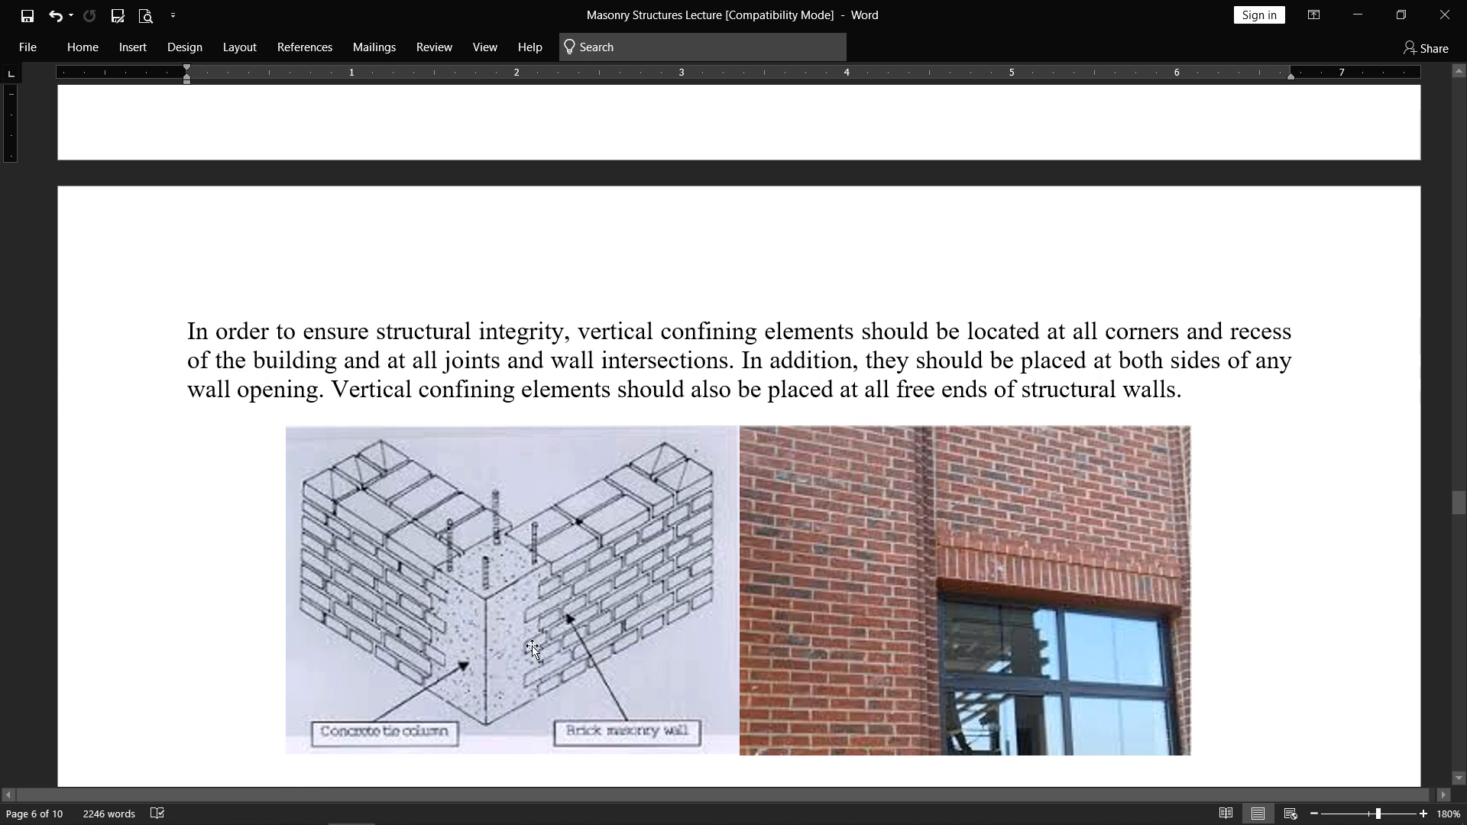
mouse_move(542, 607)
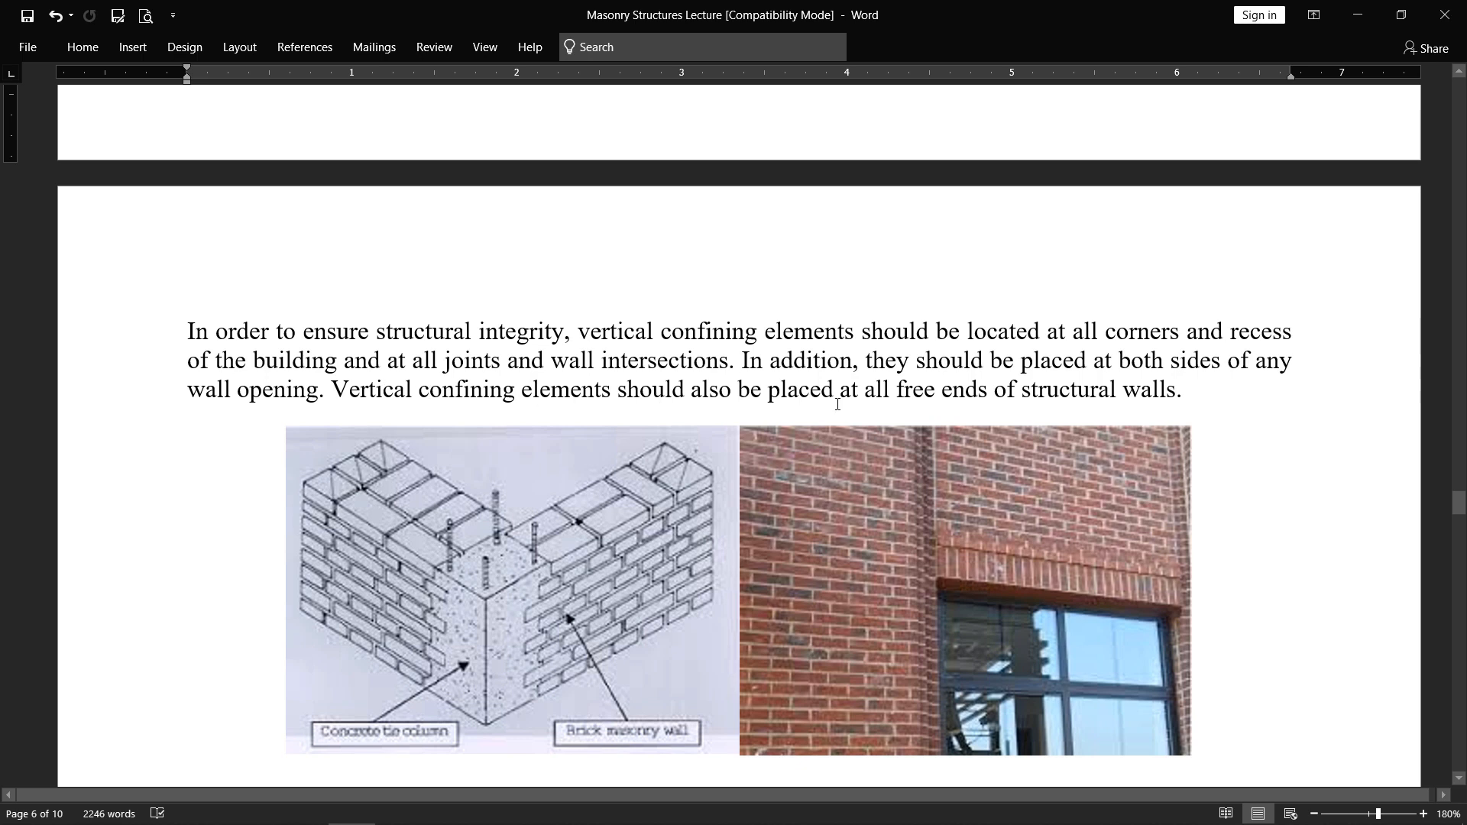
mouse_move(1082, 400)
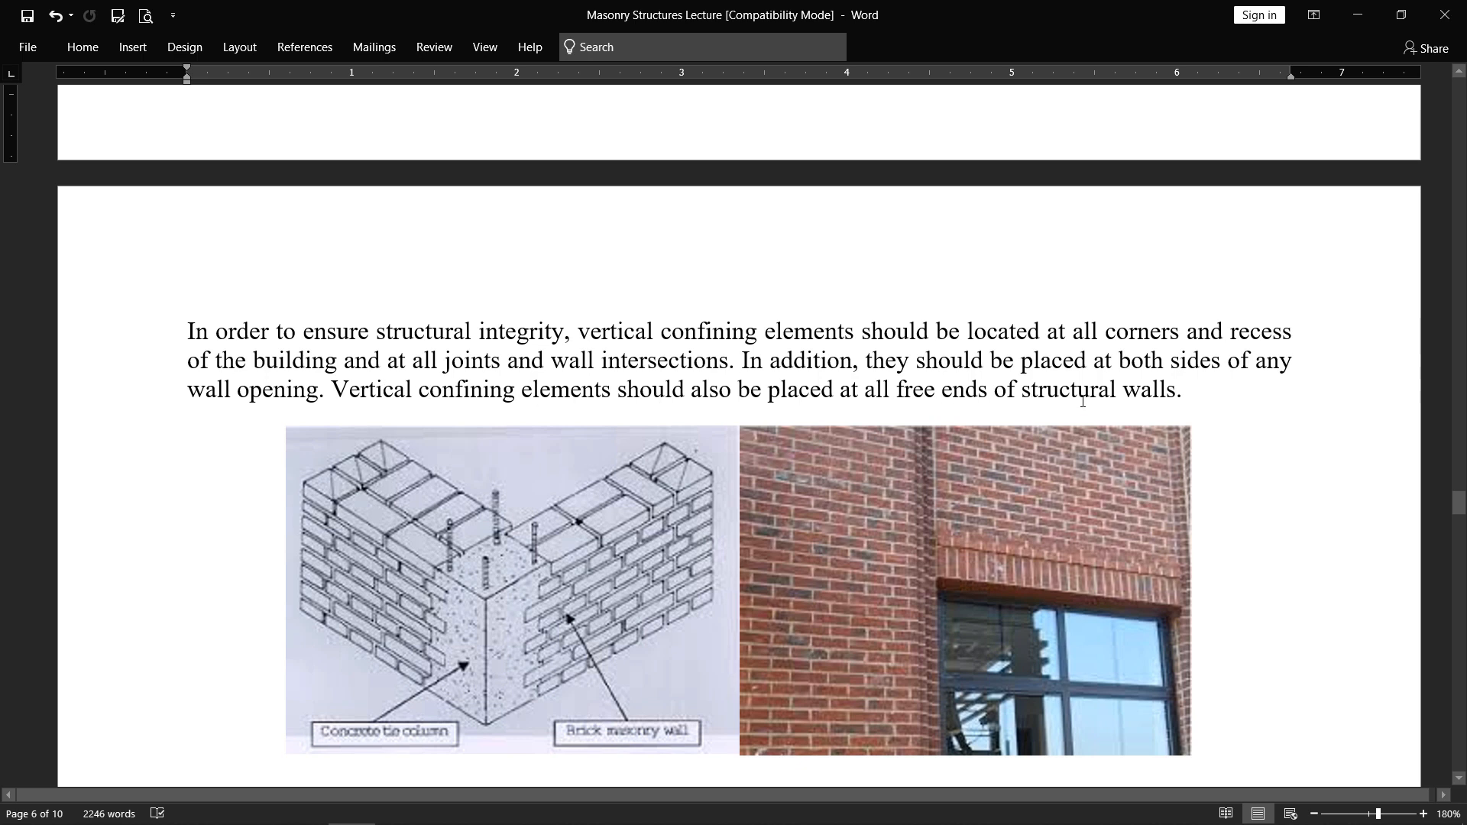
mouse_move(683, 521)
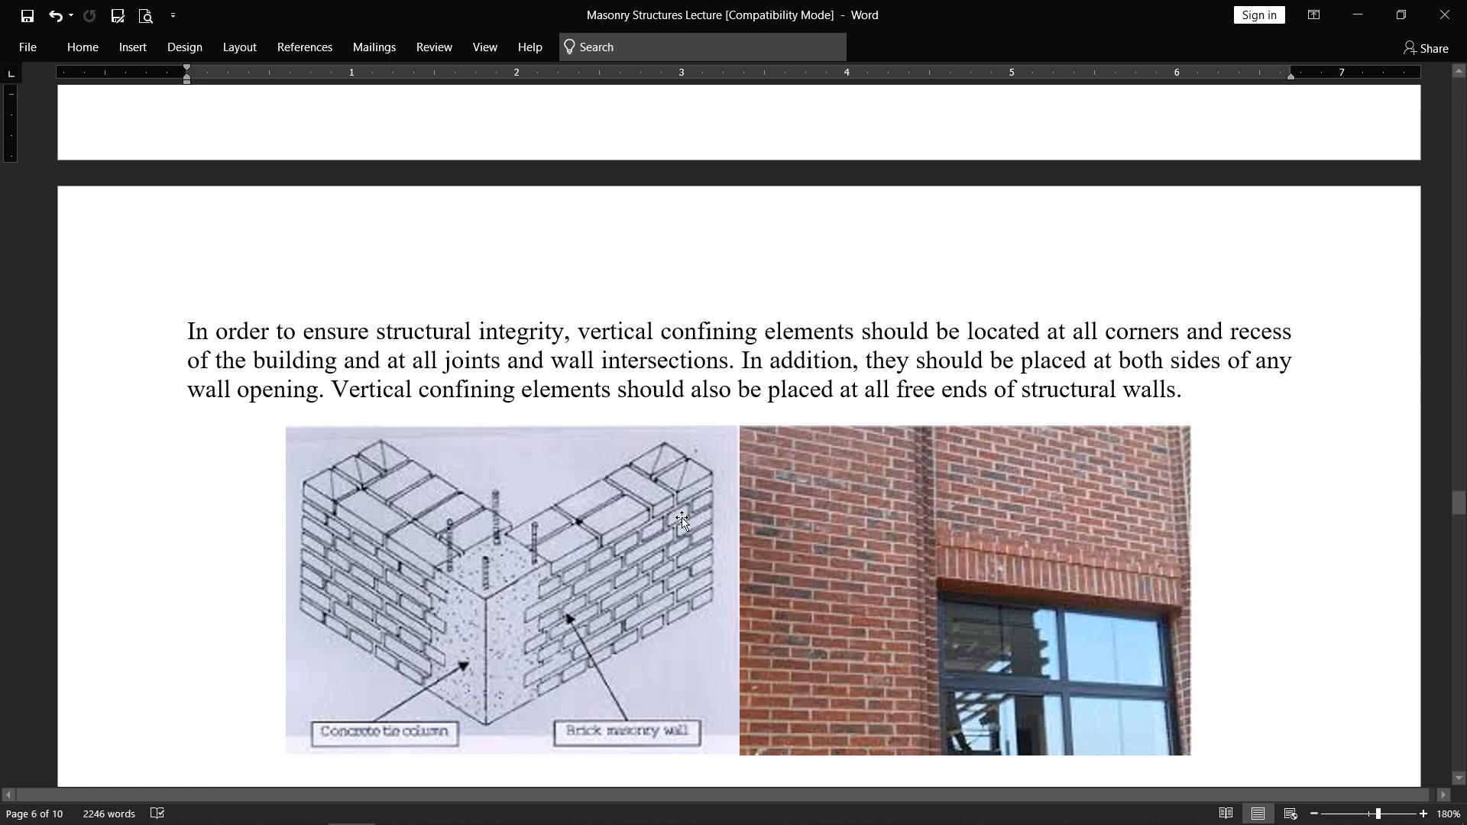
mouse_move(484, 610)
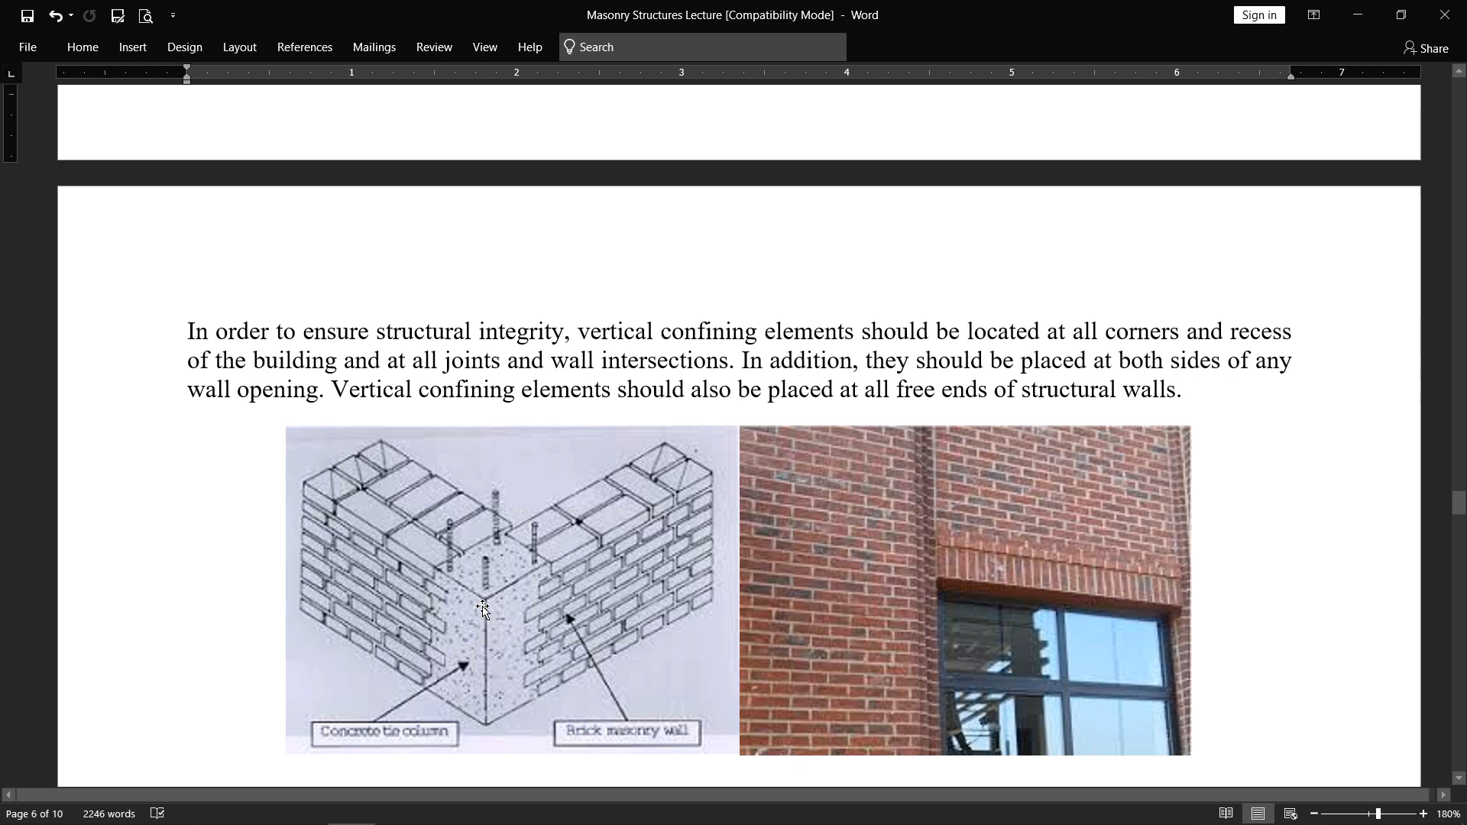
mouse_move(586, 577)
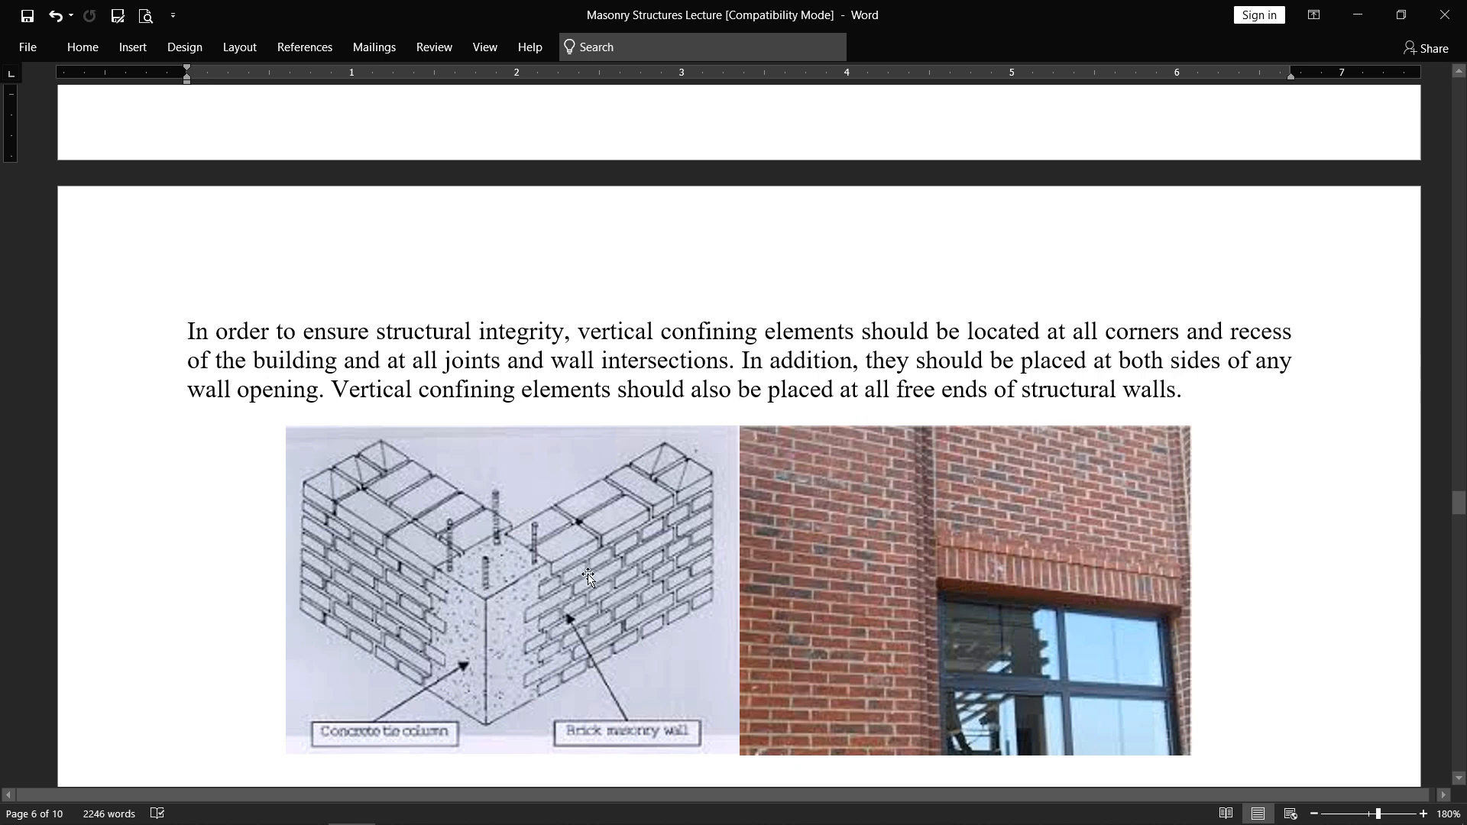
mouse_move(542, 616)
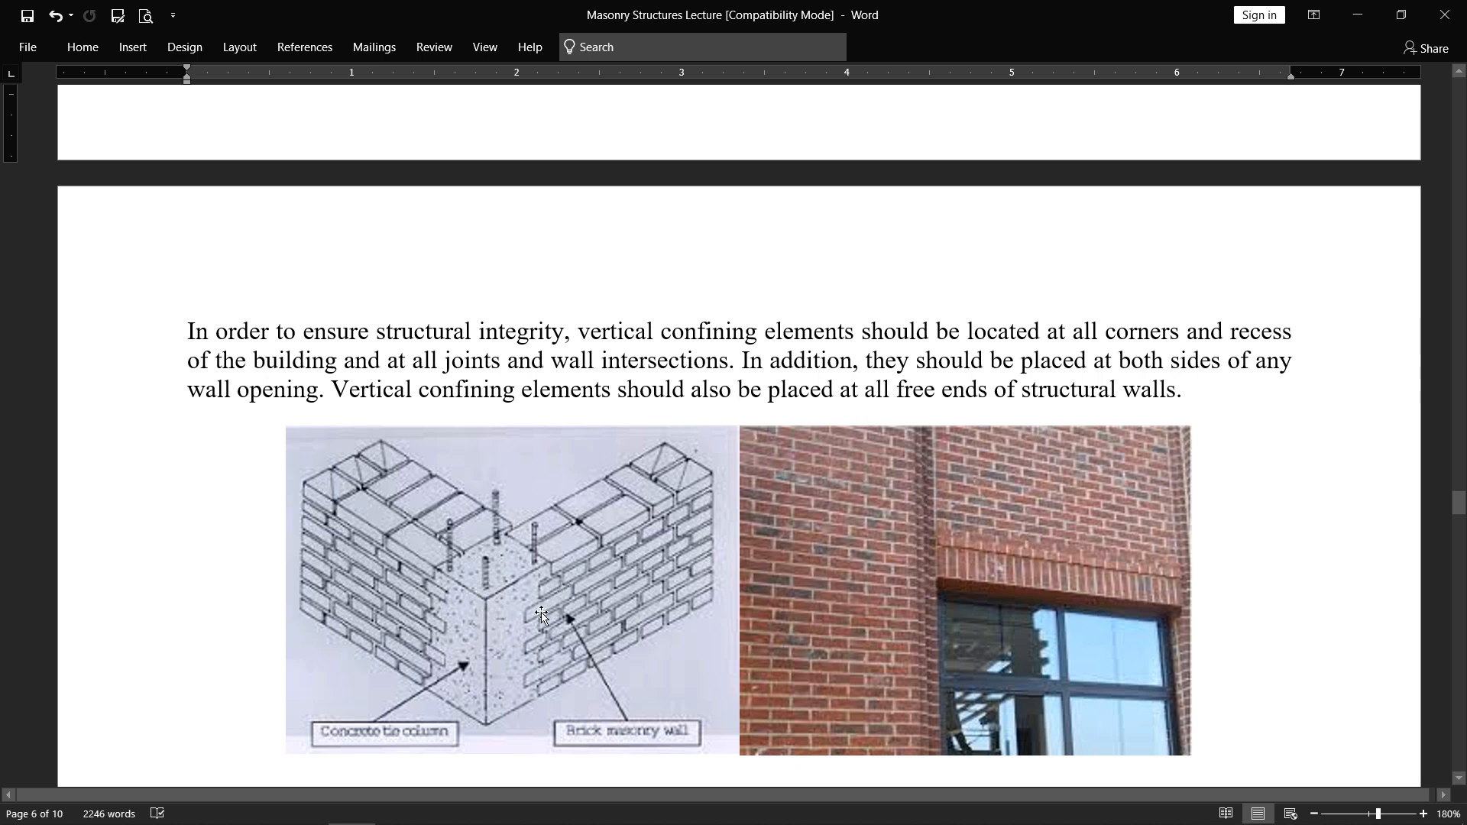
mouse_move(581, 616)
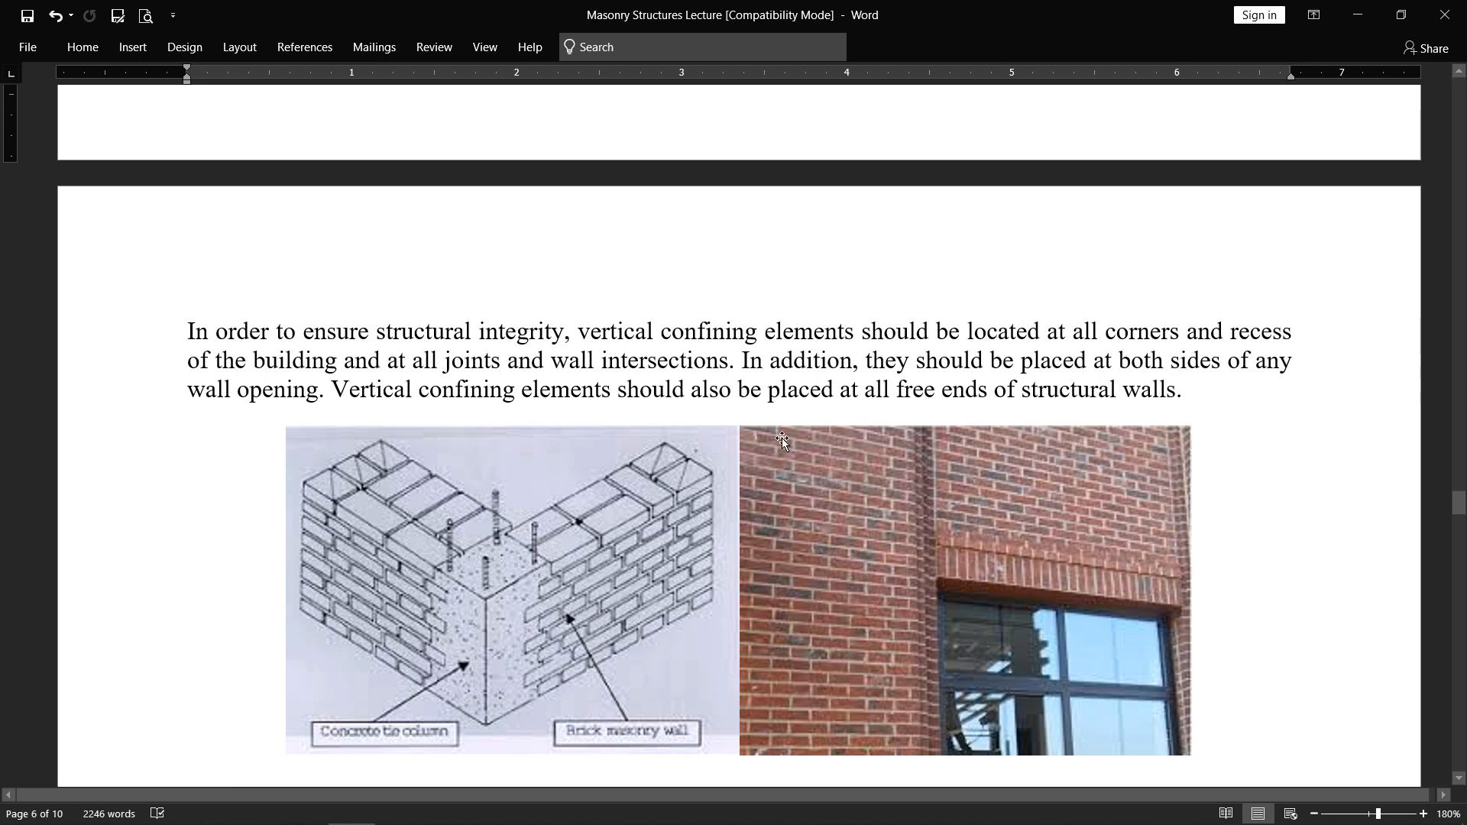
mouse_move(672, 401)
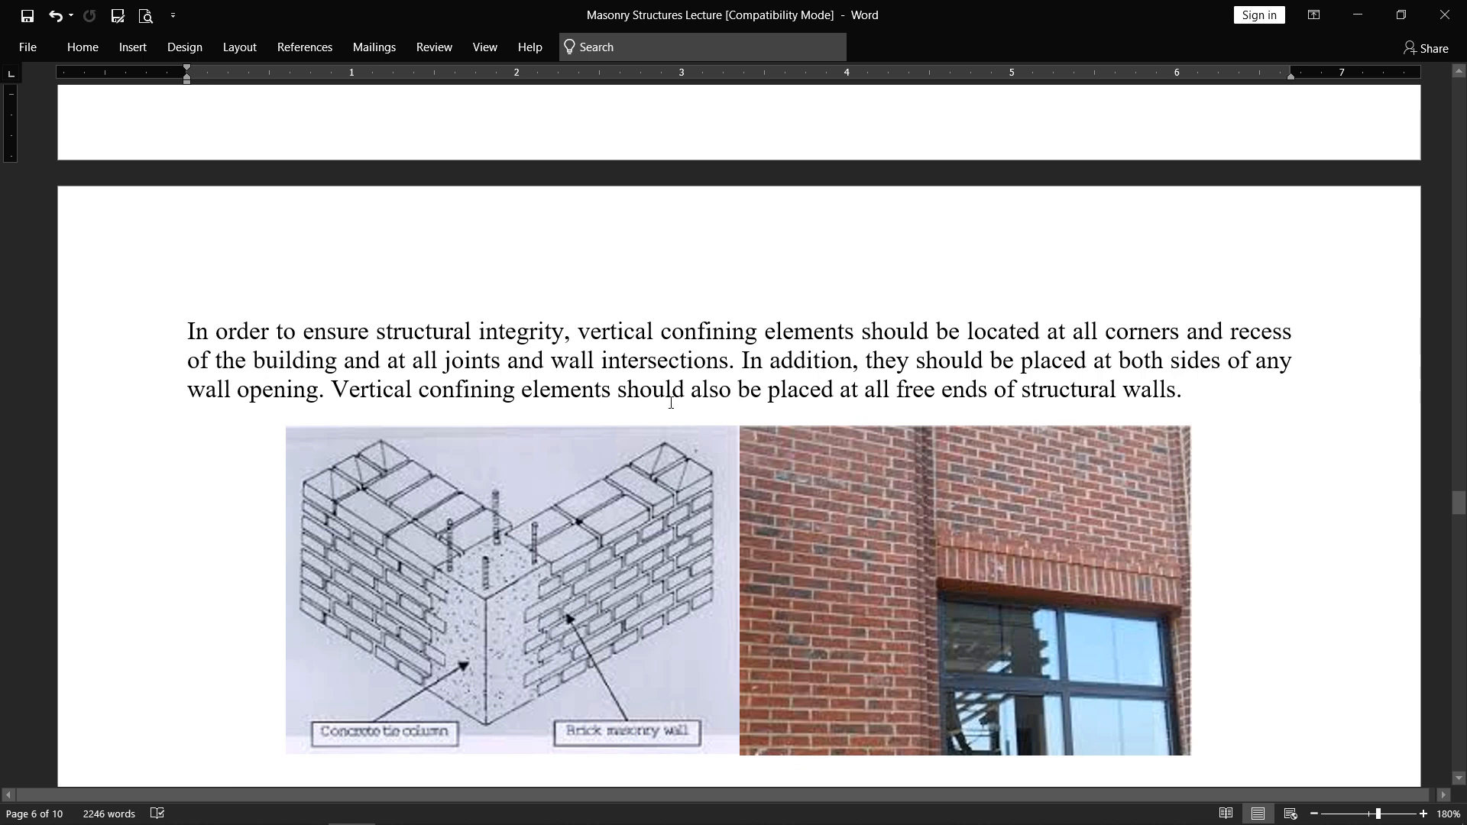
mouse_move(916, 409)
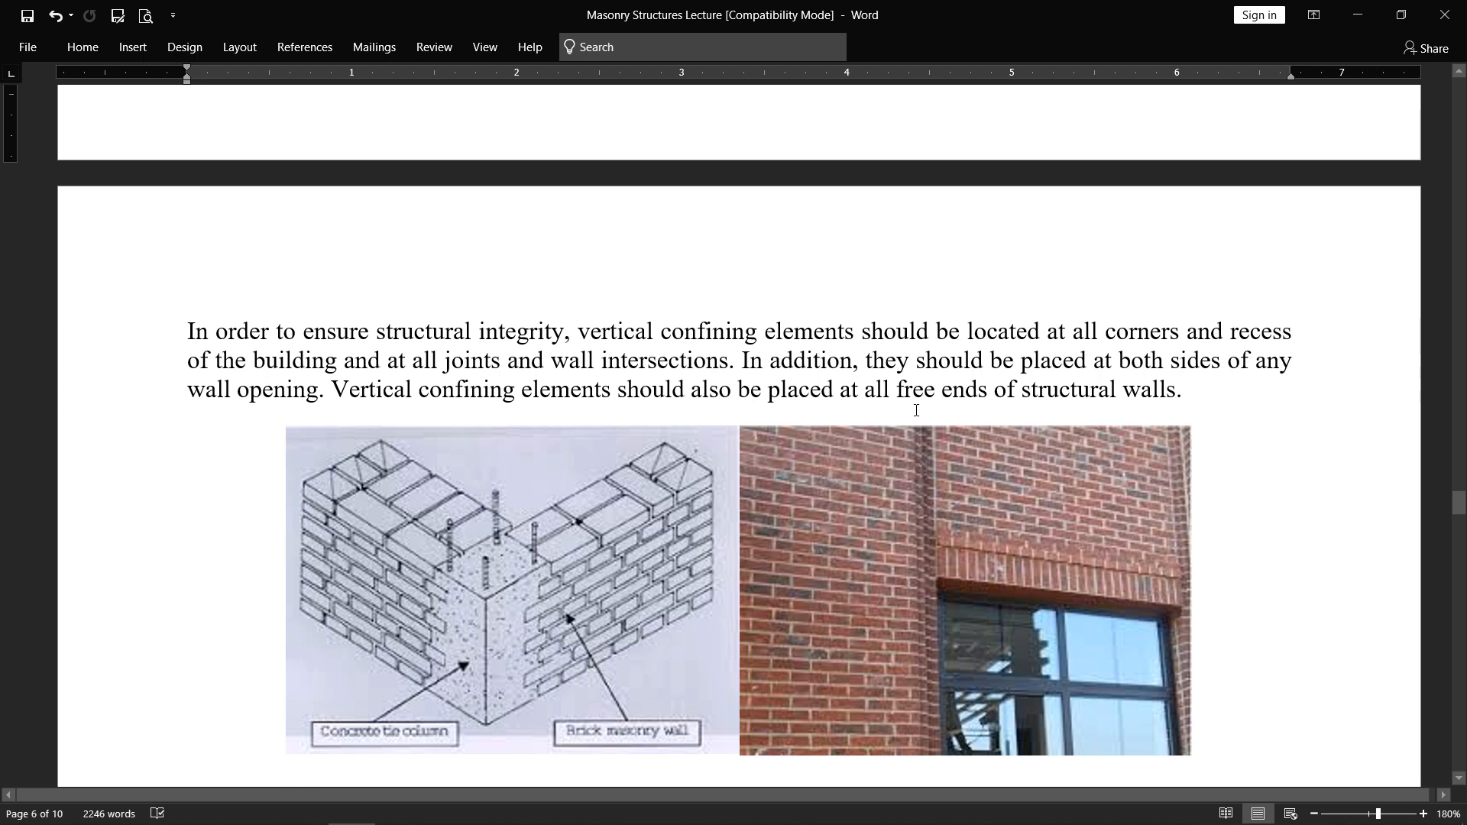